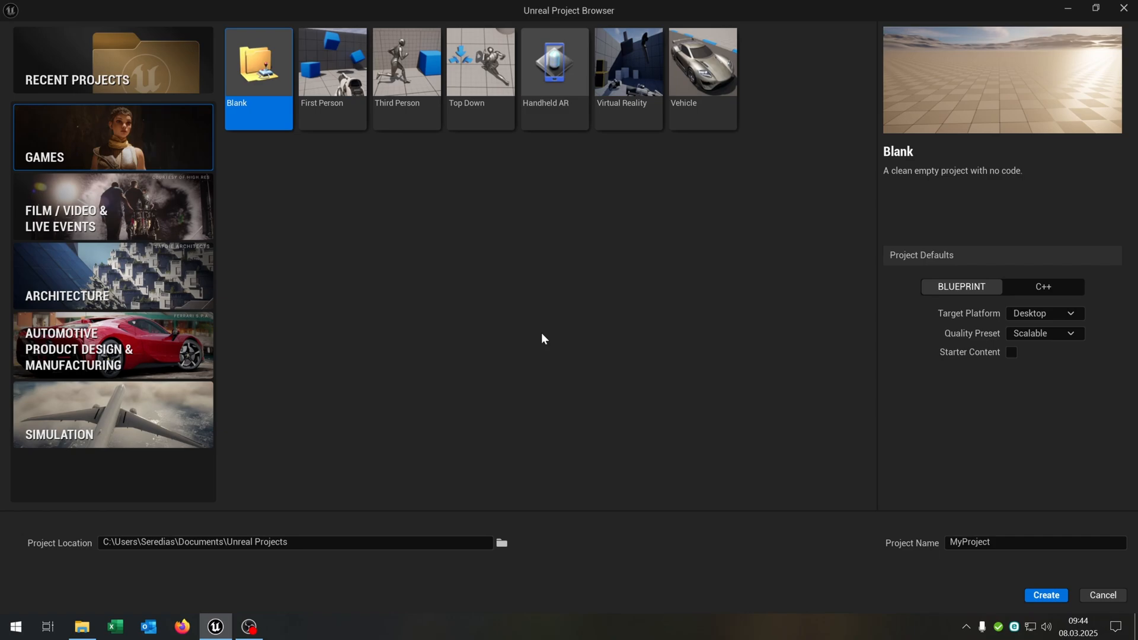
pyautogui.moveTo(579, 341)
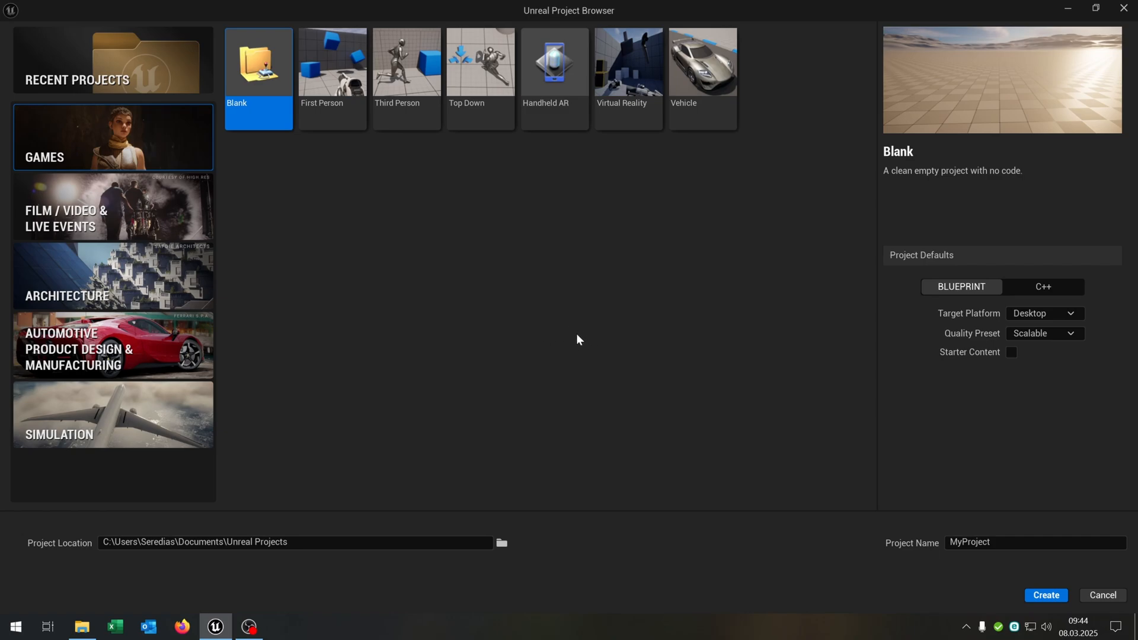
pyautogui.moveTo(535, 348)
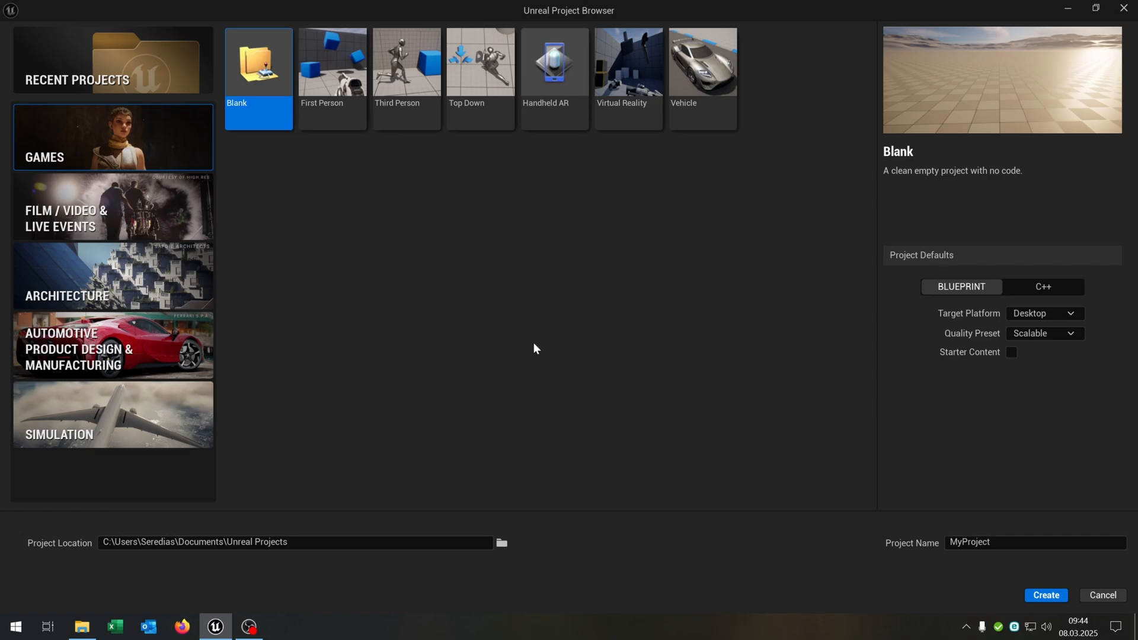
pyautogui.moveTo(677, 149)
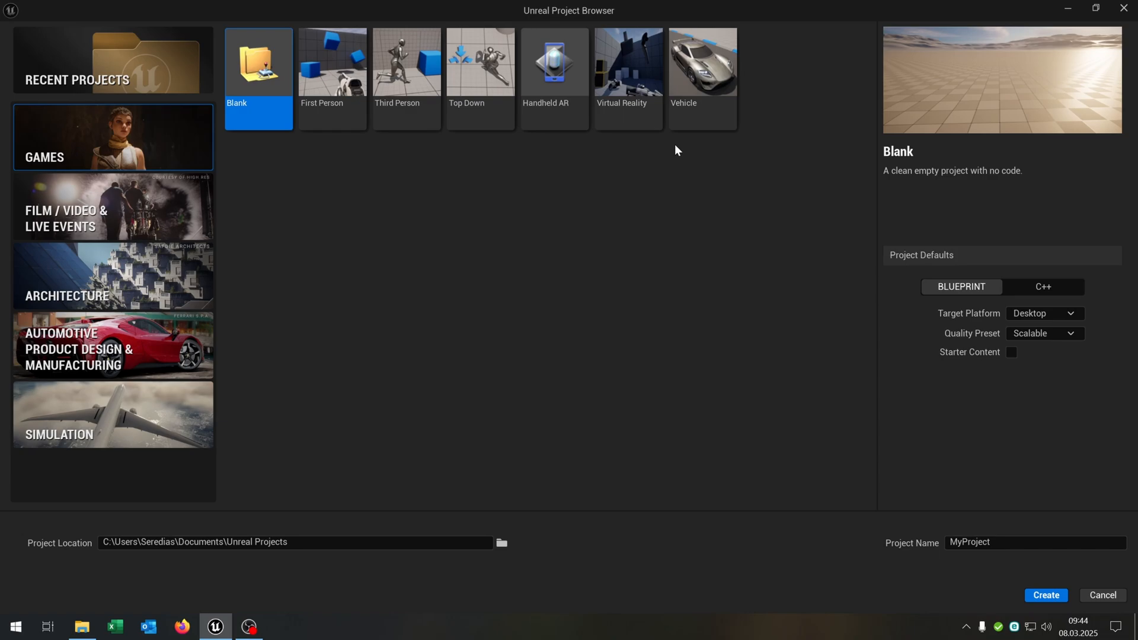
pyautogui.moveTo(351, 213)
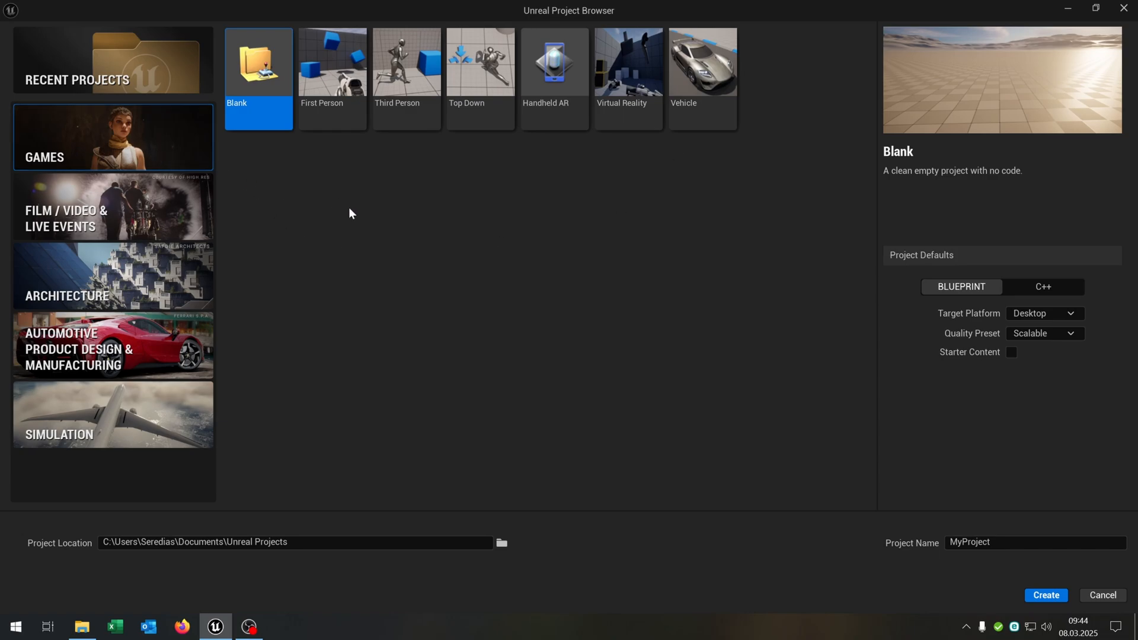
pyautogui.moveTo(339, 223)
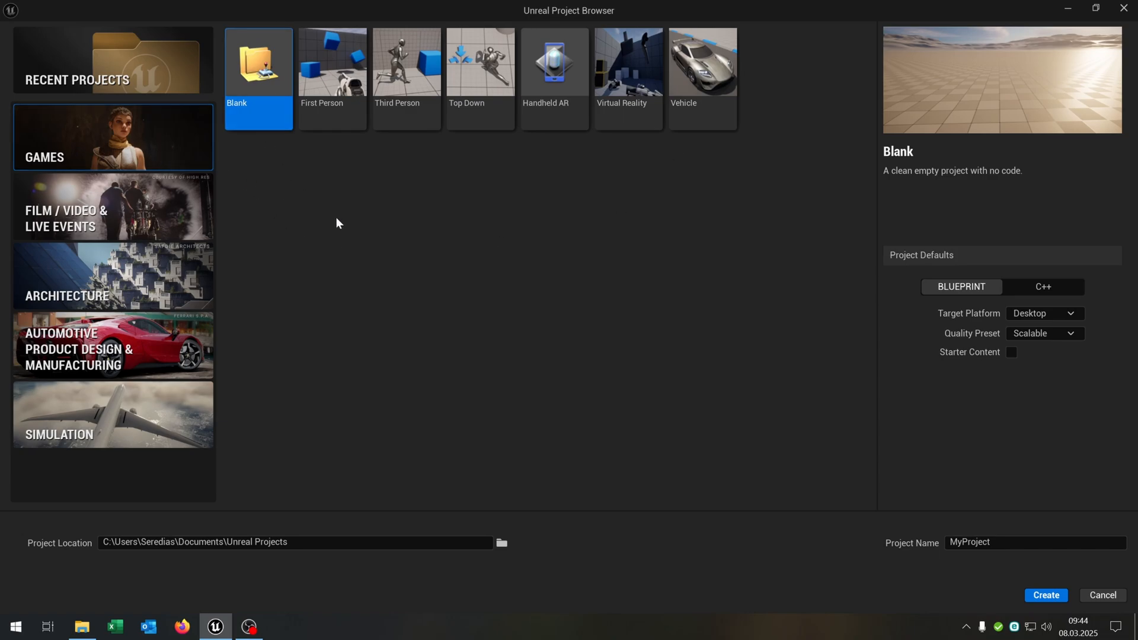
pyautogui.moveTo(418, 257)
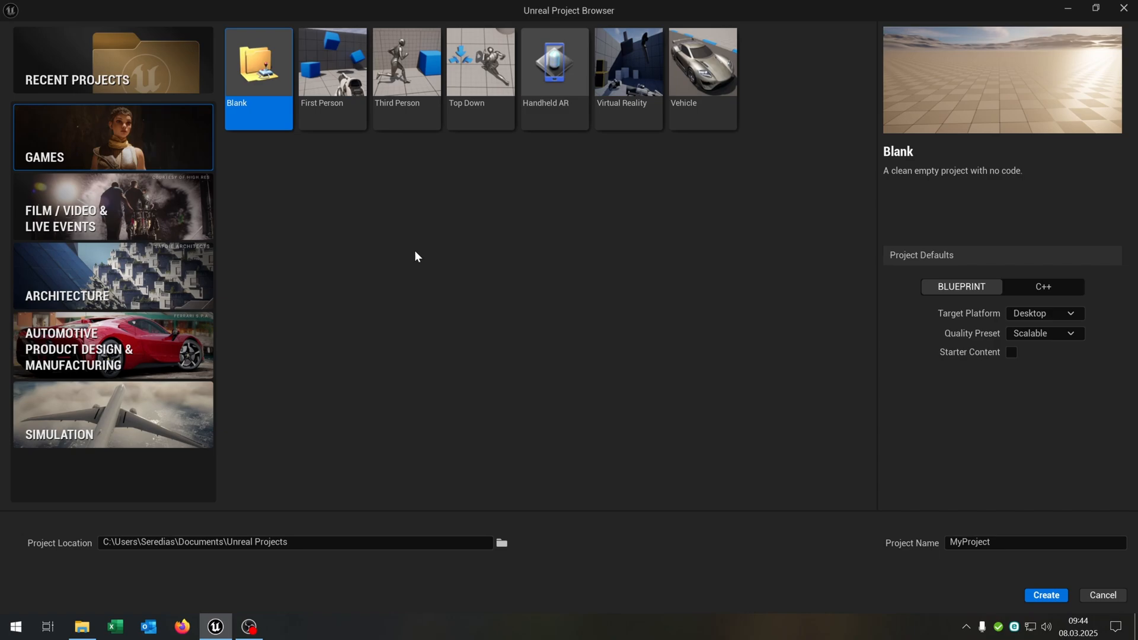
pyautogui.moveTo(436, 222)
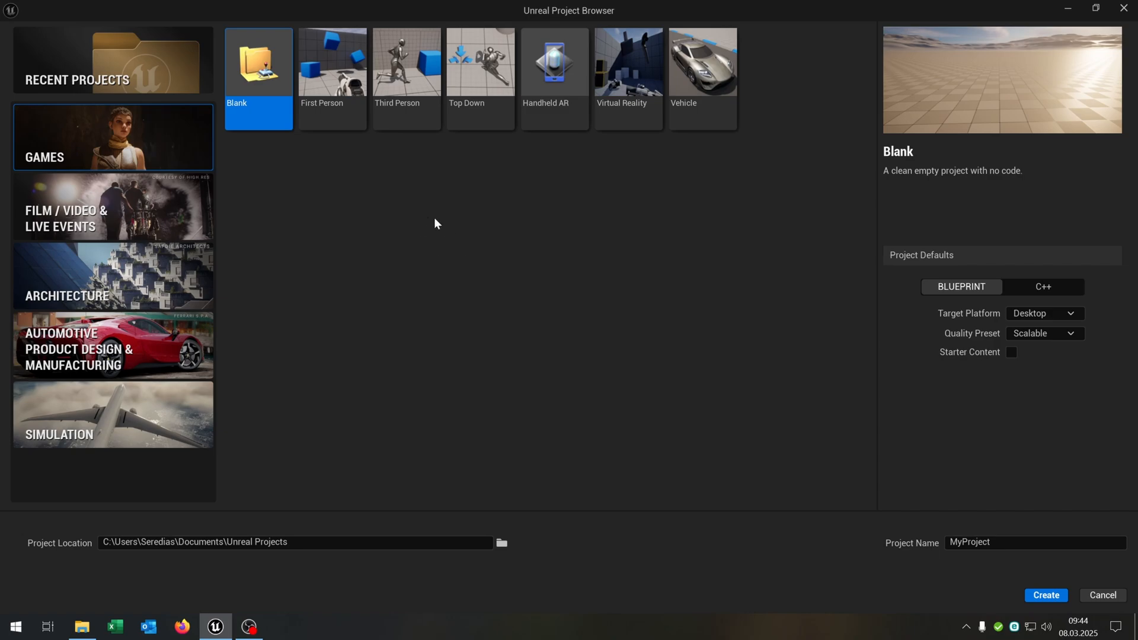
# Step: Choose the Third Person game template for the new Blueprint project
pyautogui.click(406, 62)
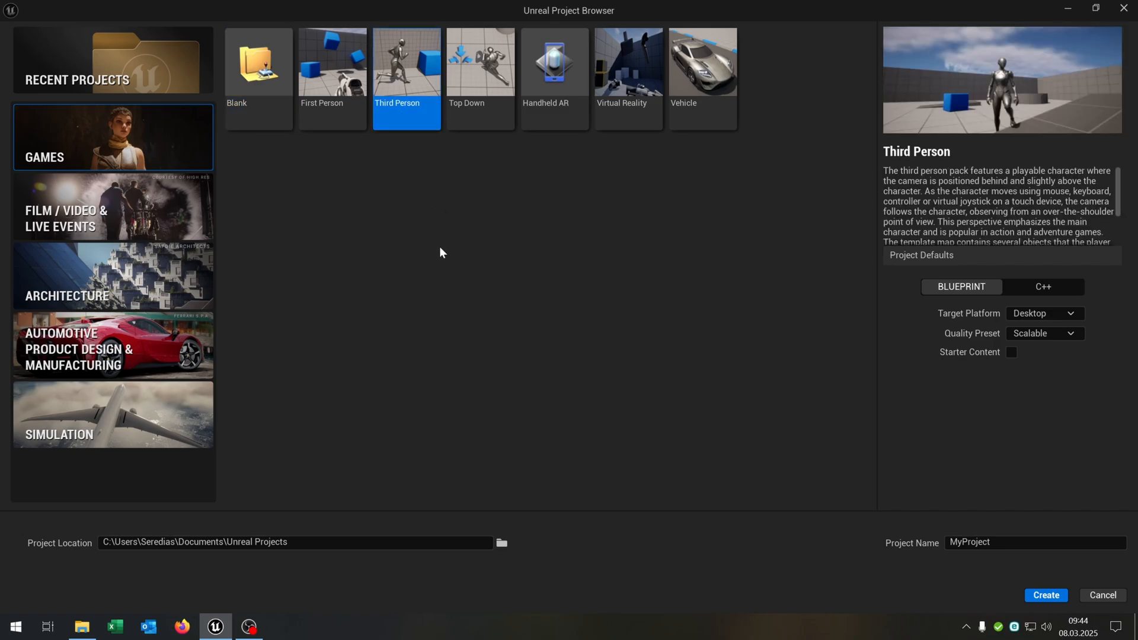
pyautogui.moveTo(885, 327)
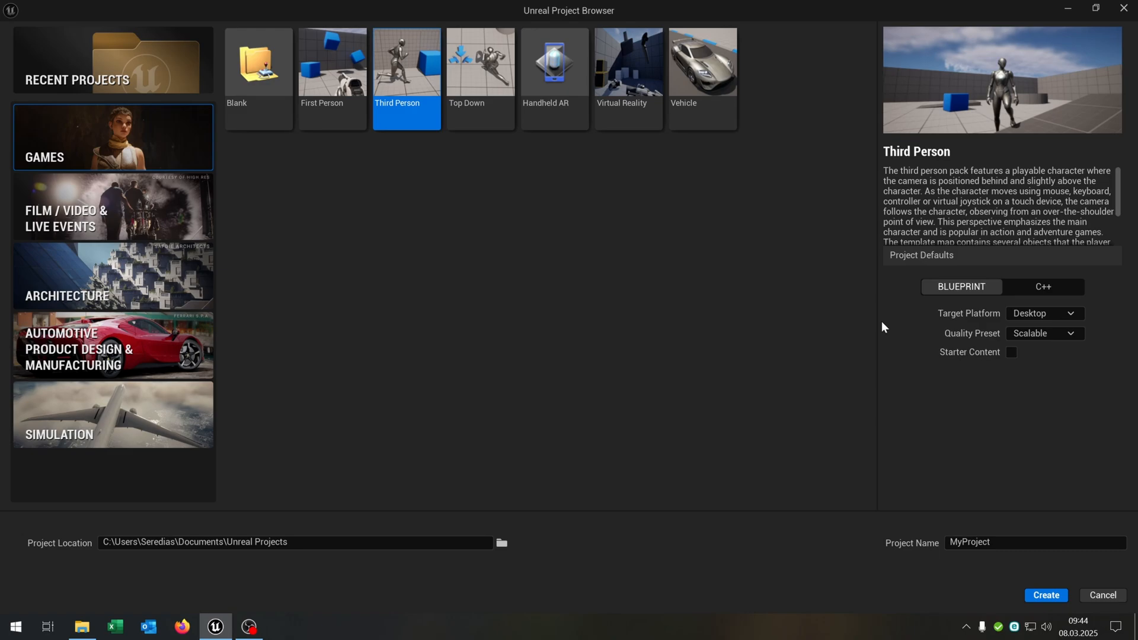
pyautogui.moveTo(1046, 370)
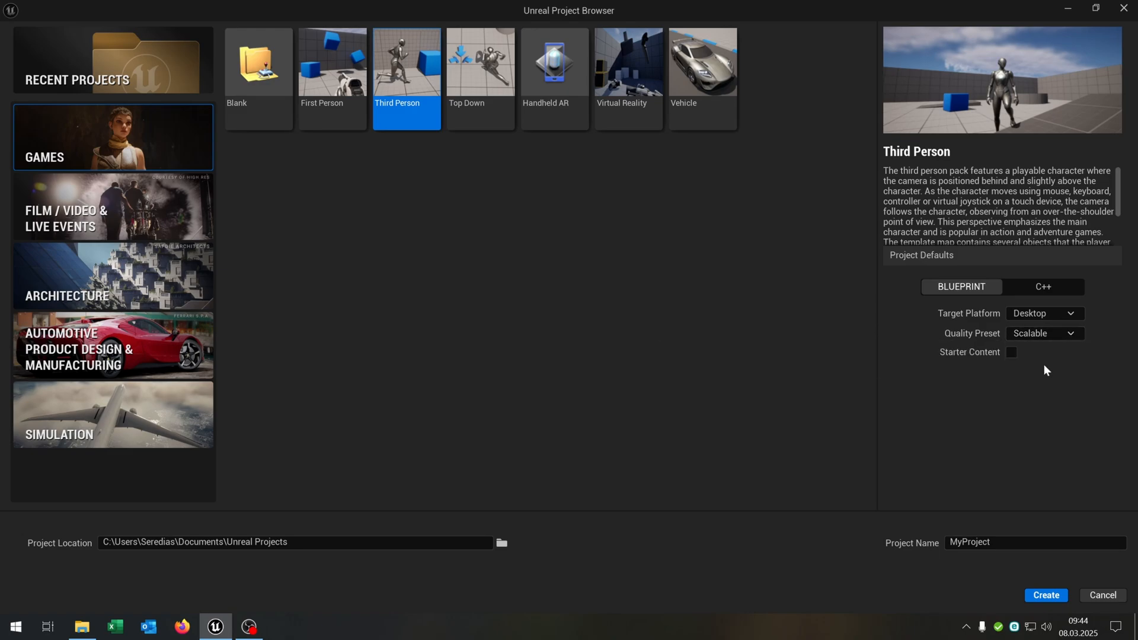
pyautogui.moveTo(710, 296)
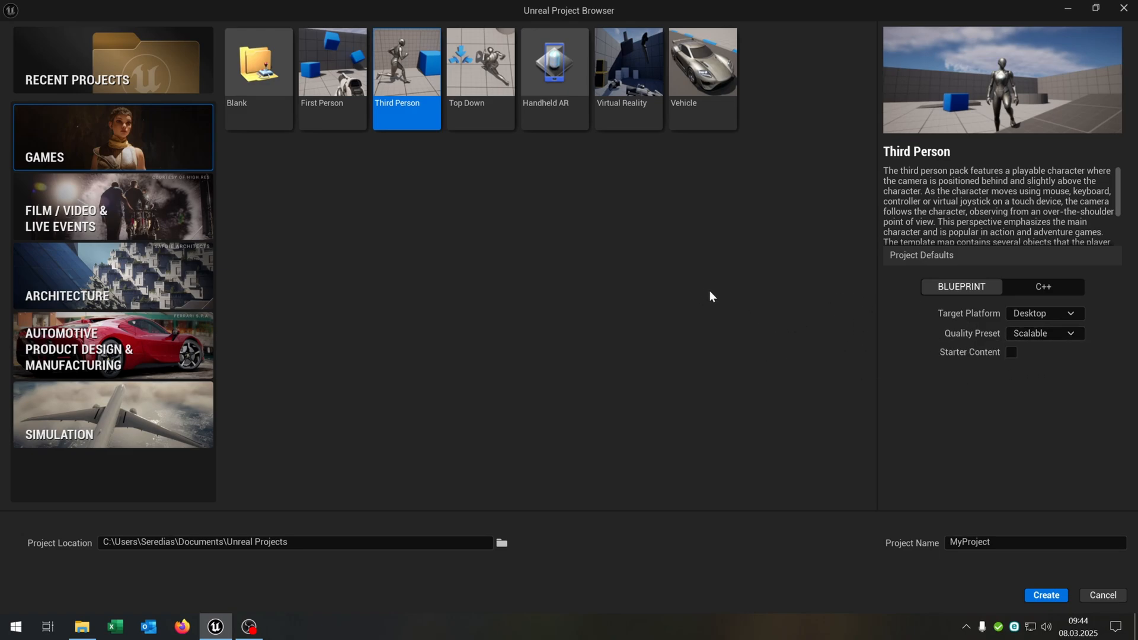
pyautogui.moveTo(1039, 593)
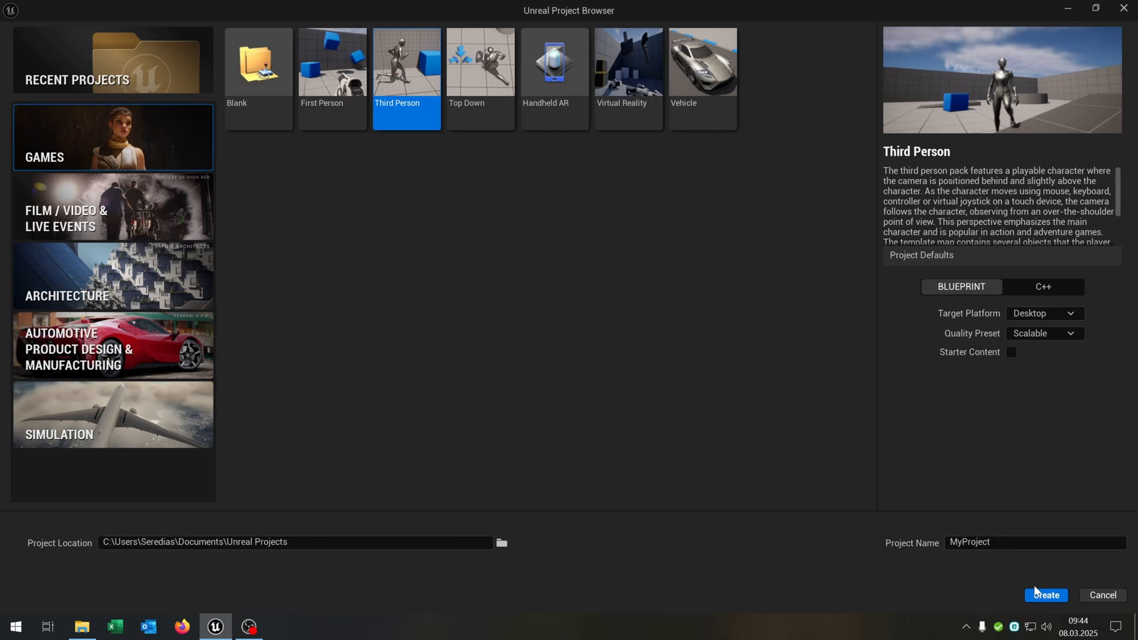
# Step: Create the Third Person project and play ThirdPersonMap to walk the character around
pyautogui.click(1046, 595)
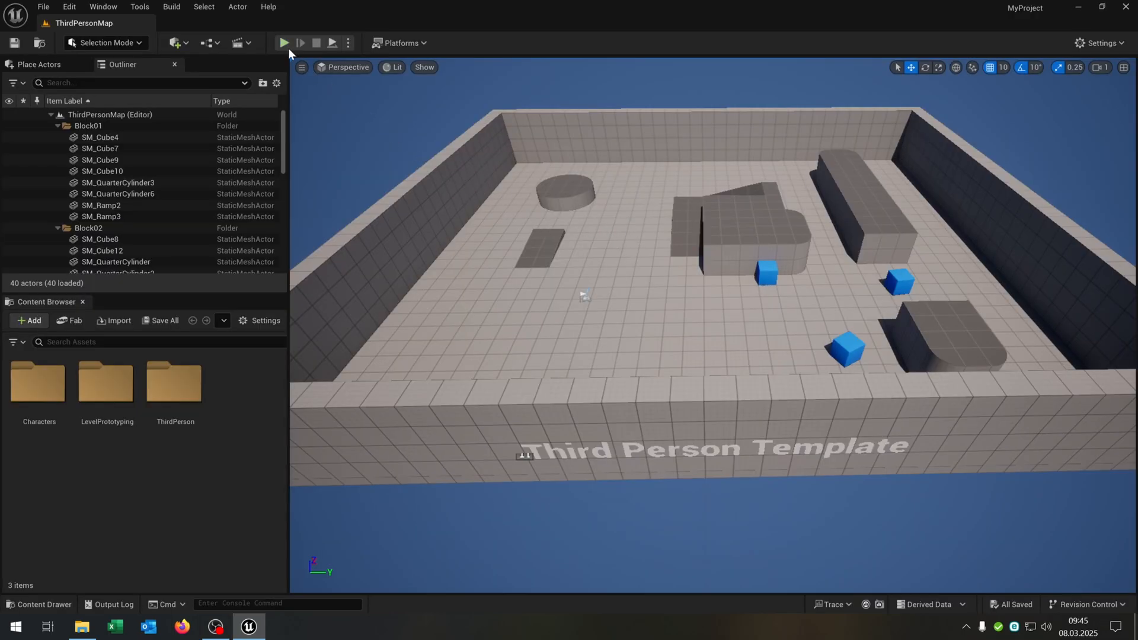
pyautogui.click(285, 43)
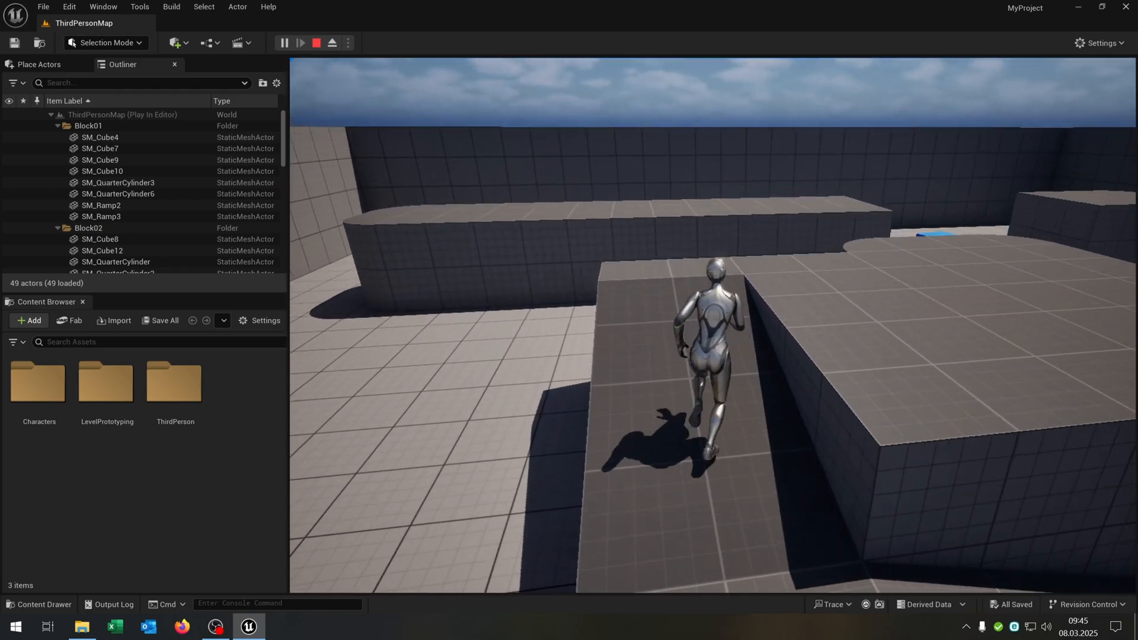
# Step: Stop the play test and open BP_ThirdPersonCharacter from ThirdPerson > Blueprints
pyautogui.click(317, 43)
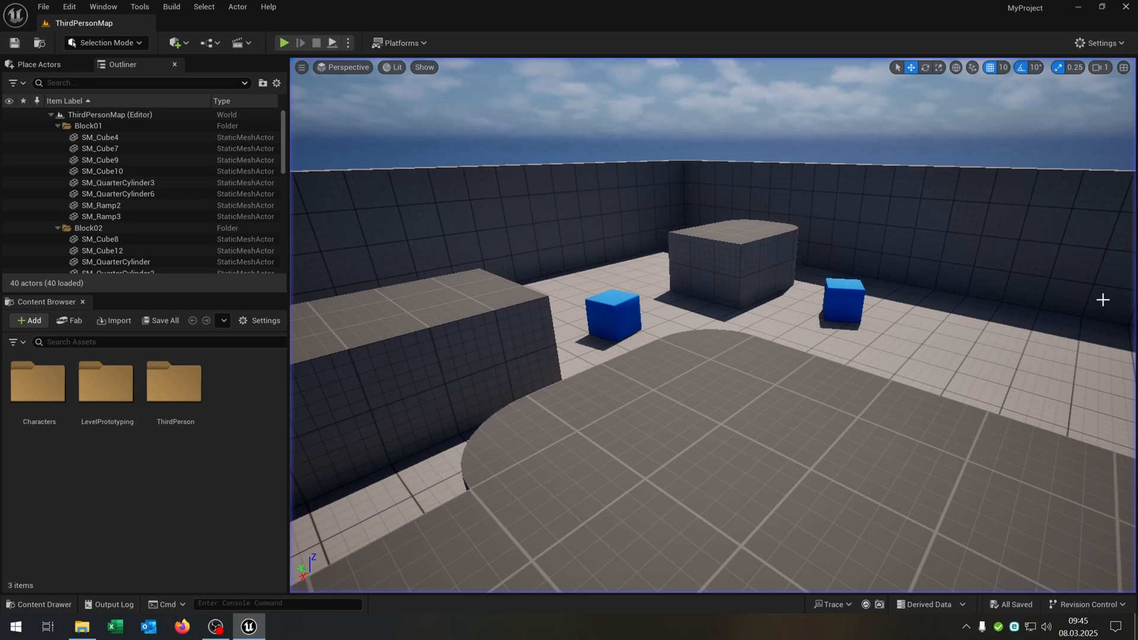
pyautogui.moveTo(154, 474)
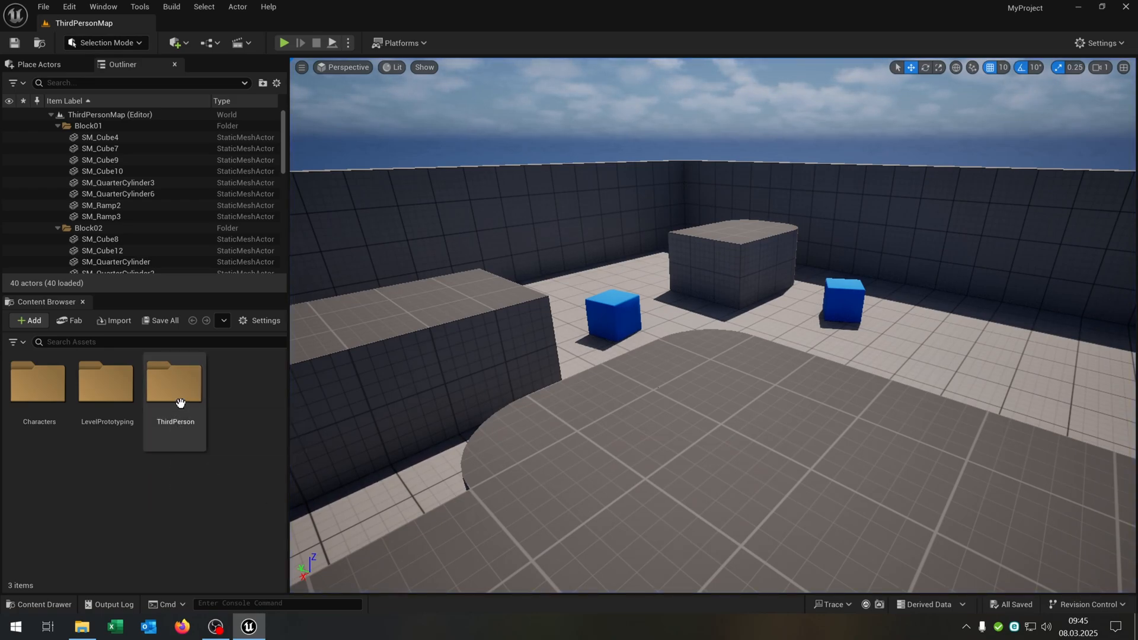
pyautogui.doubleClick(175, 386)
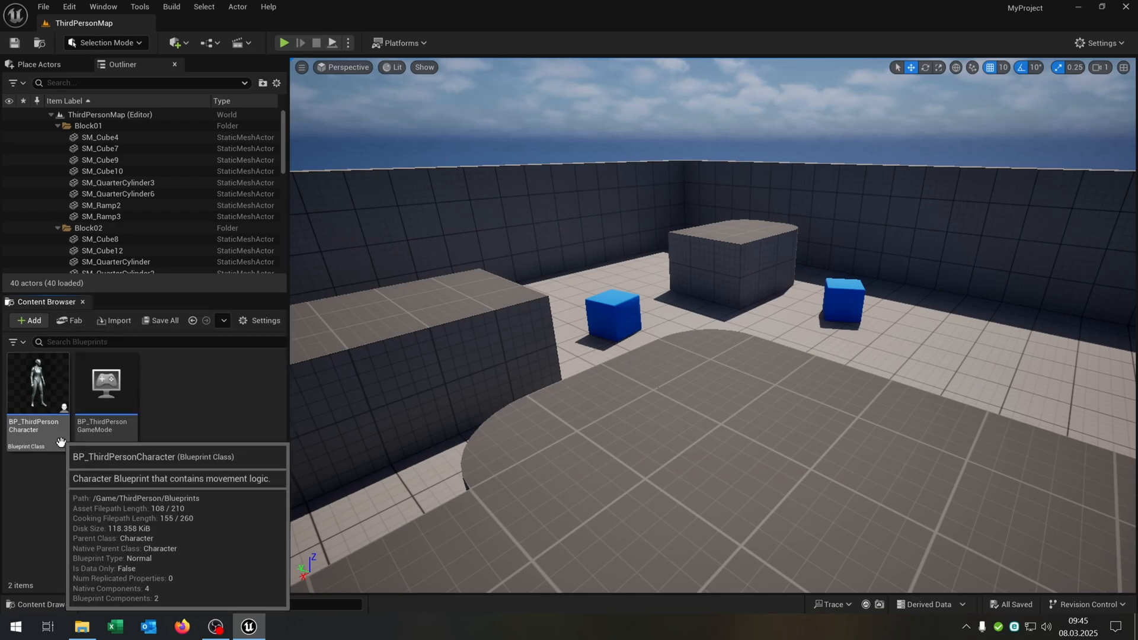
pyautogui.click(37, 389)
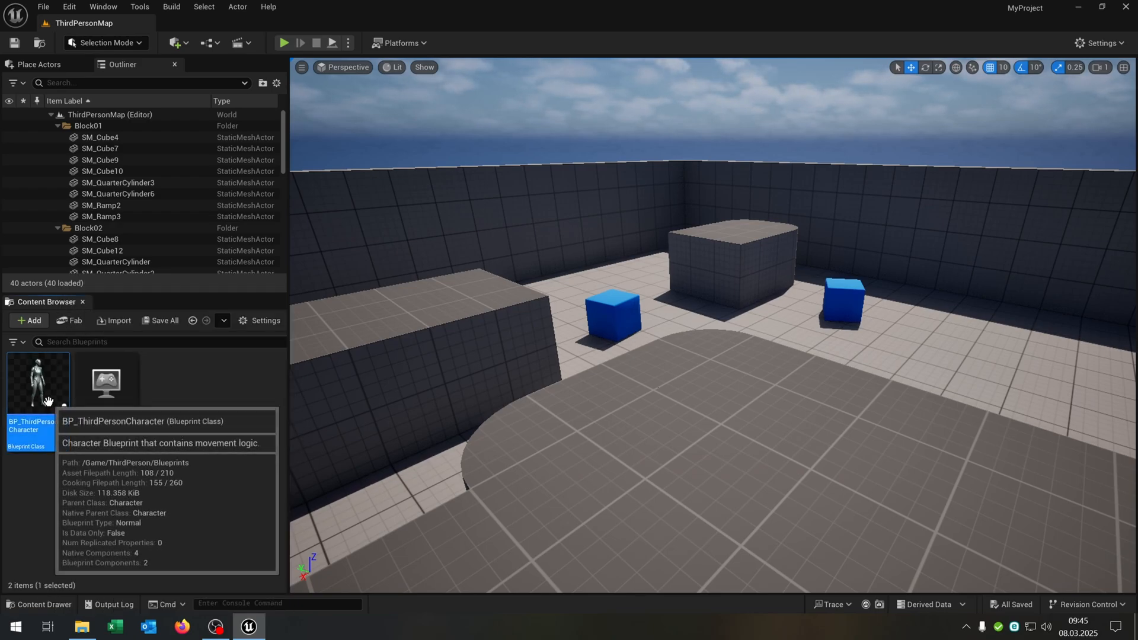
pyautogui.doubleClick(37, 381)
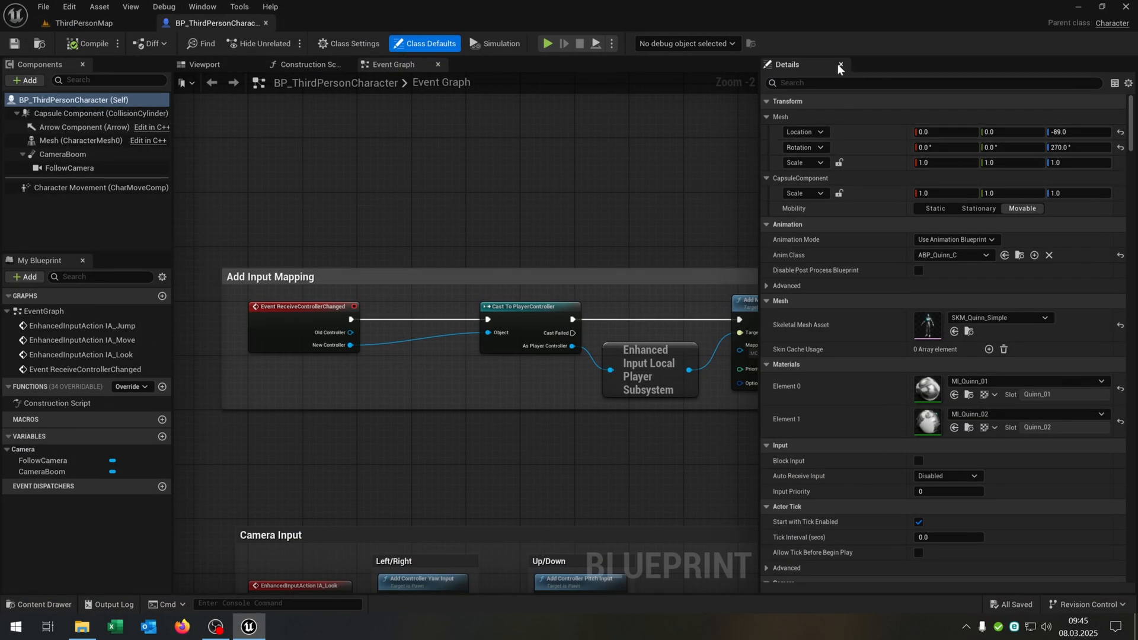
# Step: Close the Details panel and bring the Add Input Mapping nodes into view
pyautogui.click(842, 65)
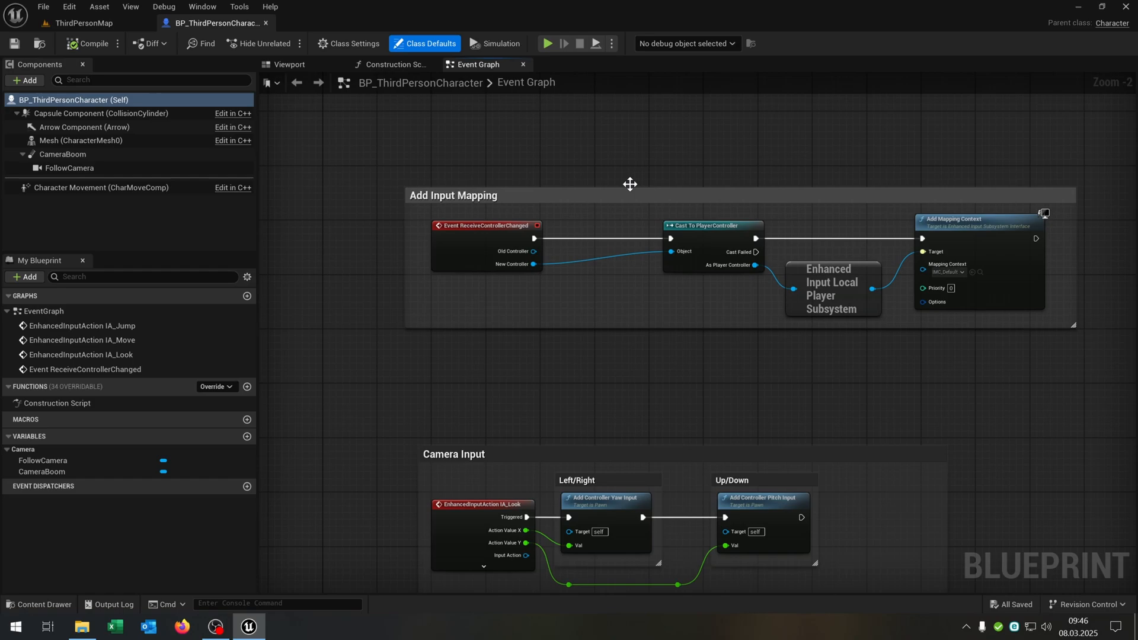
pyautogui.moveTo(639, 338)
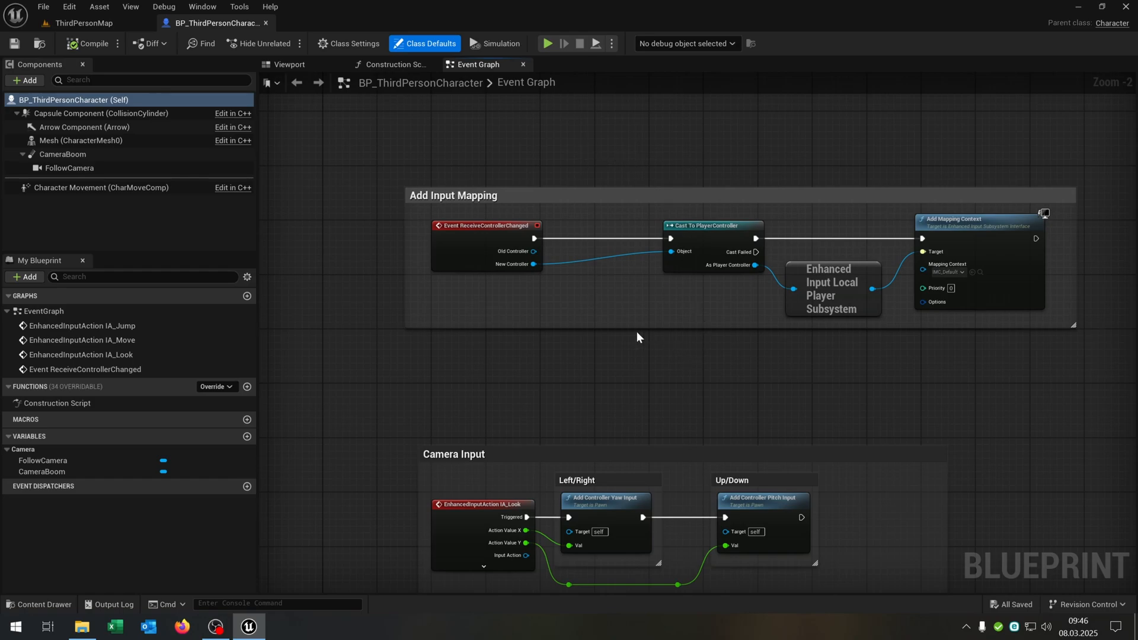
pyautogui.scroll(-3)
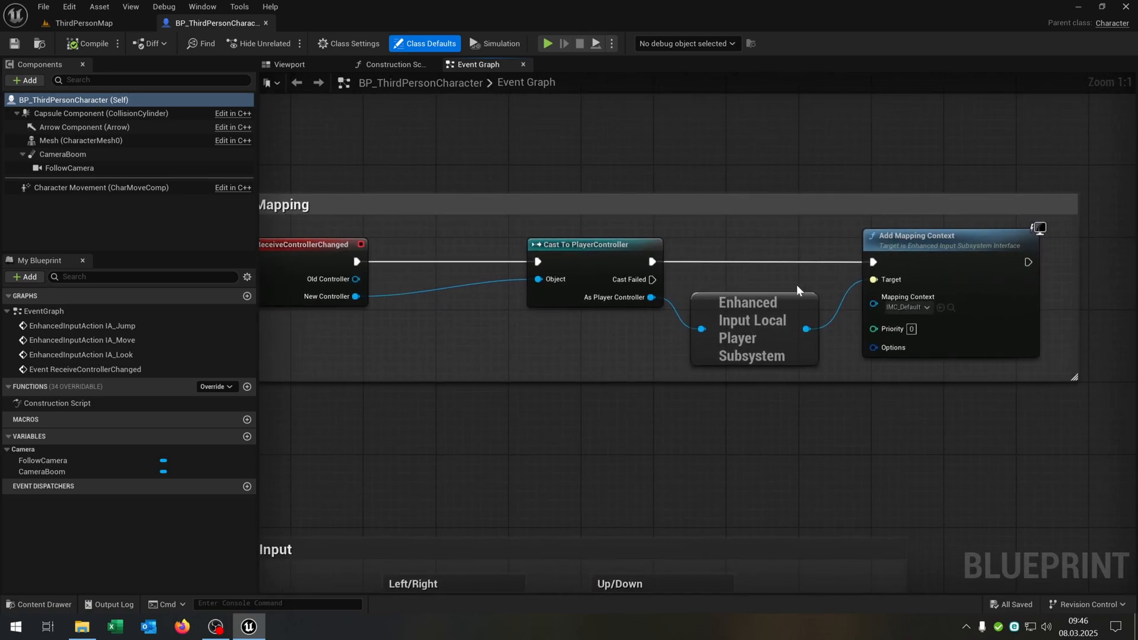
pyautogui.moveTo(567, 359)
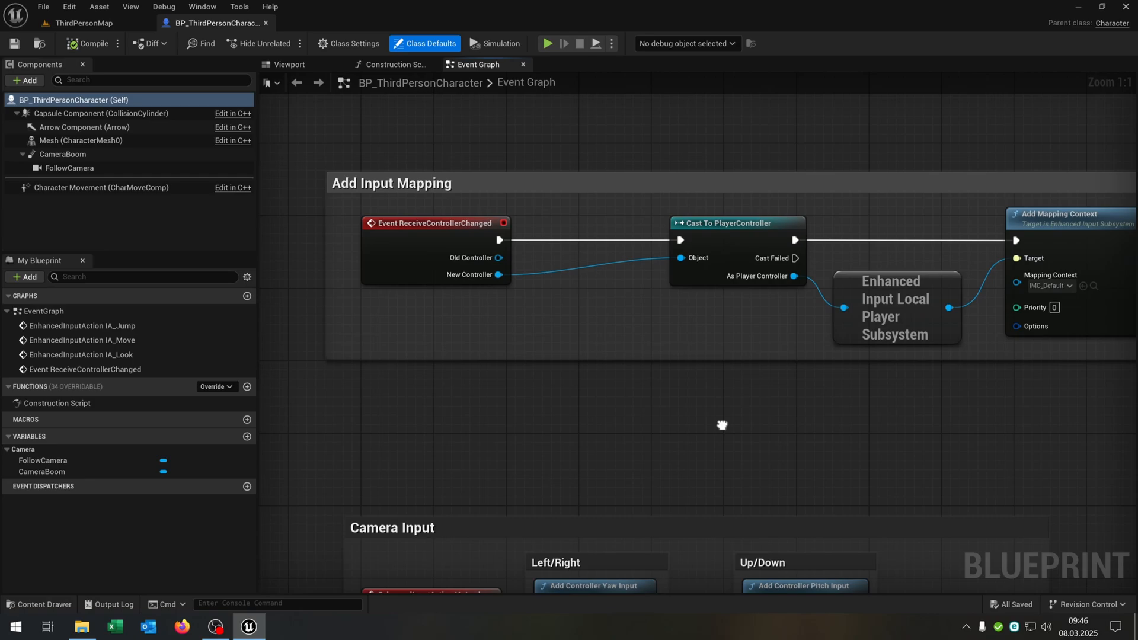
pyautogui.scroll(-3)
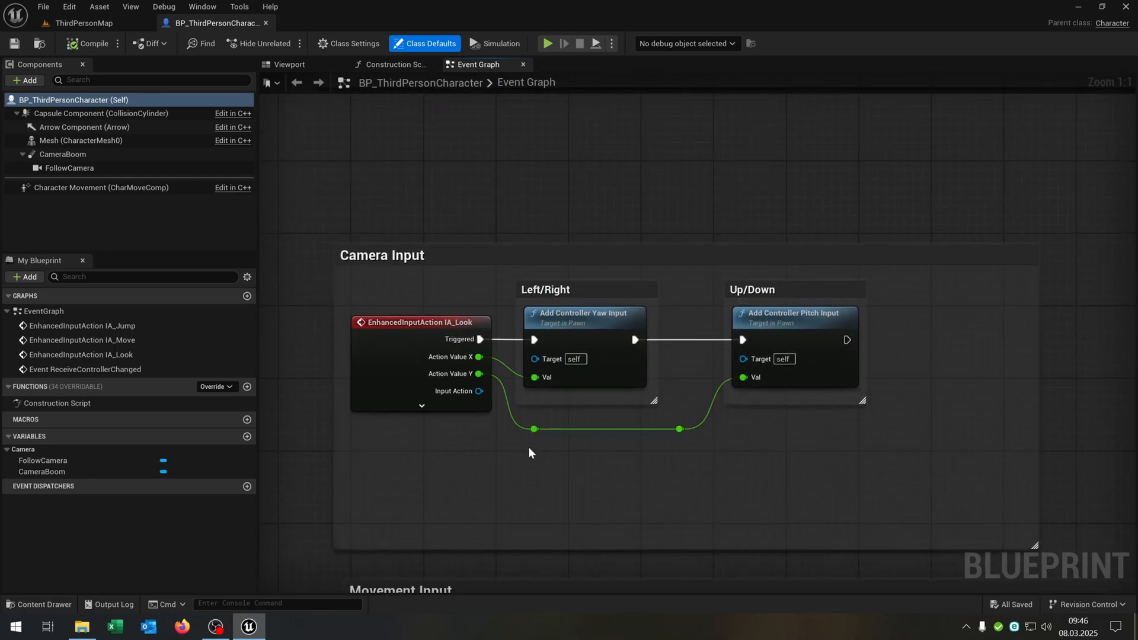
pyautogui.moveTo(613, 295)
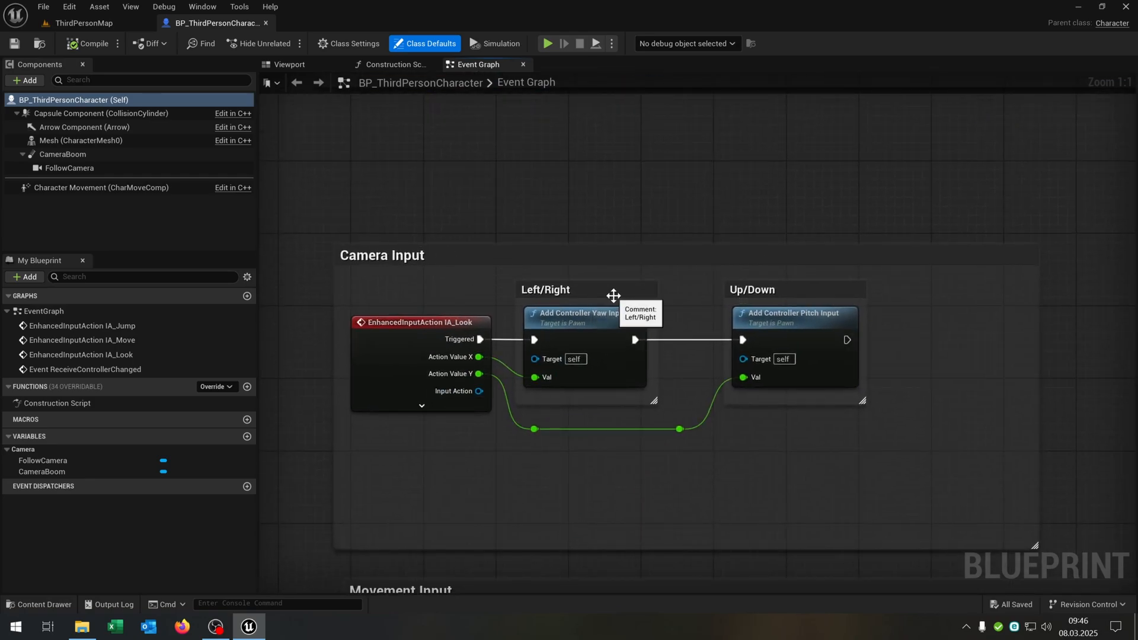
pyautogui.moveTo(713, 492)
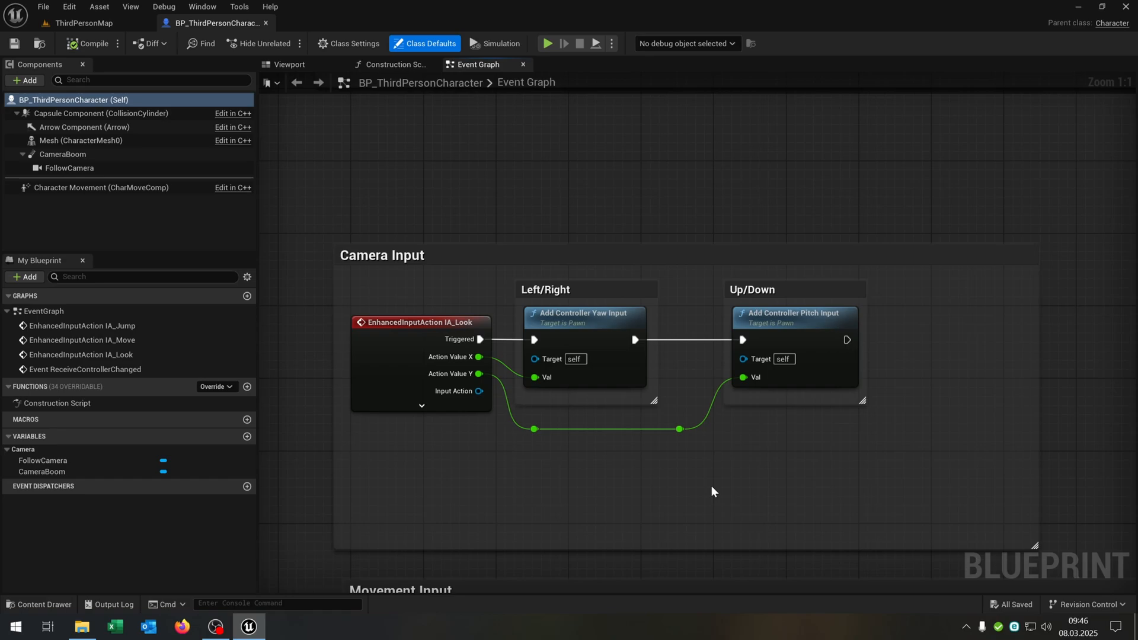
pyautogui.moveTo(487, 362)
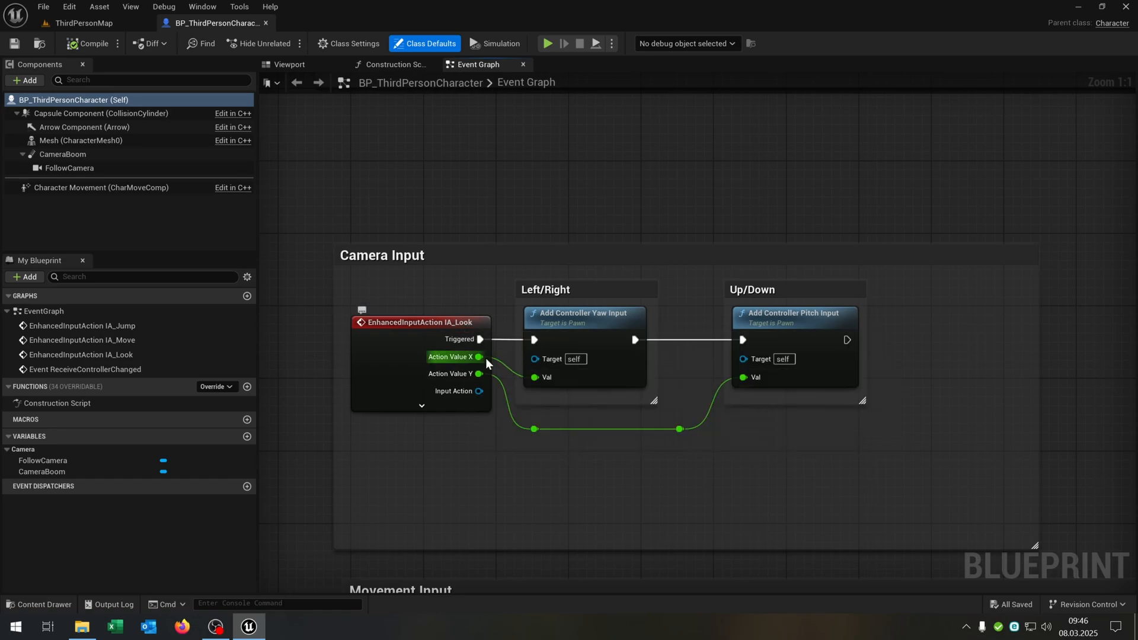
pyautogui.moveTo(548, 415)
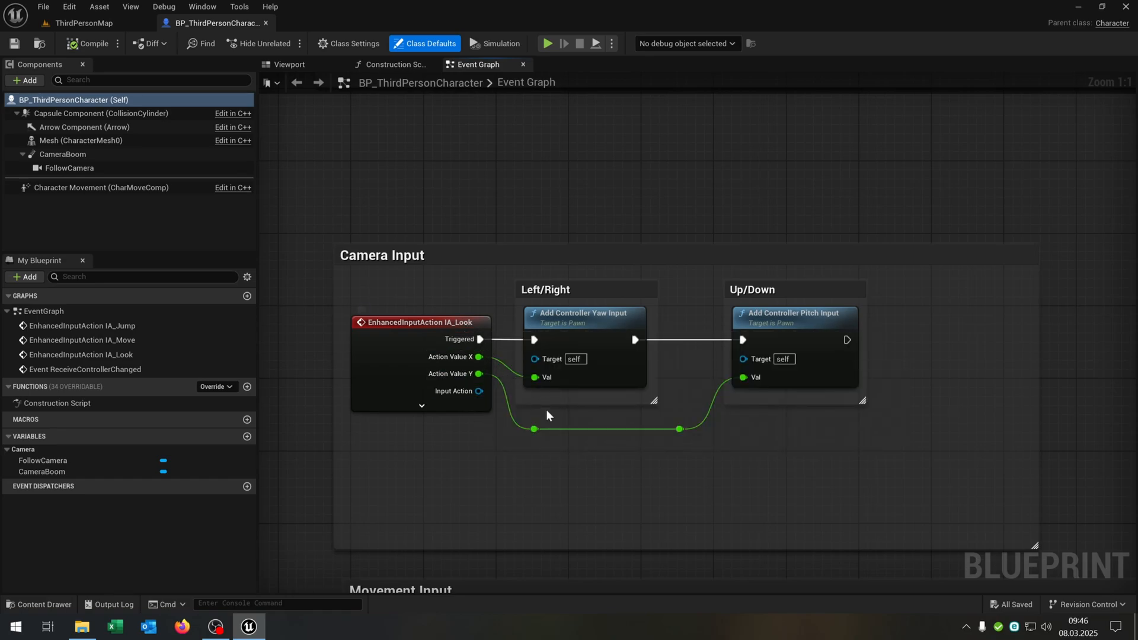
# Step: Review the Movement and Jump Input nodes, then switch to the Construction Script graph
pyautogui.scroll(-3)
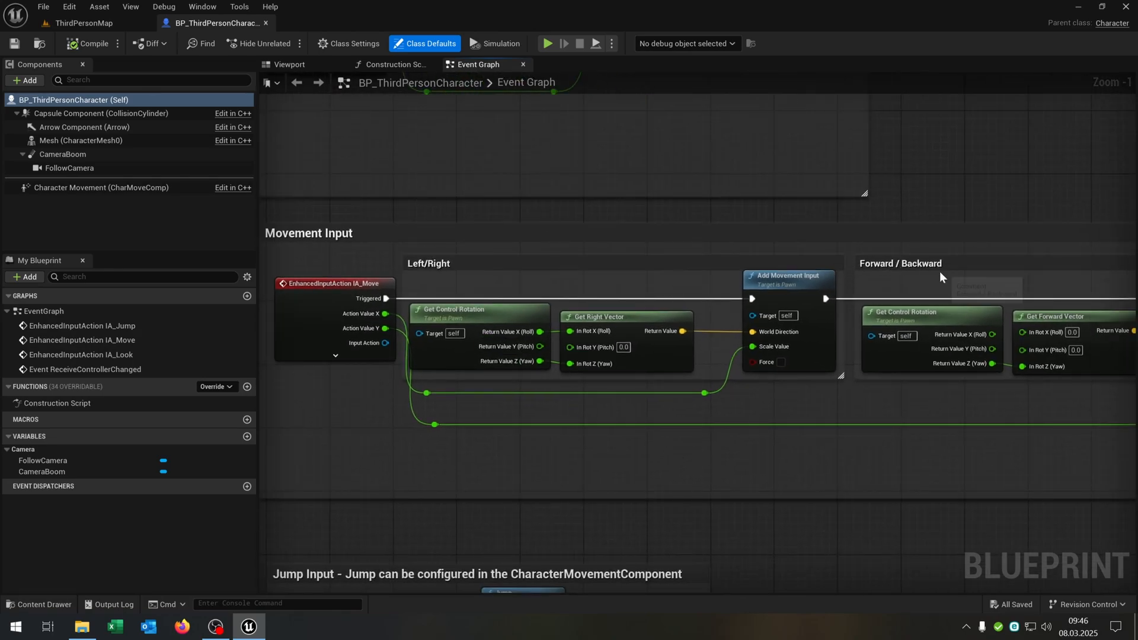
pyautogui.moveTo(385, 314)
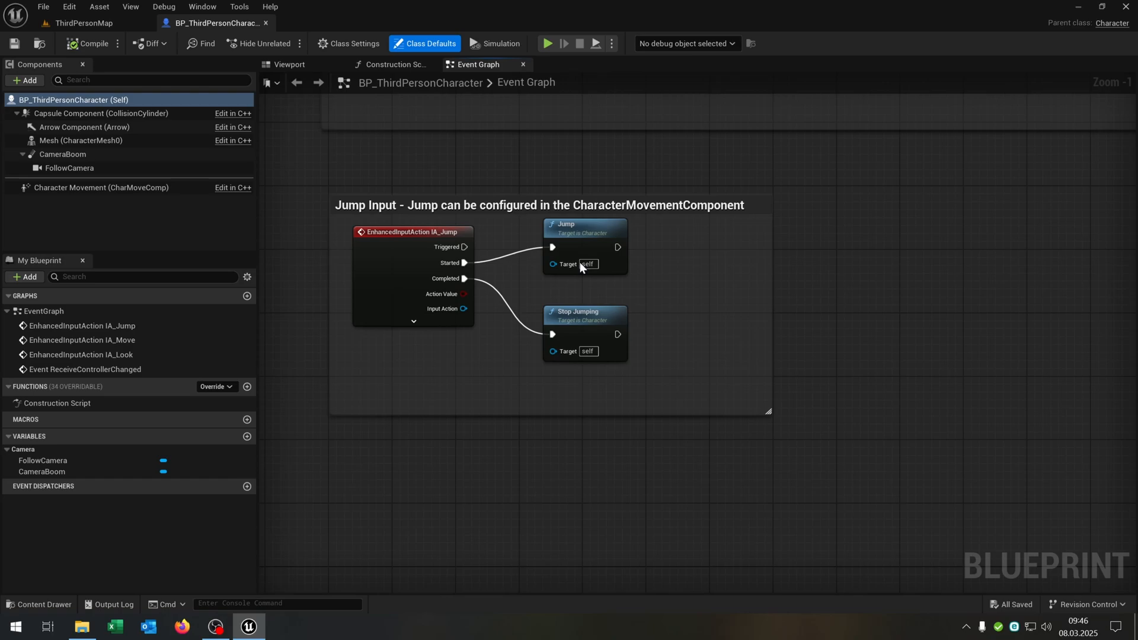
pyautogui.scroll(-3)
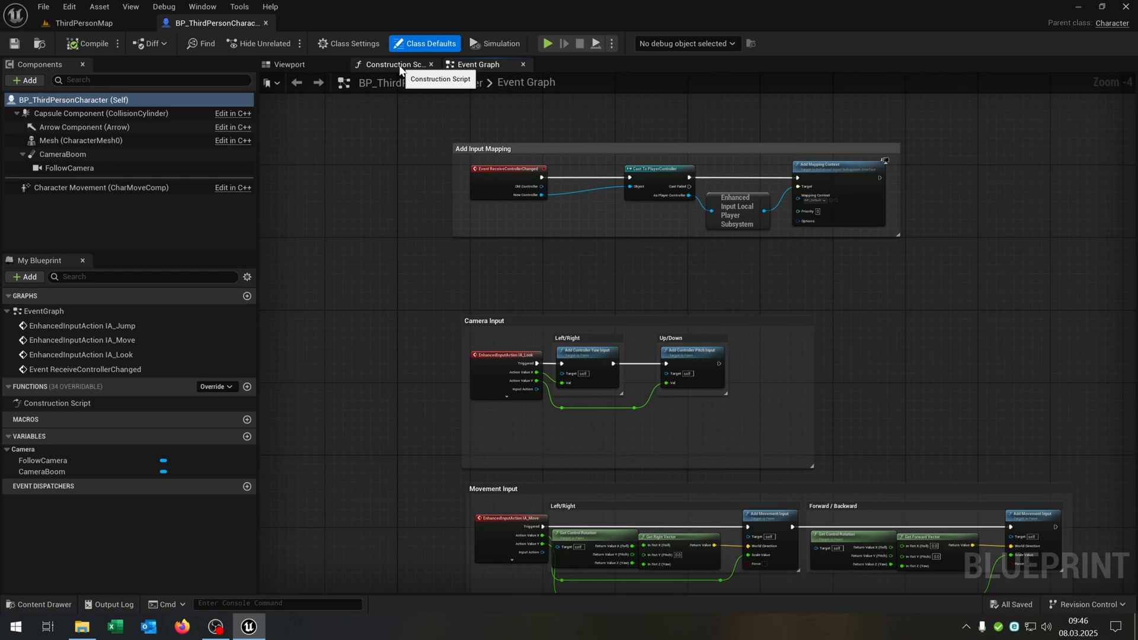
pyautogui.click(391, 64)
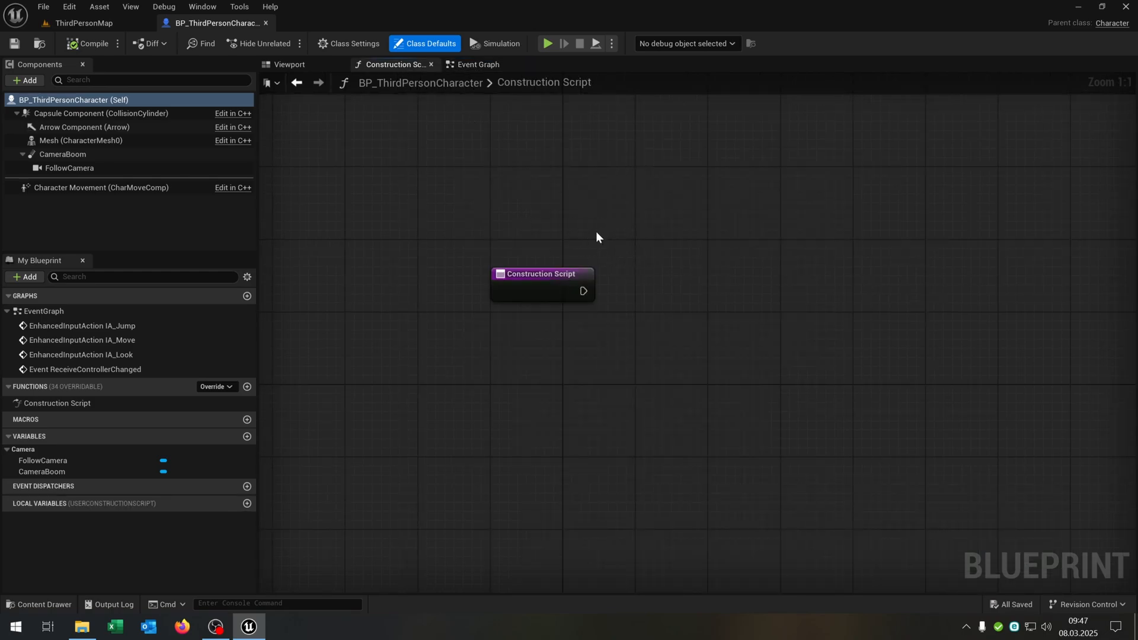
pyautogui.moveTo(669, 256)
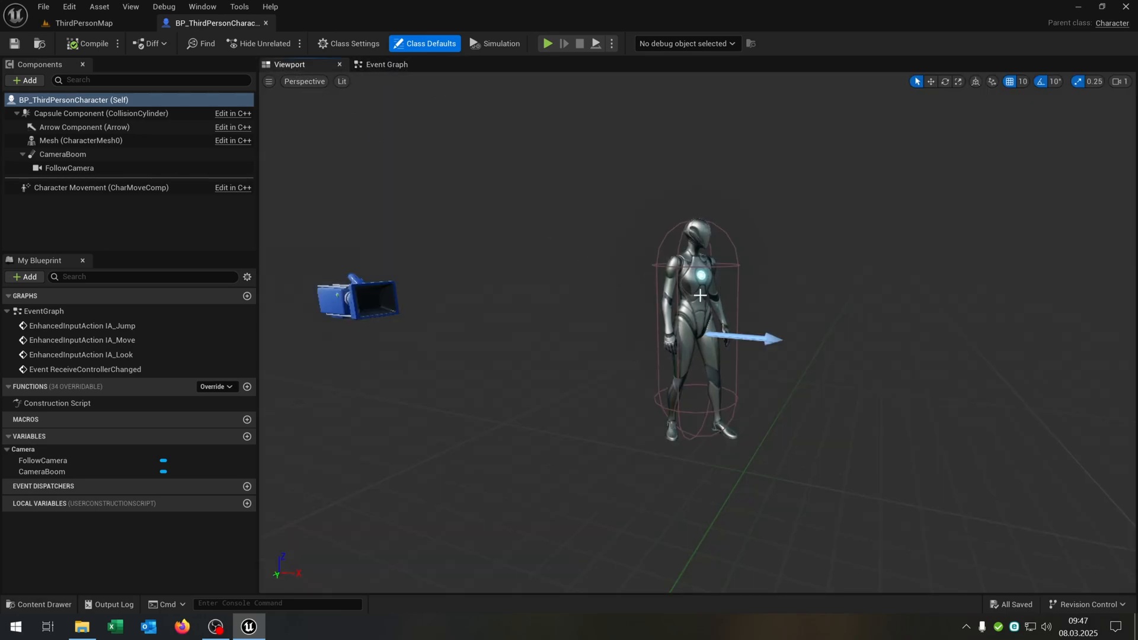
# Step: Reopen the Details panel from the Window menu beside the character viewport
pyautogui.click(201, 6)
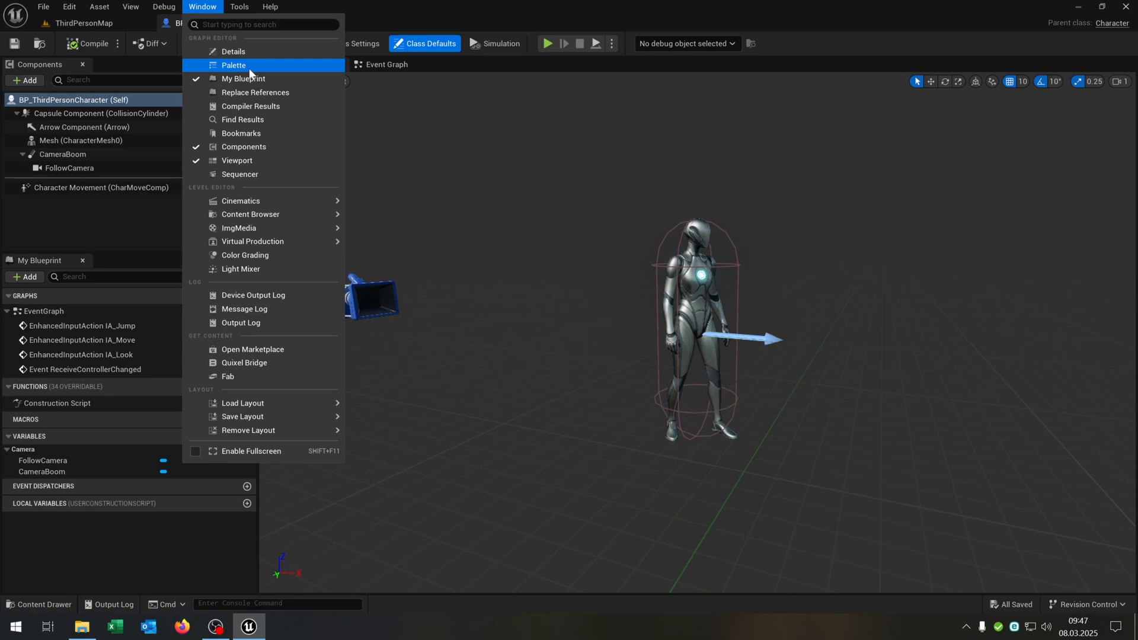
pyautogui.click(236, 51)
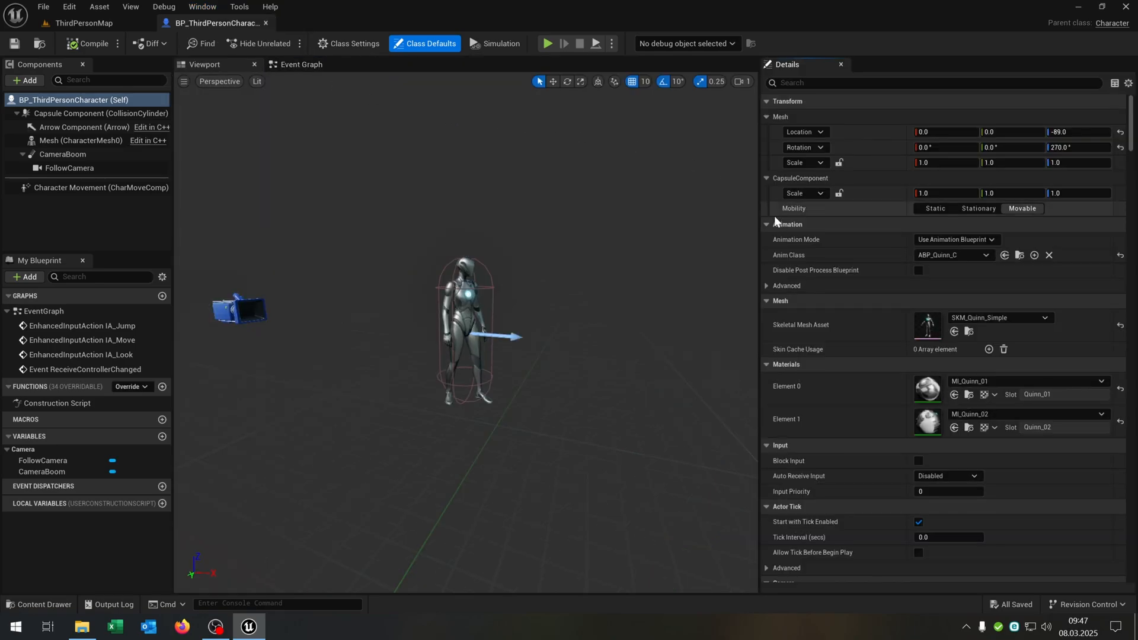
pyautogui.moveTo(799, 309)
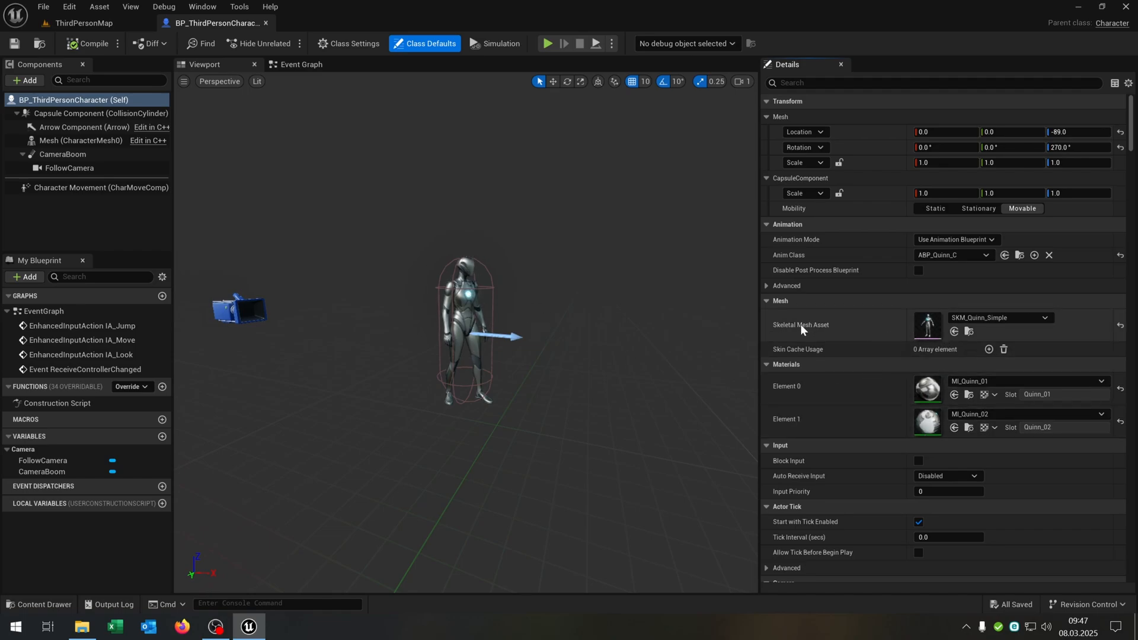
pyautogui.moveTo(998, 320)
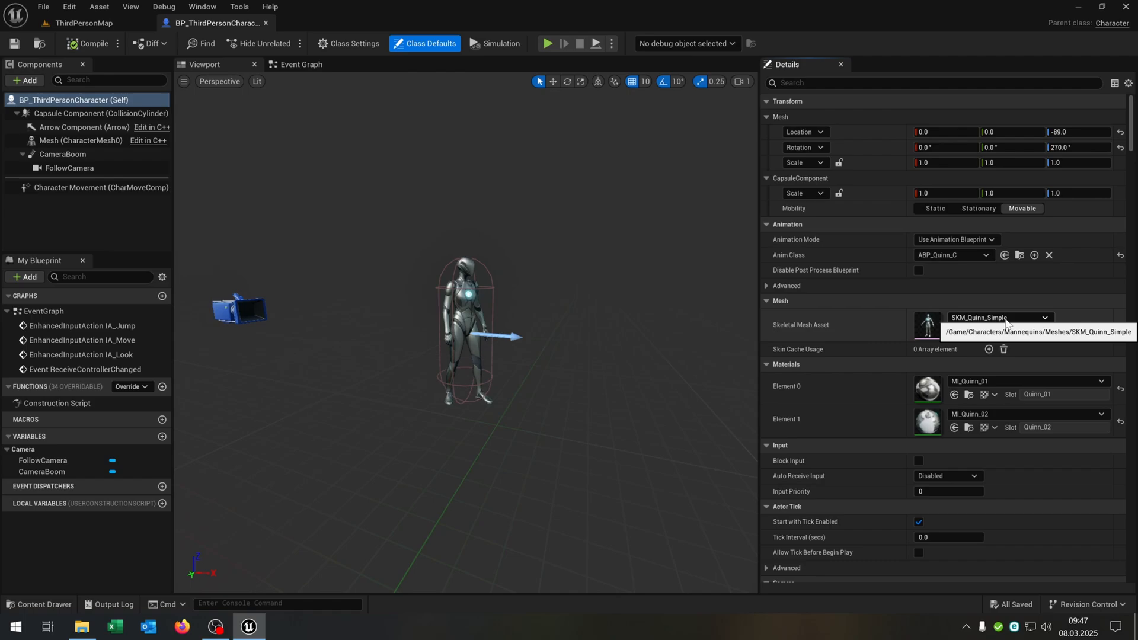
pyautogui.moveTo(968, 333)
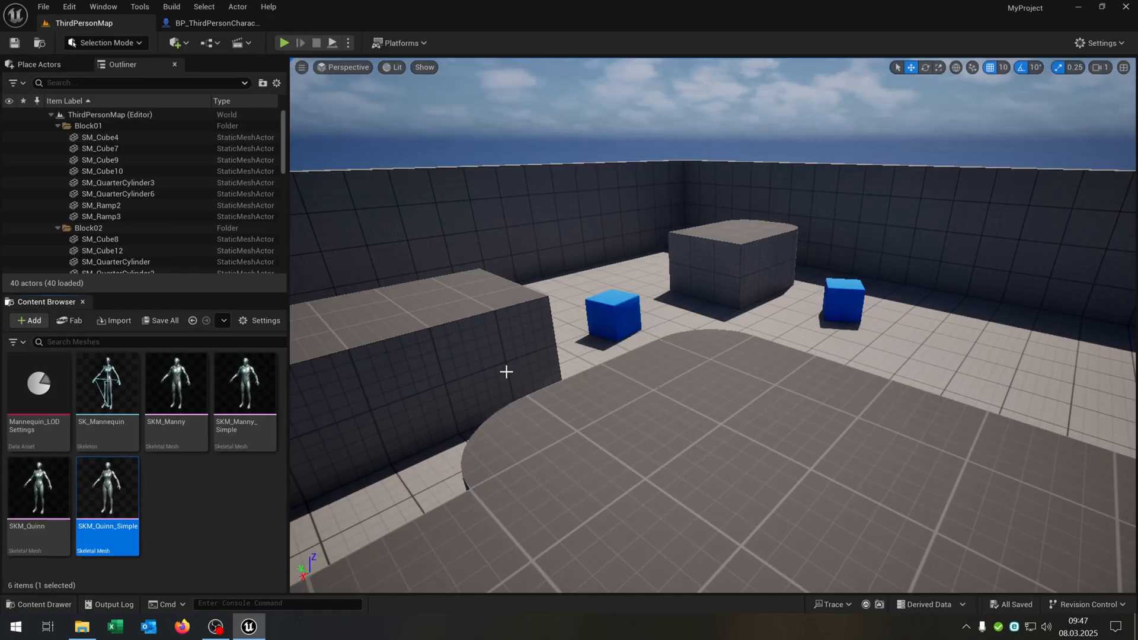
# Step: Open the SK_Mannequin skeleton asset from the Meshes folder and view its bone hierarchy
pyautogui.click(202, 514)
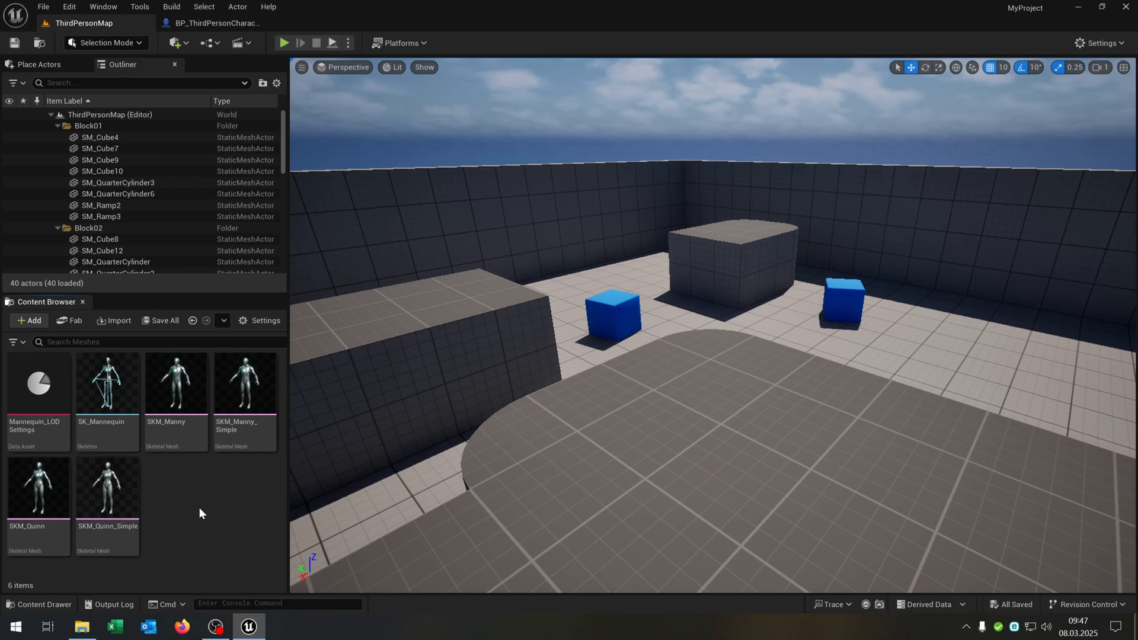
pyautogui.moveTo(208, 483)
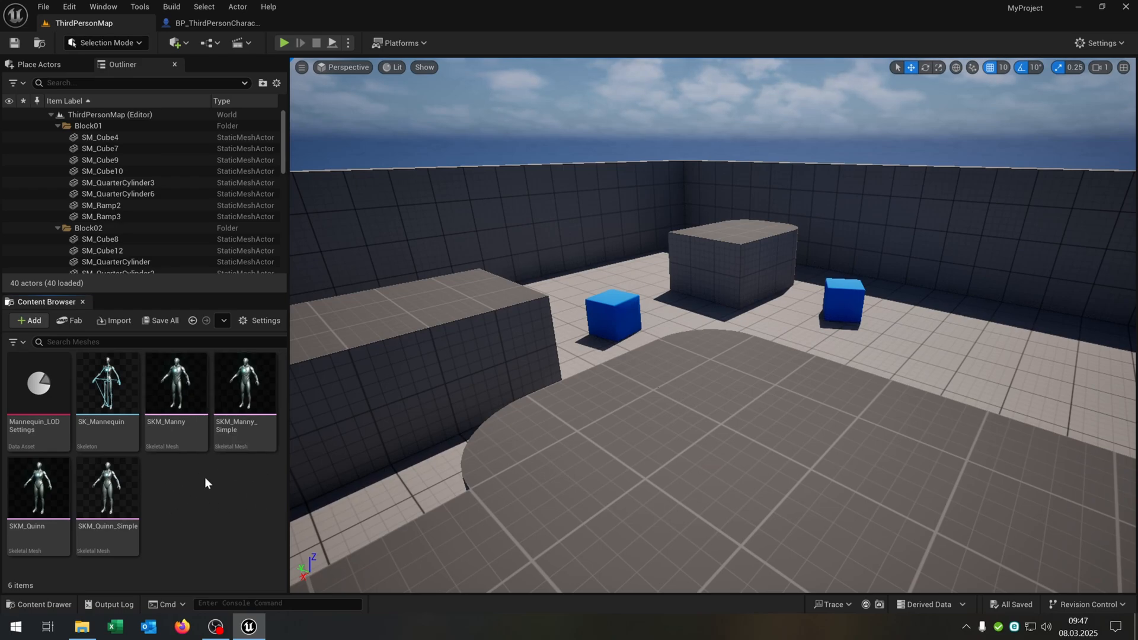
pyautogui.moveTo(152, 534)
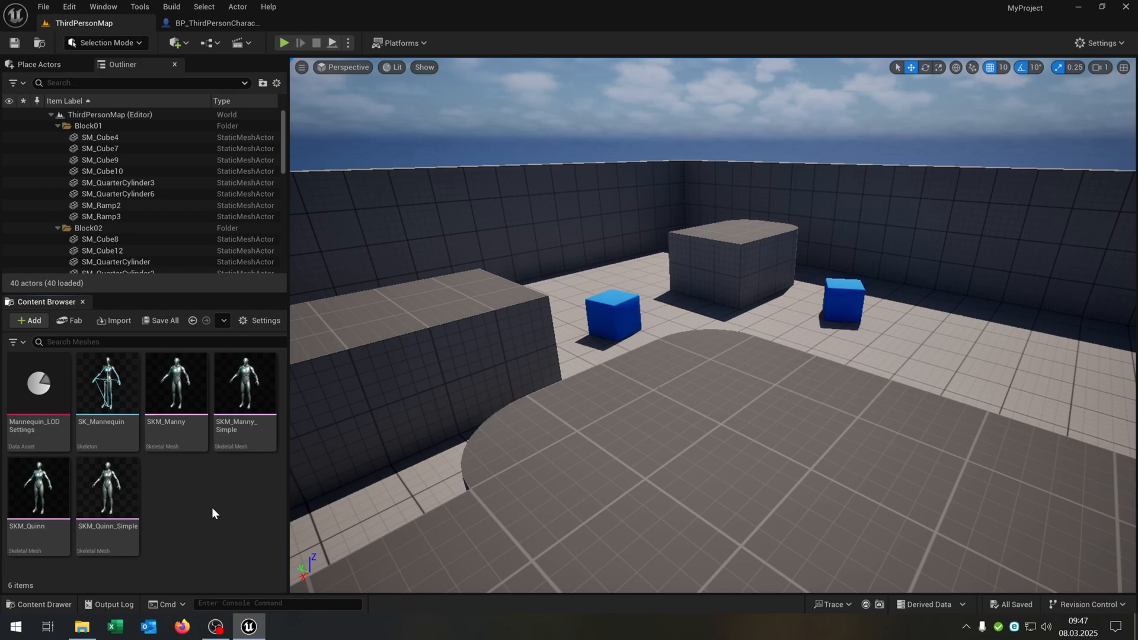
pyautogui.moveTo(106, 385)
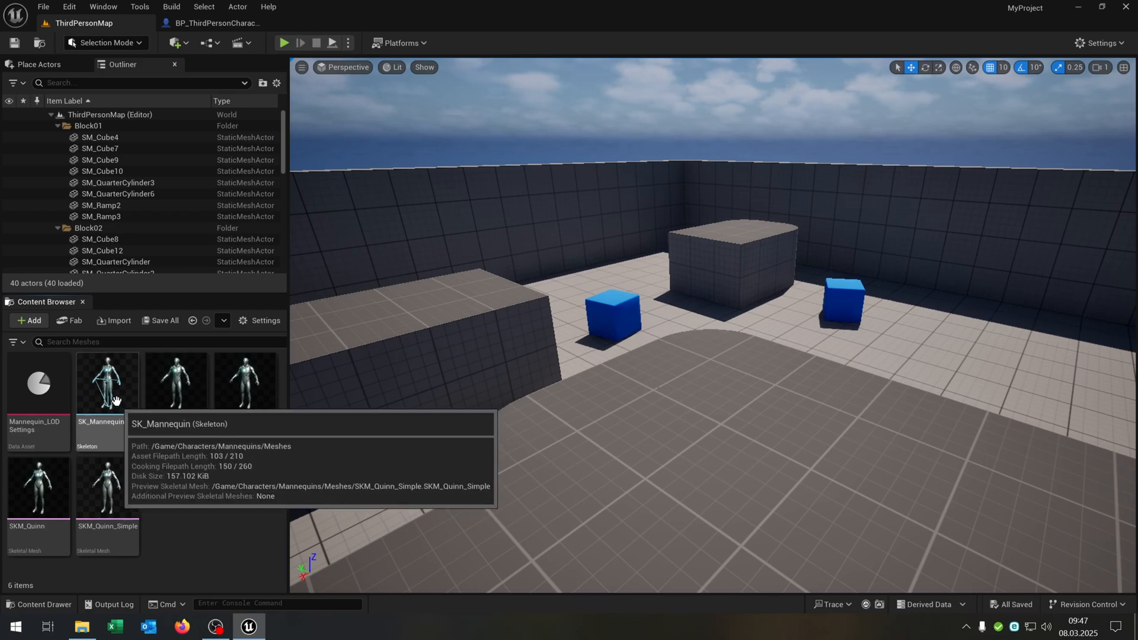
pyautogui.doubleClick(106, 381)
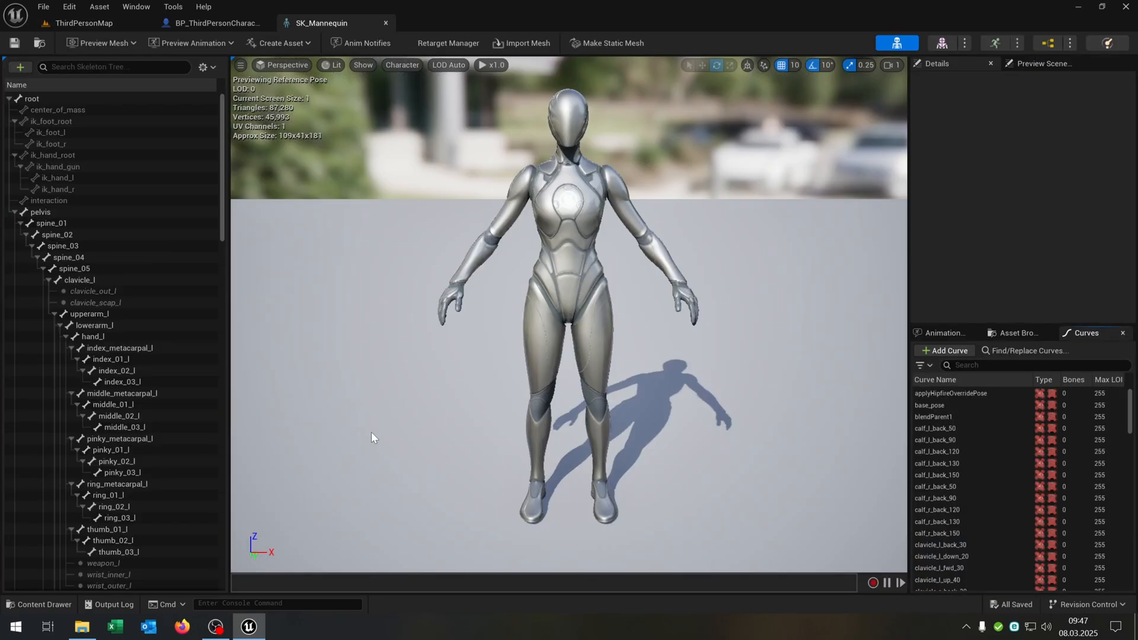
pyautogui.scroll(-3)
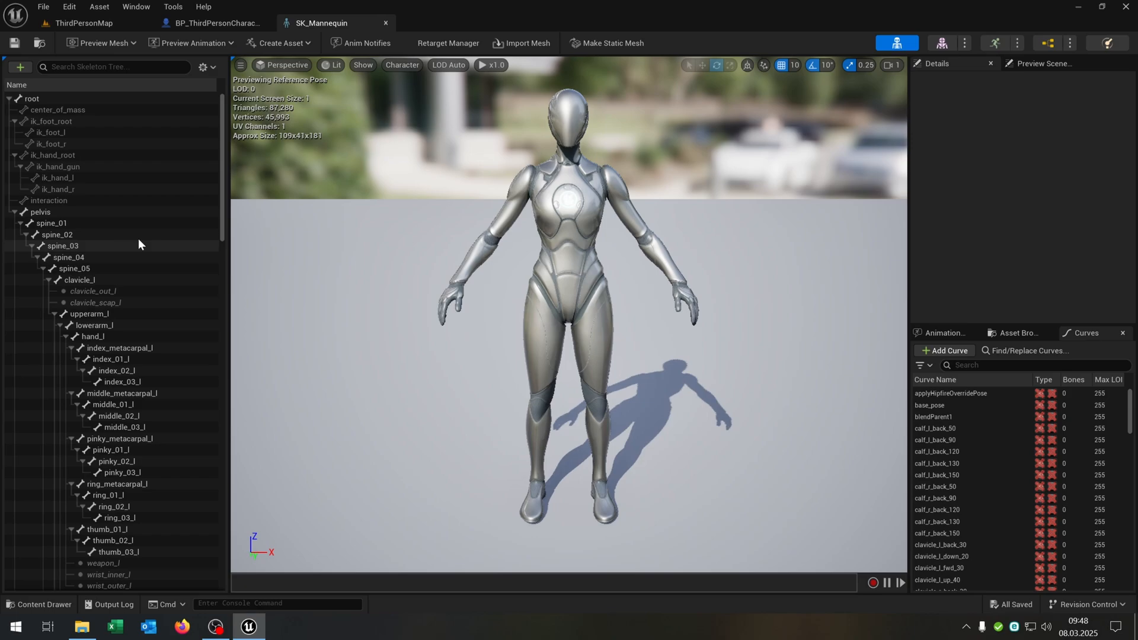
pyautogui.moveTo(285, 154)
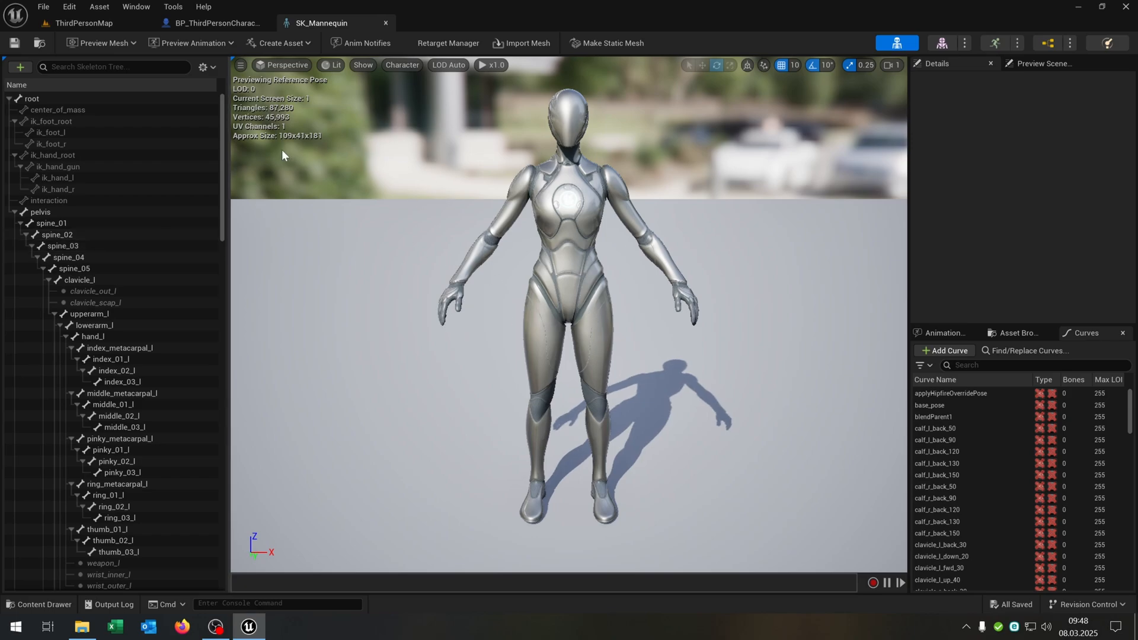
# Step: Return to BP_ThirdPersonCharacter and select its Mesh (CharacterMesh0) component to show its Details
pyautogui.click(219, 23)
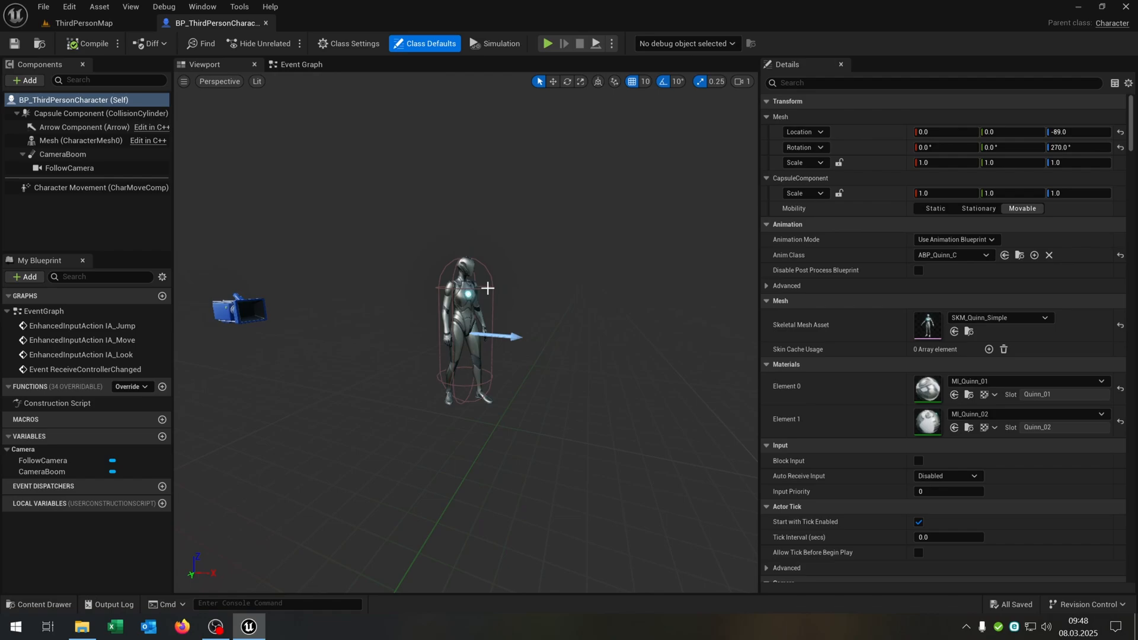
pyautogui.moveTo(26, 109)
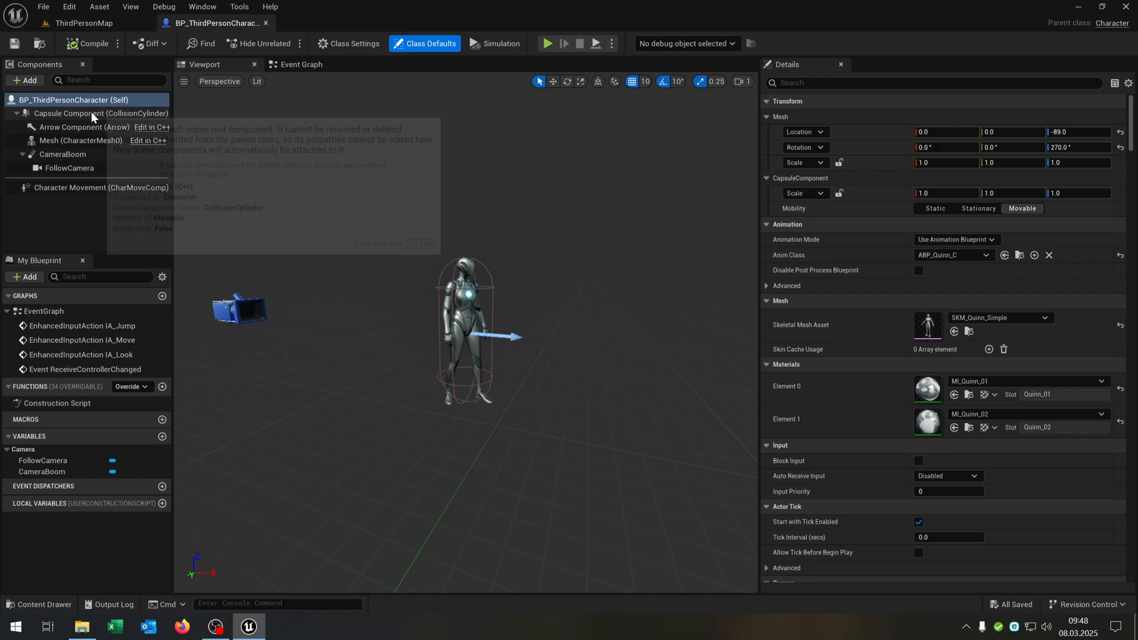
pyautogui.click(81, 114)
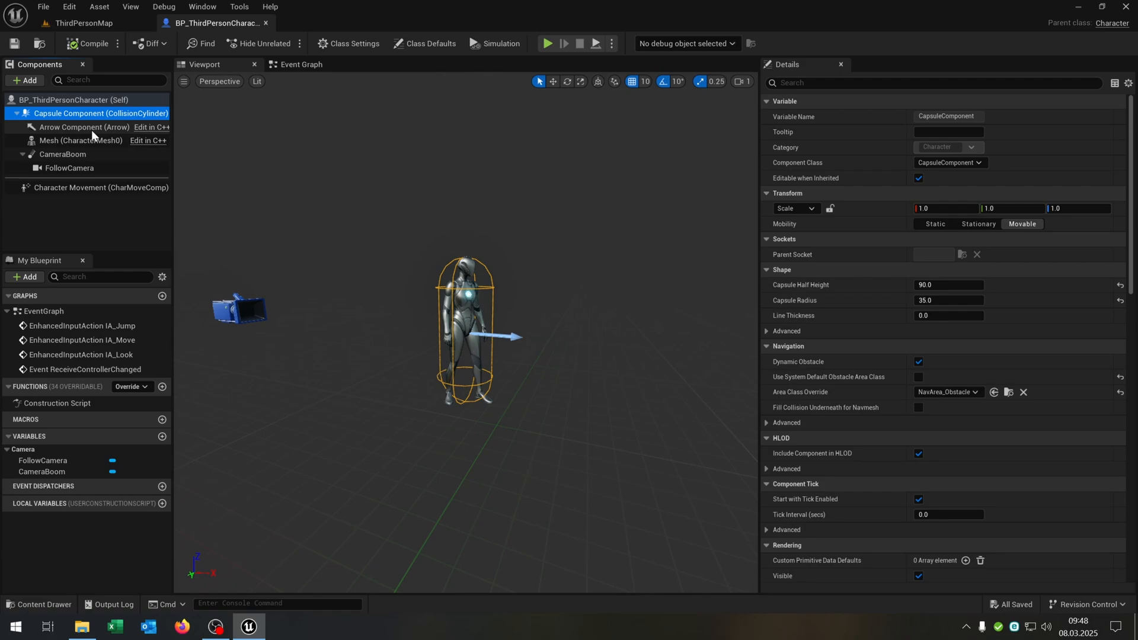
pyautogui.click(76, 127)
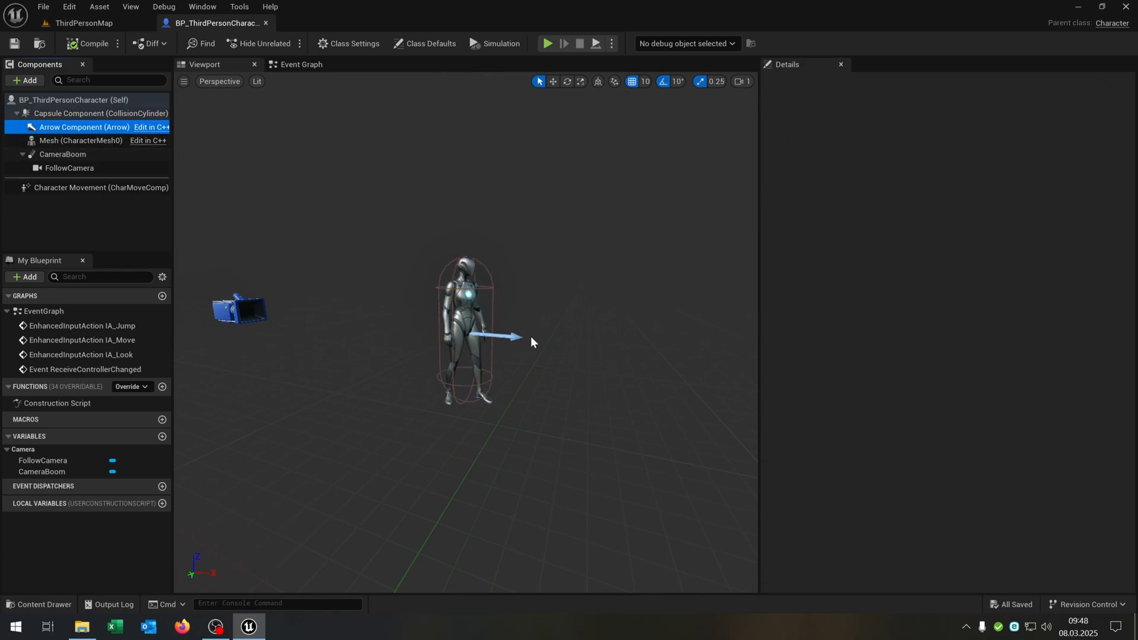
pyautogui.moveTo(59, 145)
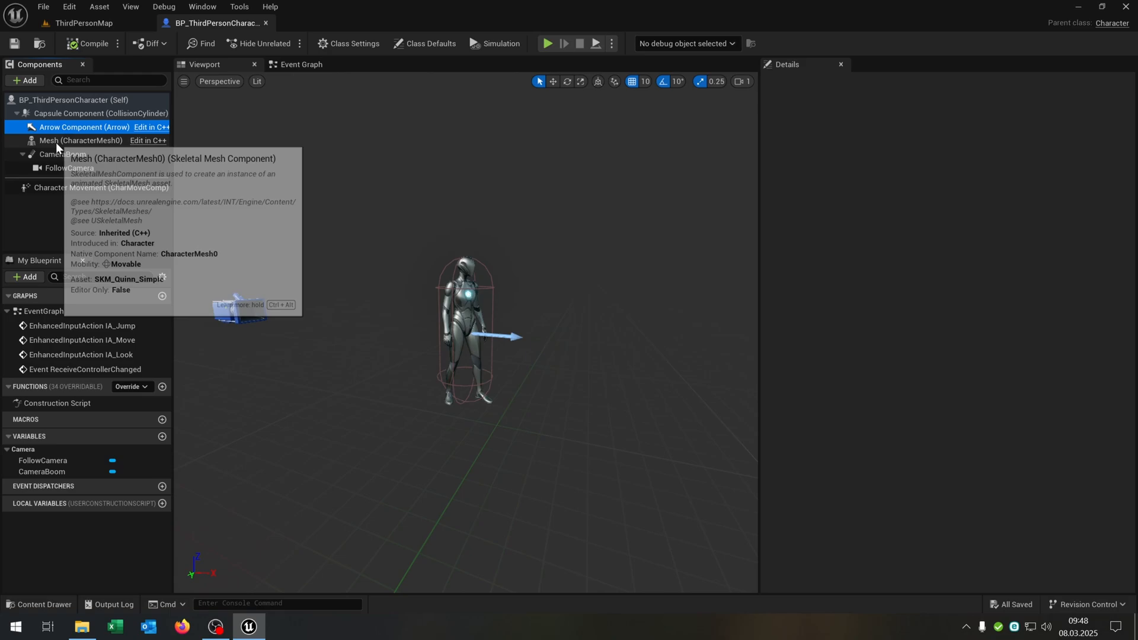
pyautogui.click(77, 140)
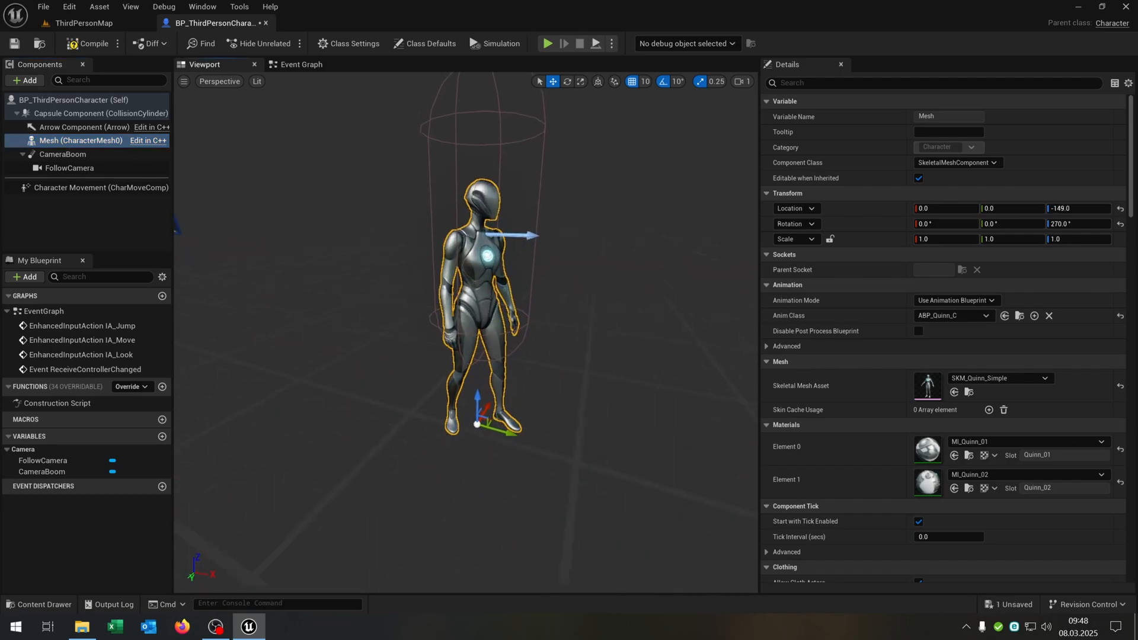
# Step: Play-test ThirdPersonMap with the lowered mesh, stop, and return to the character Blueprint
pyautogui.click(76, 23)
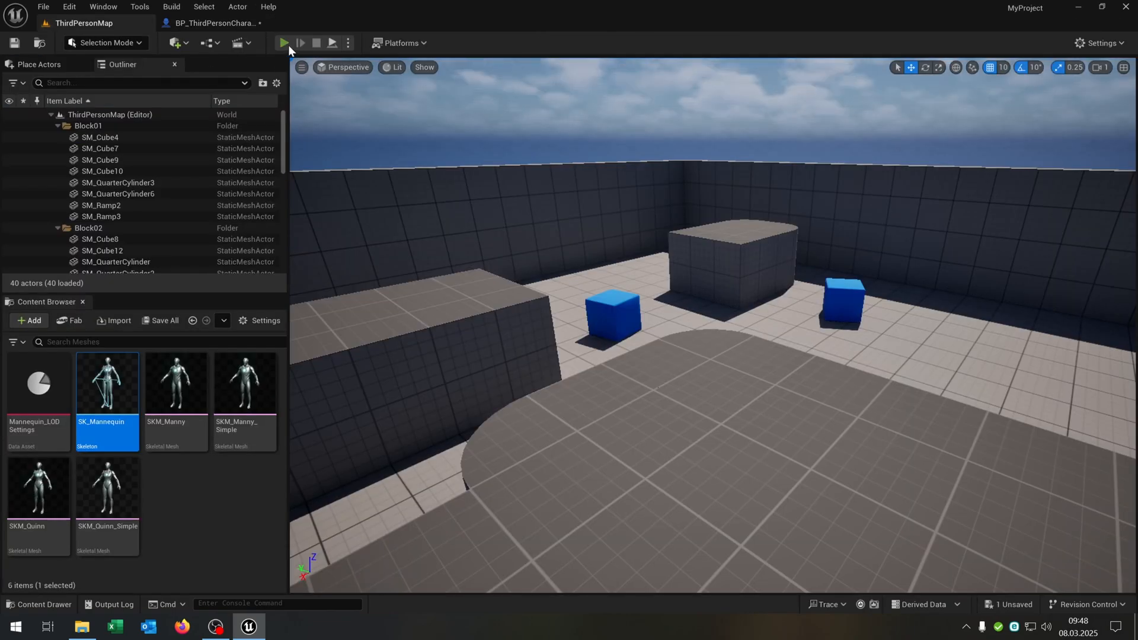
pyautogui.click(282, 42)
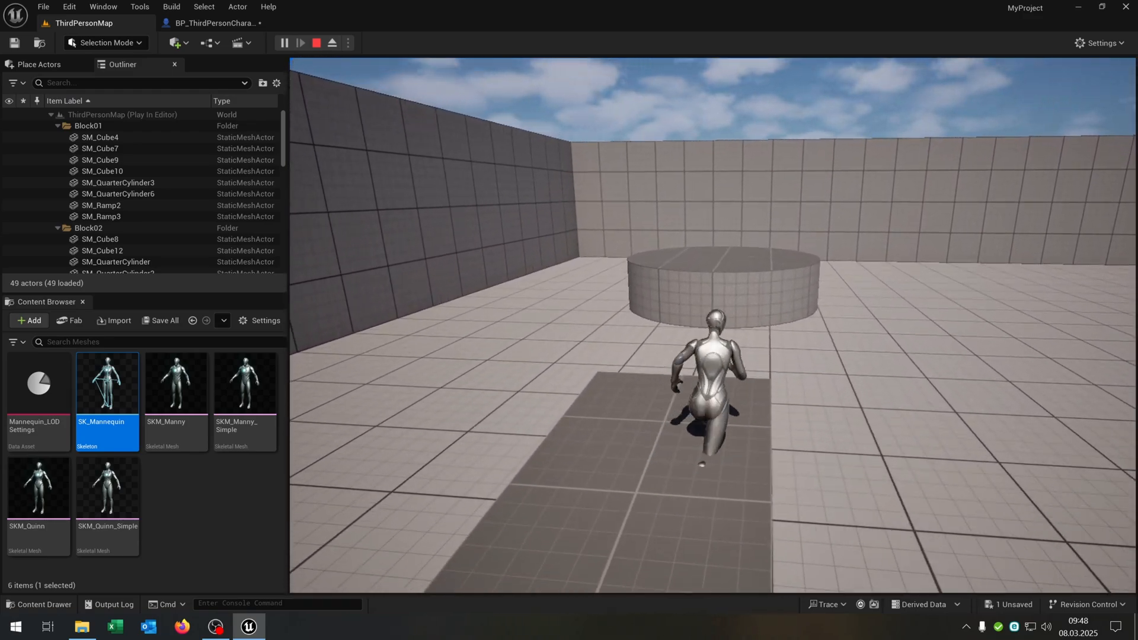
pyautogui.click(318, 43)
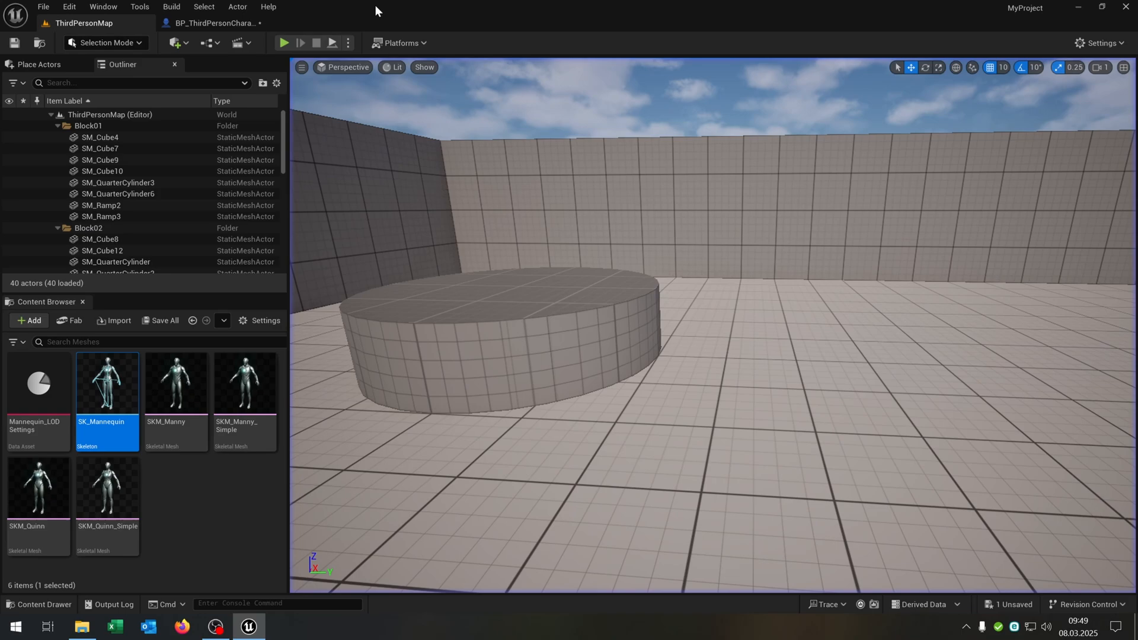
pyautogui.click(213, 23)
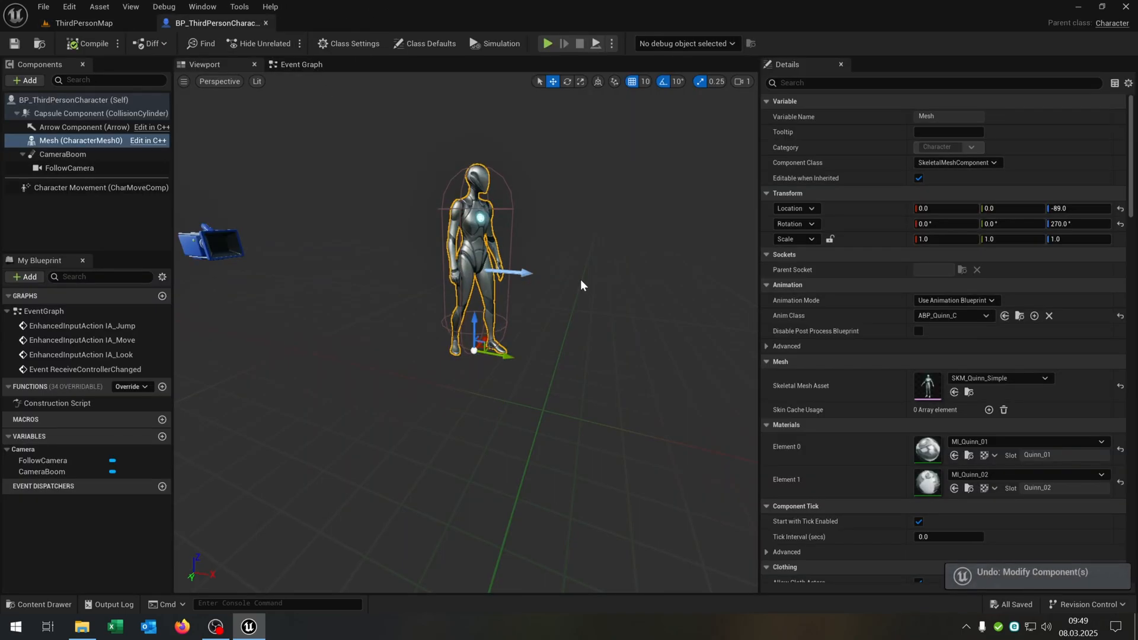
# Step: Select CameraBoom and raise it in the viewport so Location Z reads about 38.49
pyautogui.click(62, 155)
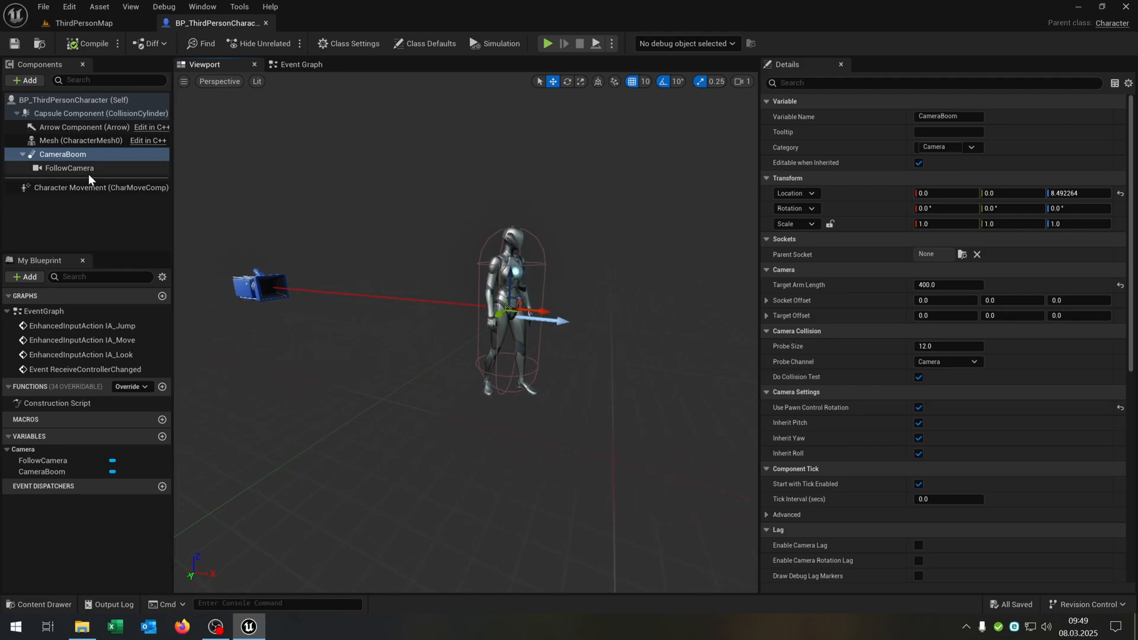
pyautogui.click(57, 169)
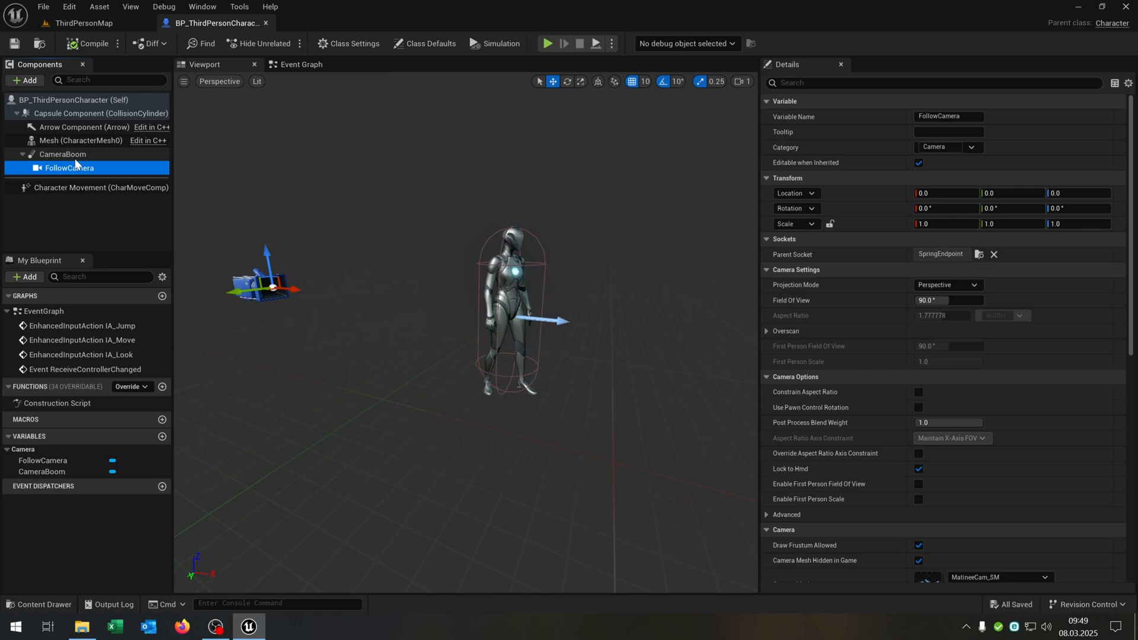
pyautogui.click(62, 154)
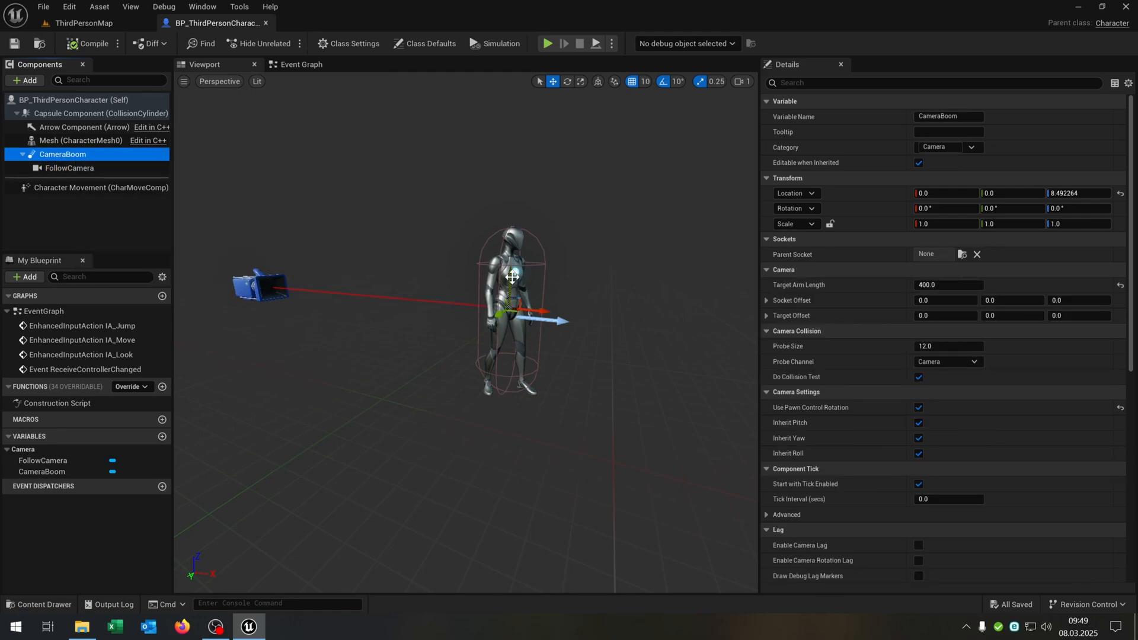
pyautogui.moveTo(514, 276); pyautogui.dragTo(513, 269)
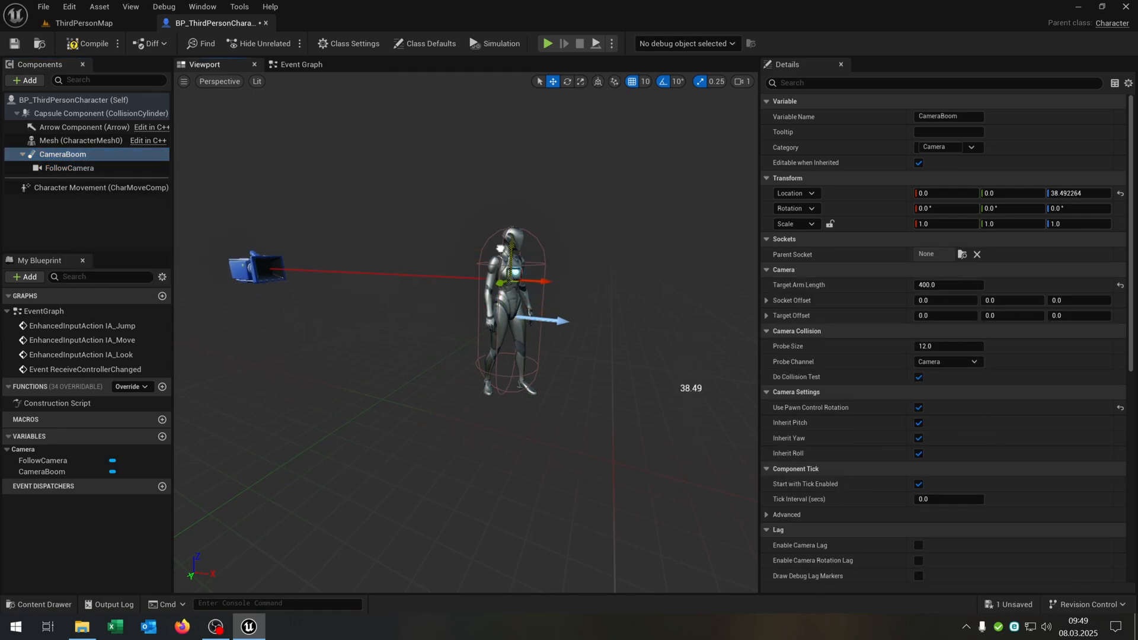
# Step: Lower the Character Movement max walk speed and start Play to try walking with it
pyautogui.click(86, 187)
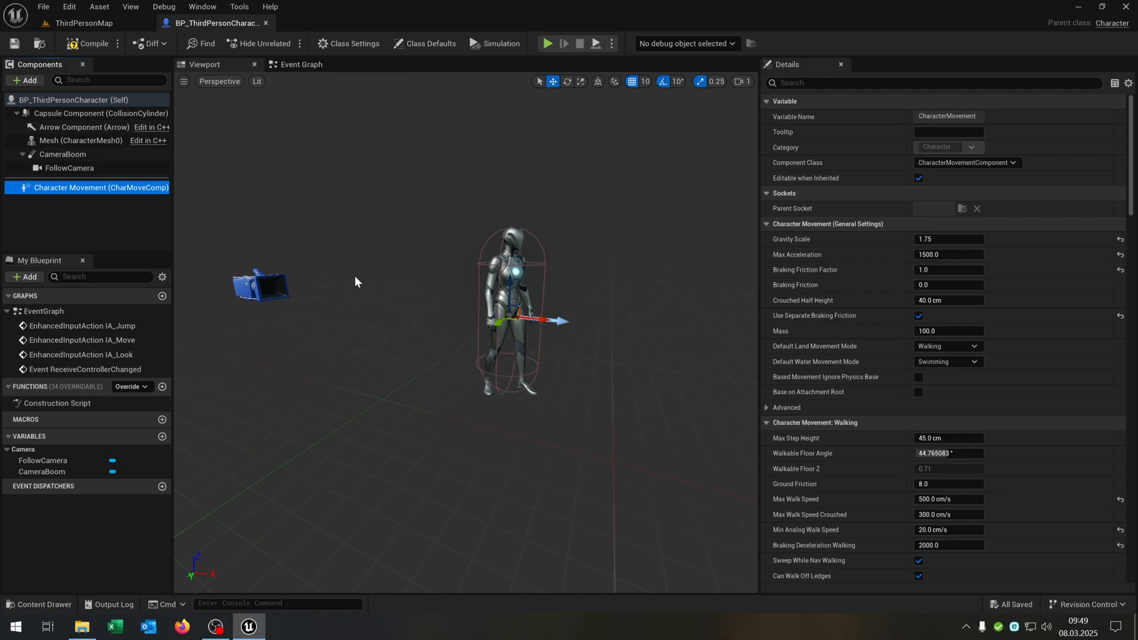
pyautogui.moveTo(882, 363)
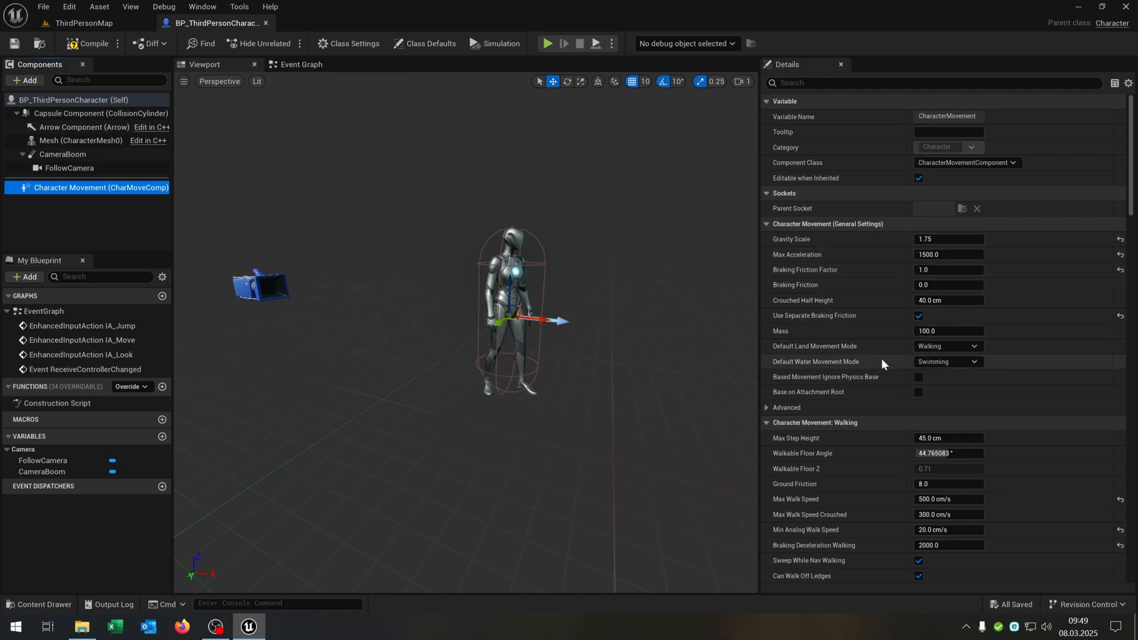
pyautogui.scroll(-3)
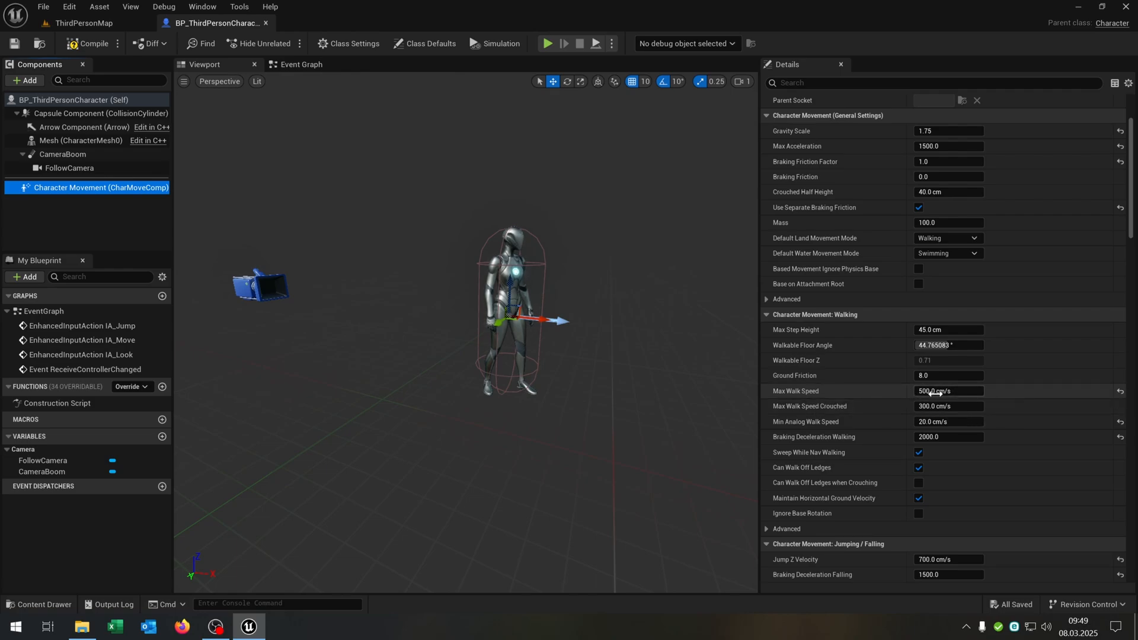
pyautogui.write('1')
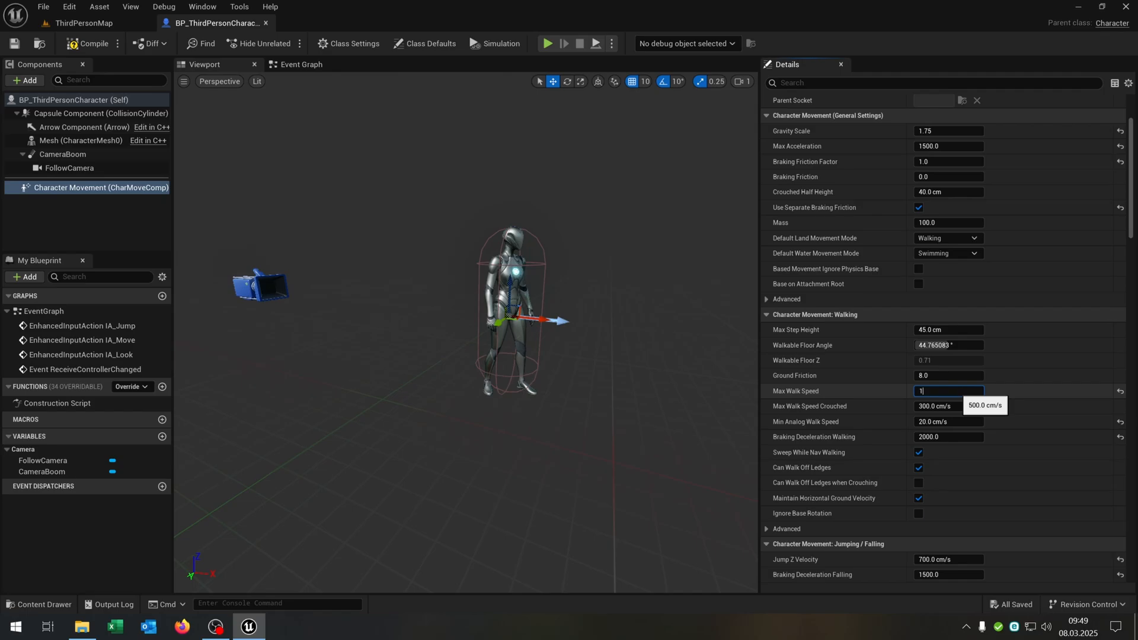
pyautogui.press('Enter')
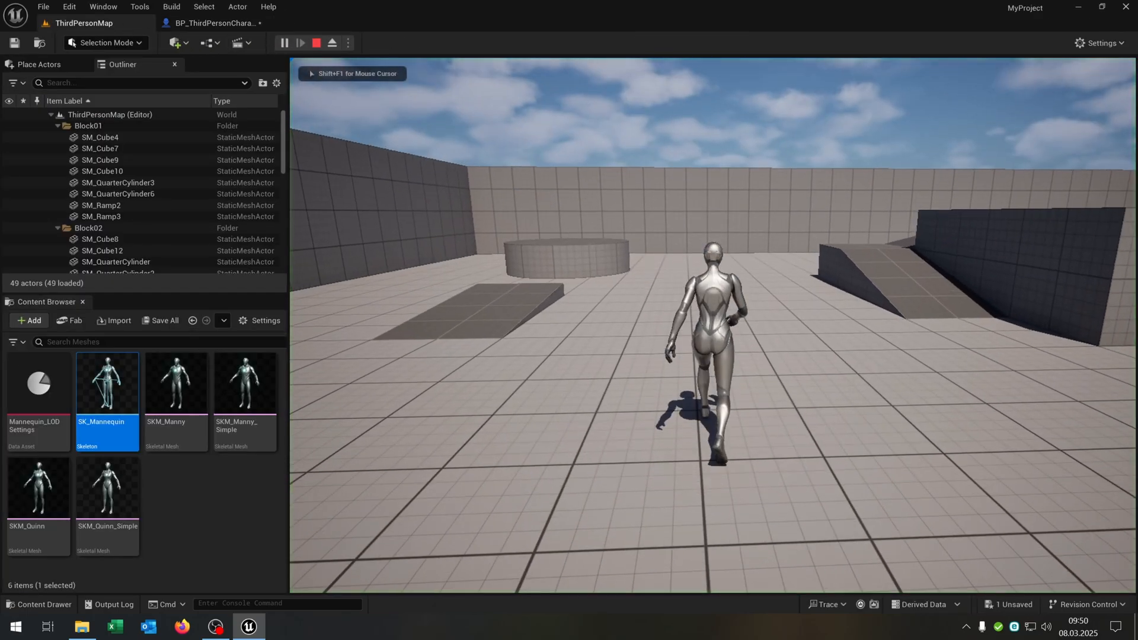
pyautogui.click(301, 42)
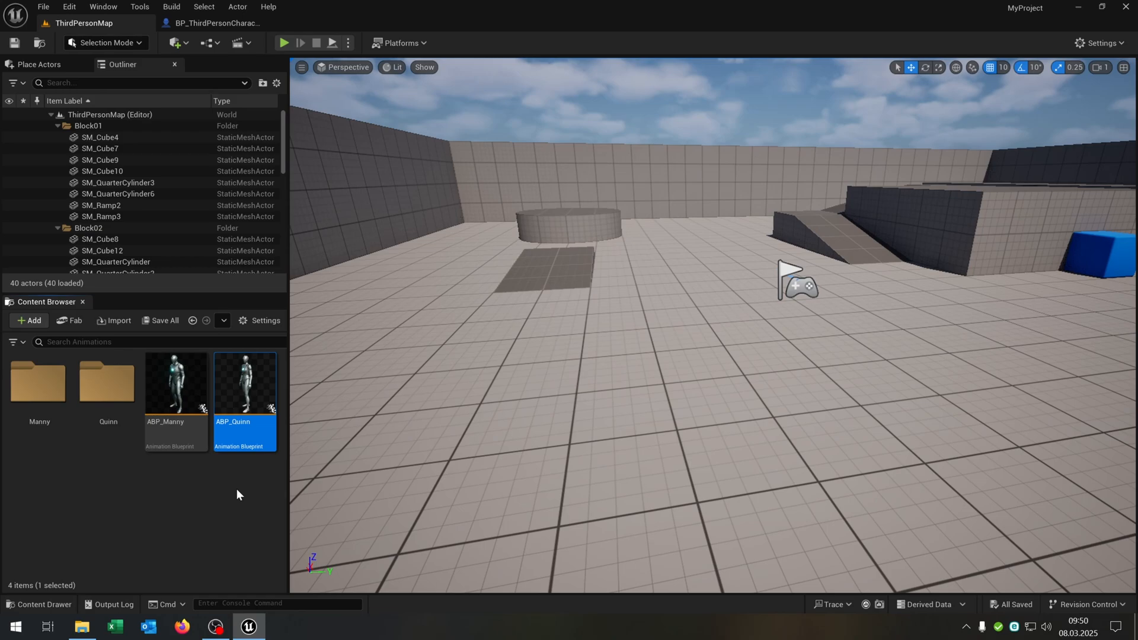
pyautogui.moveTo(199, 467)
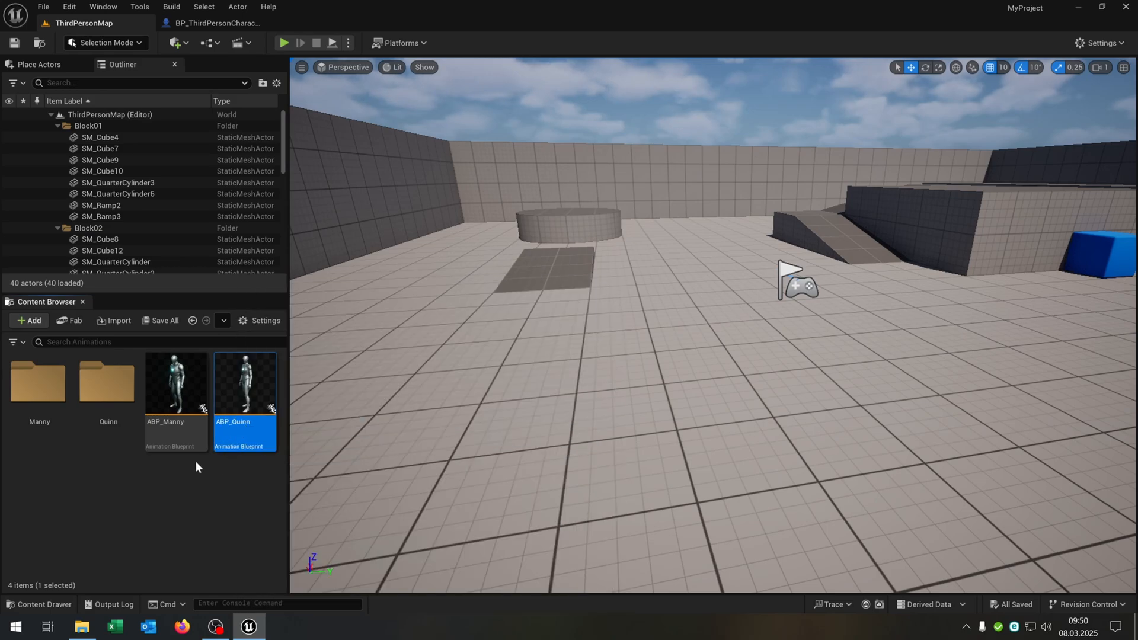
pyautogui.moveTo(243, 422)
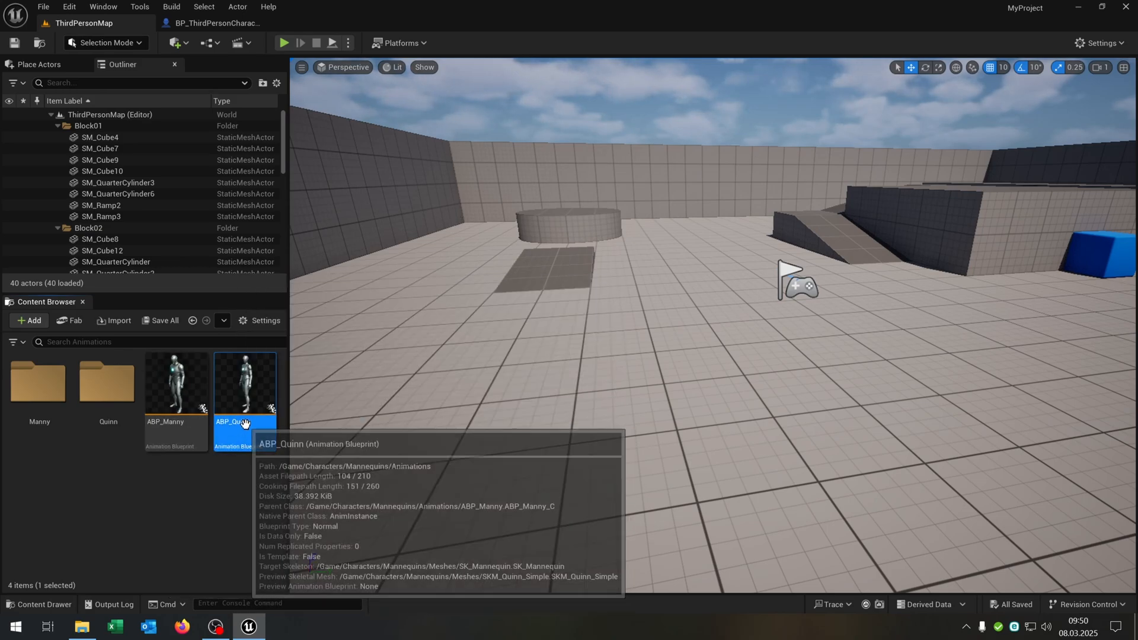
pyautogui.moveTo(198, 422)
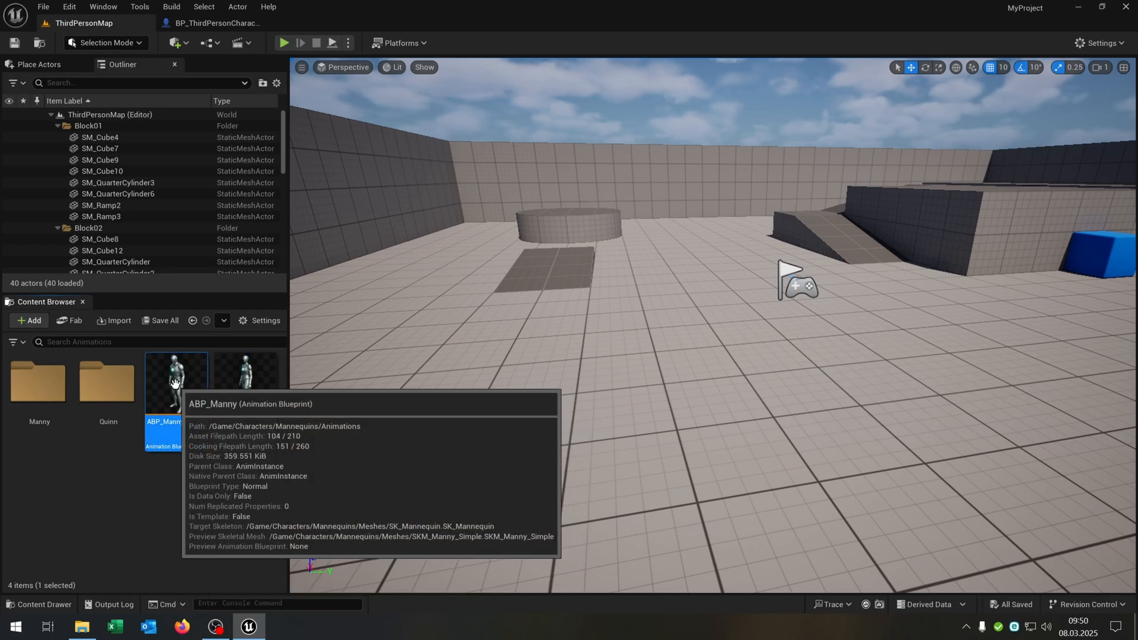
# Step: Bring up ABP_Manny's Event Graph and pan across its Initialize and Update Animation nodes
pyautogui.doubleClick(174, 384)
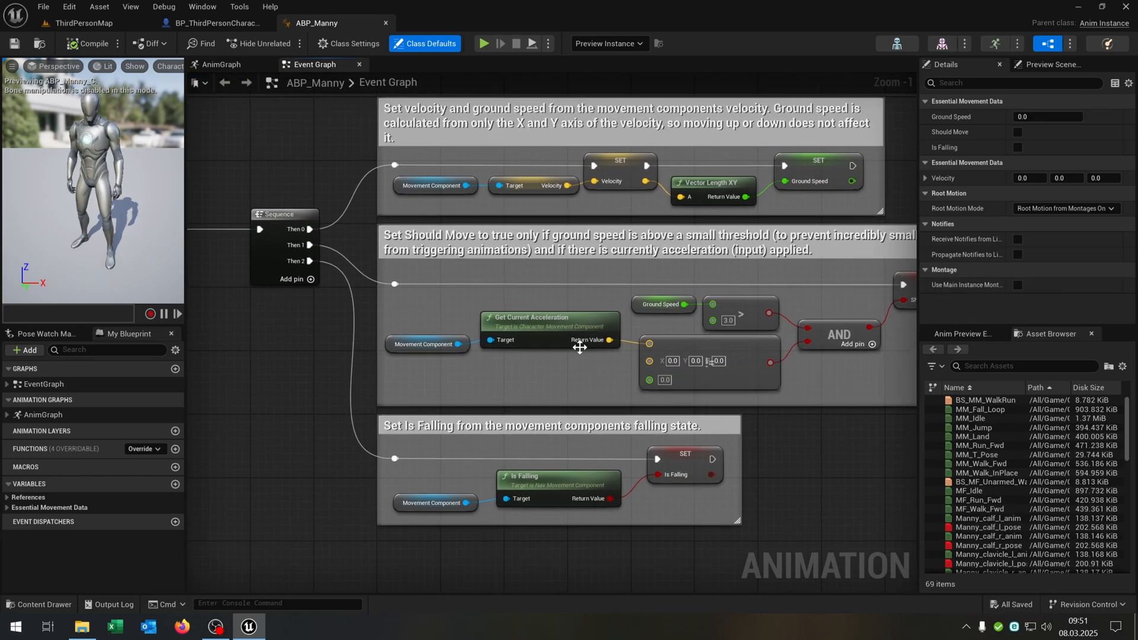
pyautogui.moveTo(509, 290); pyautogui.dragTo(581, 362)
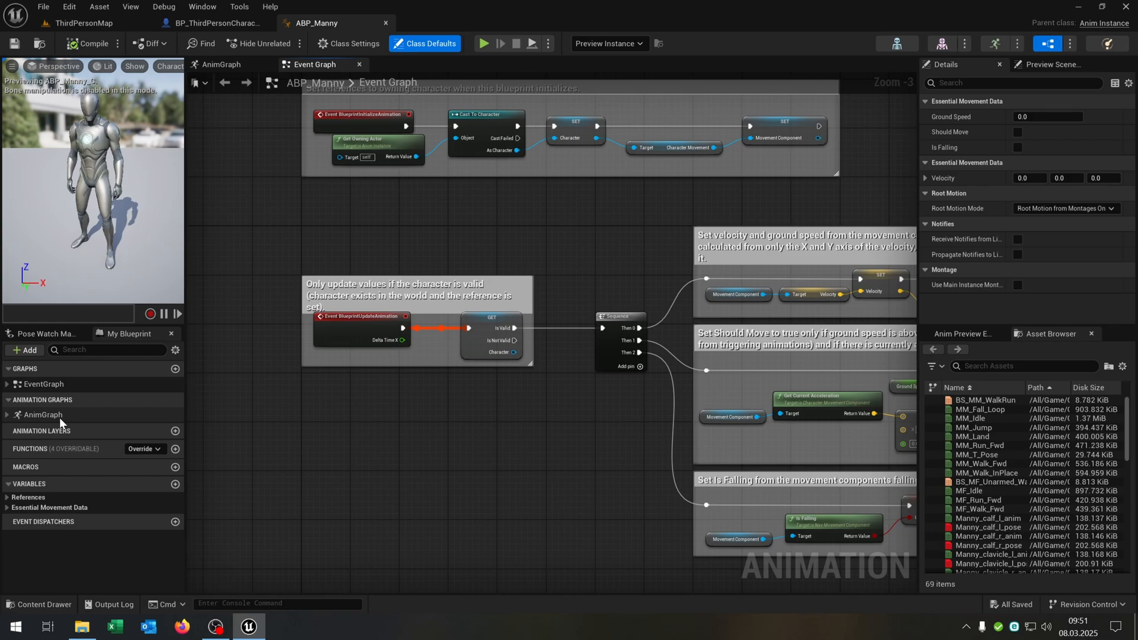
# Step: Navigate ABP_Manny's AnimGraph through Main States into the Locomotion state machine
pyautogui.click(221, 64)
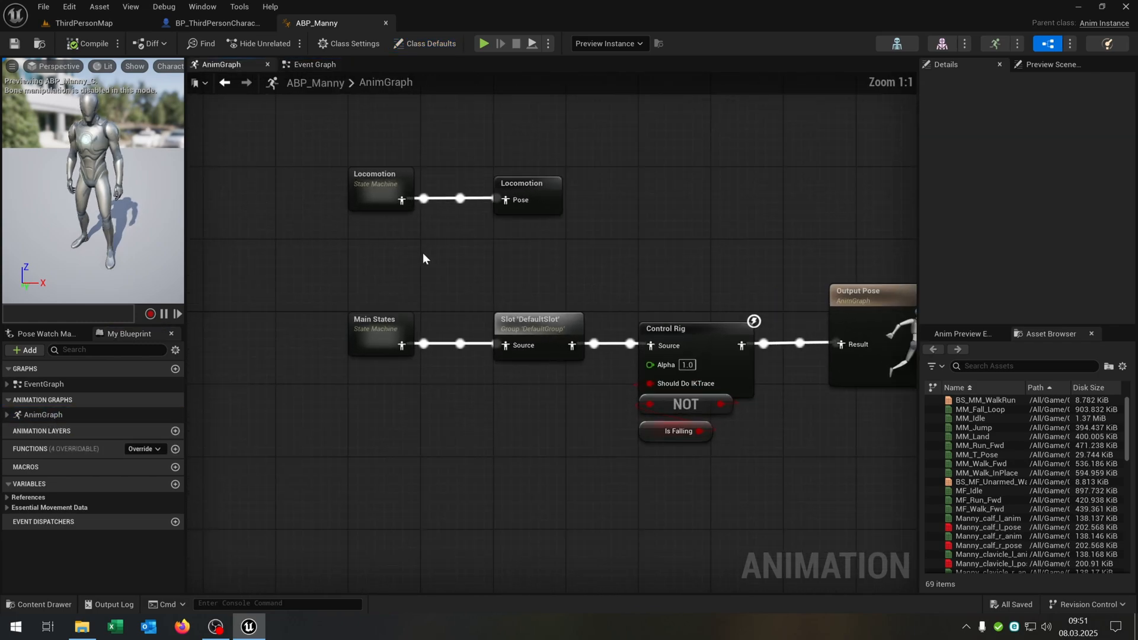
pyautogui.moveTo(385, 328)
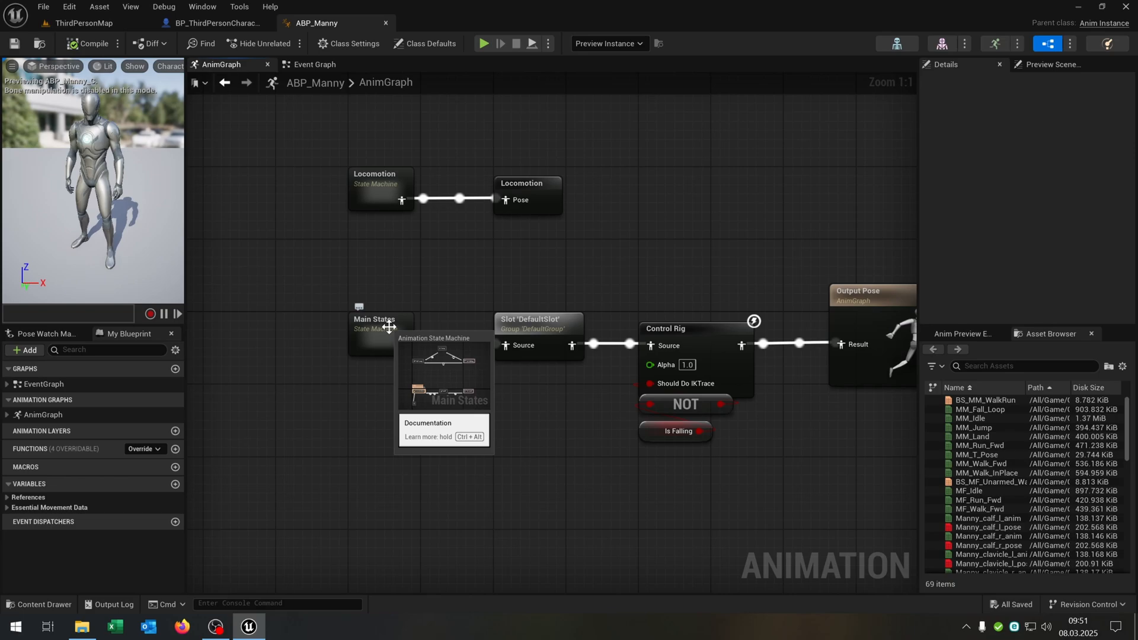
pyautogui.doubleClick(374, 327)
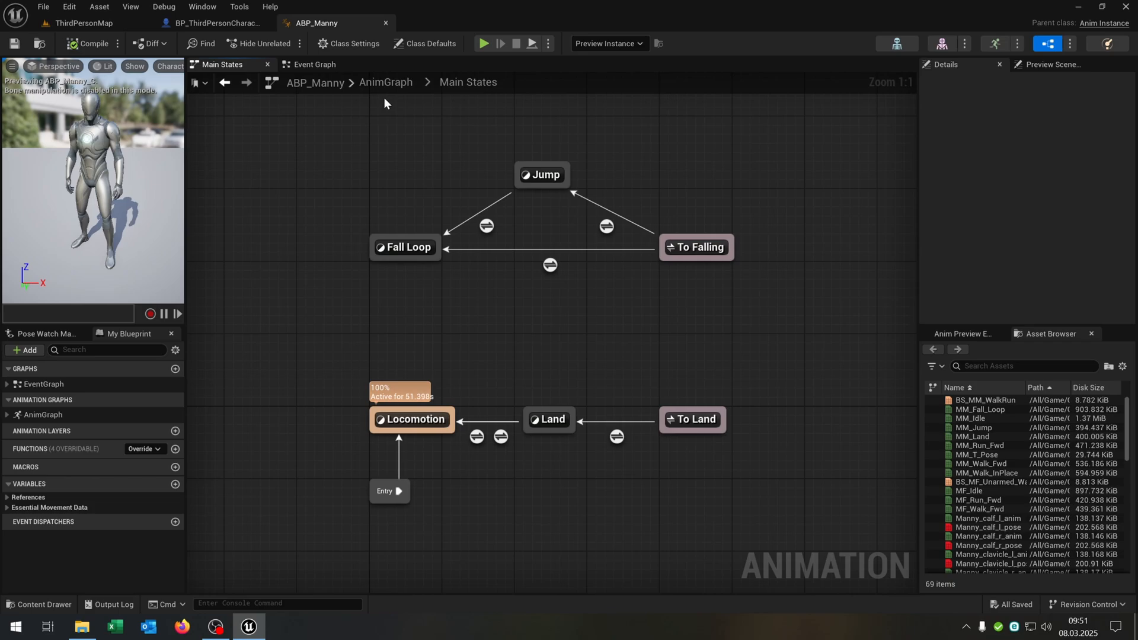
pyautogui.click(387, 82)
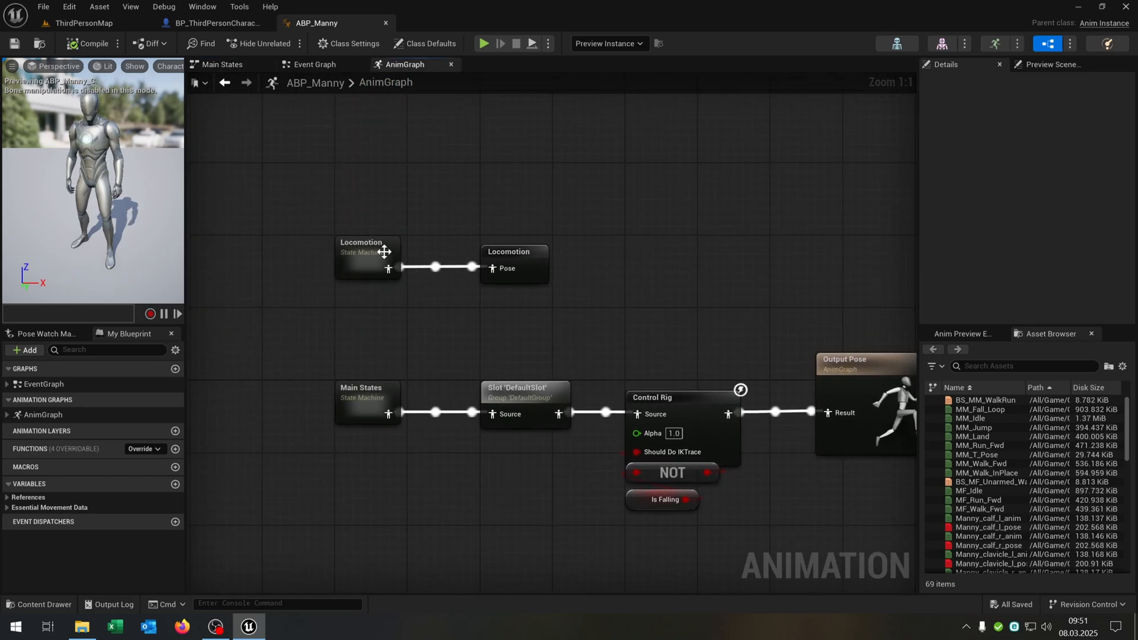
pyautogui.doubleClick(366, 251)
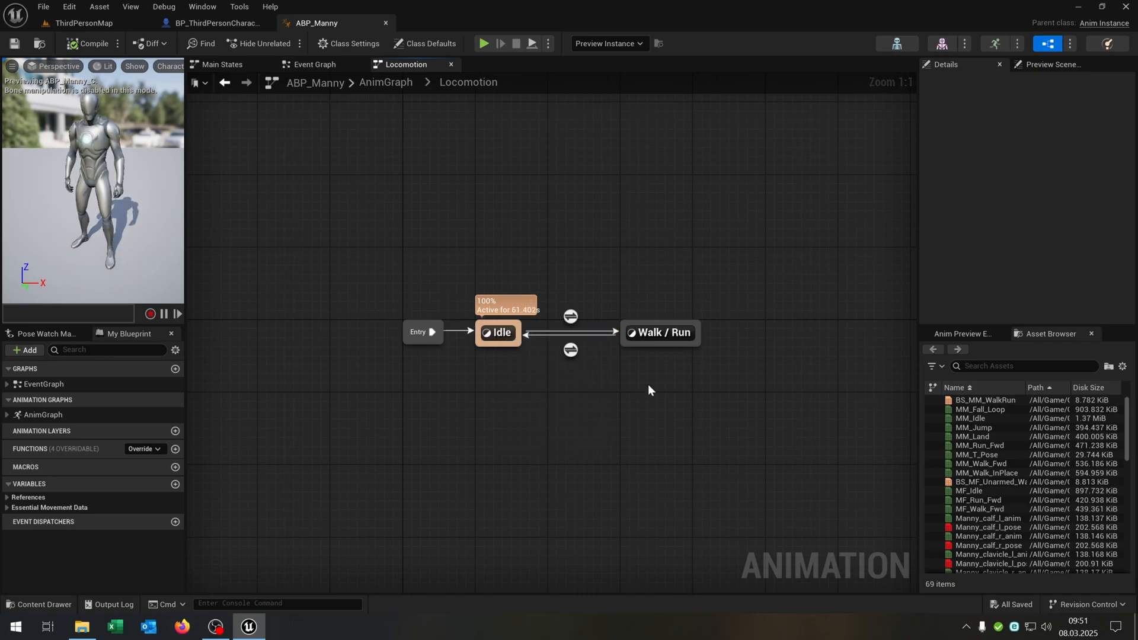
pyautogui.moveTo(569, 349)
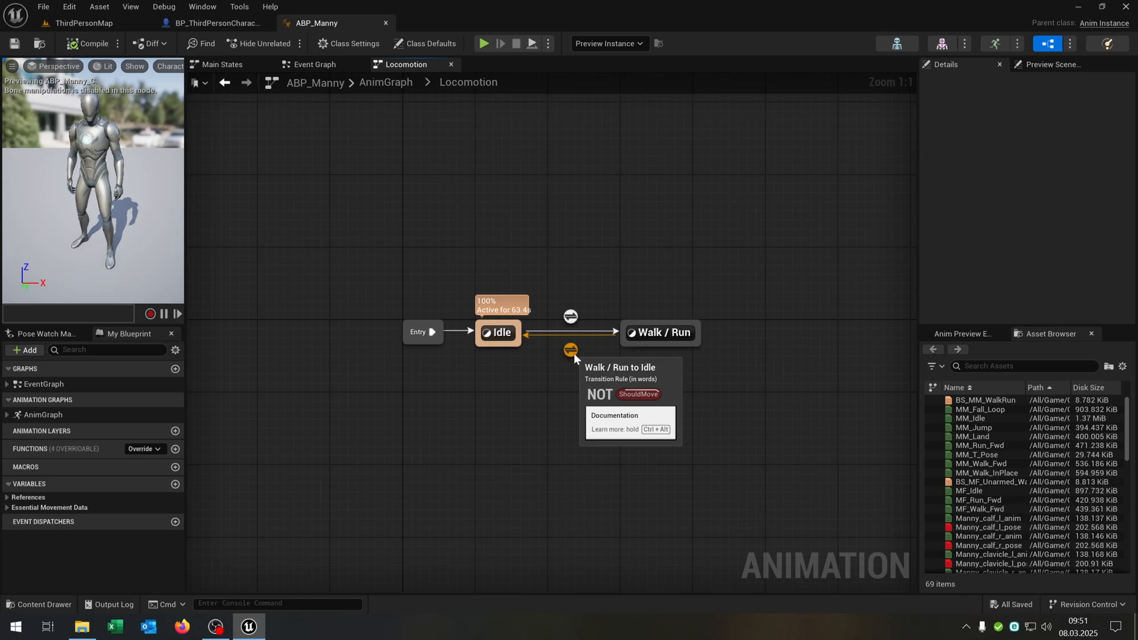
pyautogui.moveTo(688, 334)
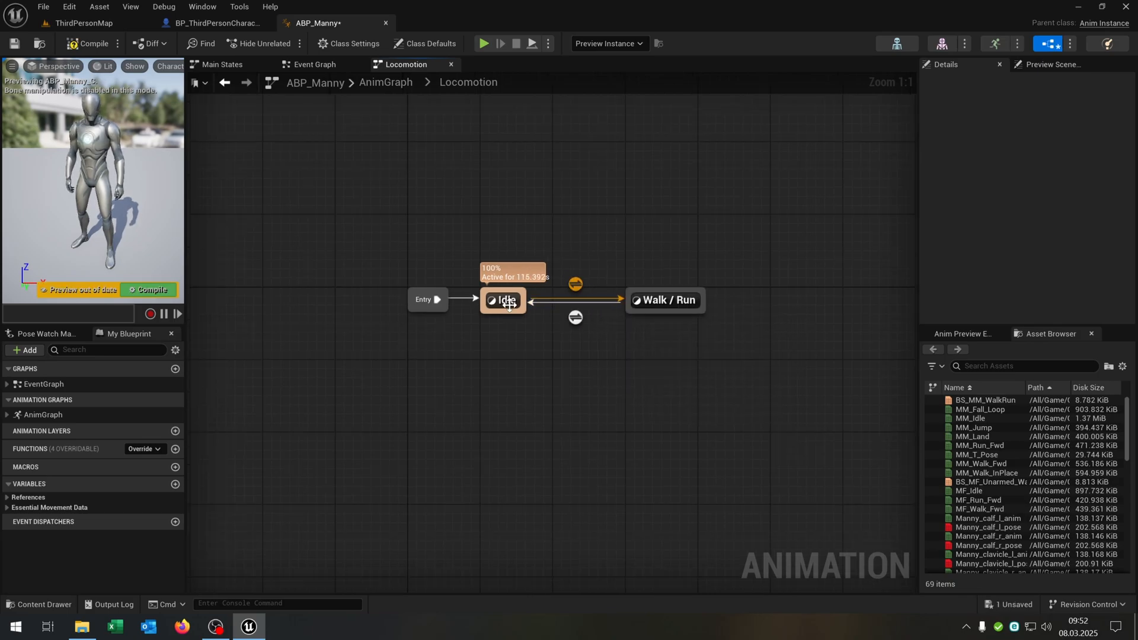
# Step: Inspect the Idle to Walk / Run transition rule, then enter the Walk / Run state graph
pyautogui.doubleClick(575, 283)
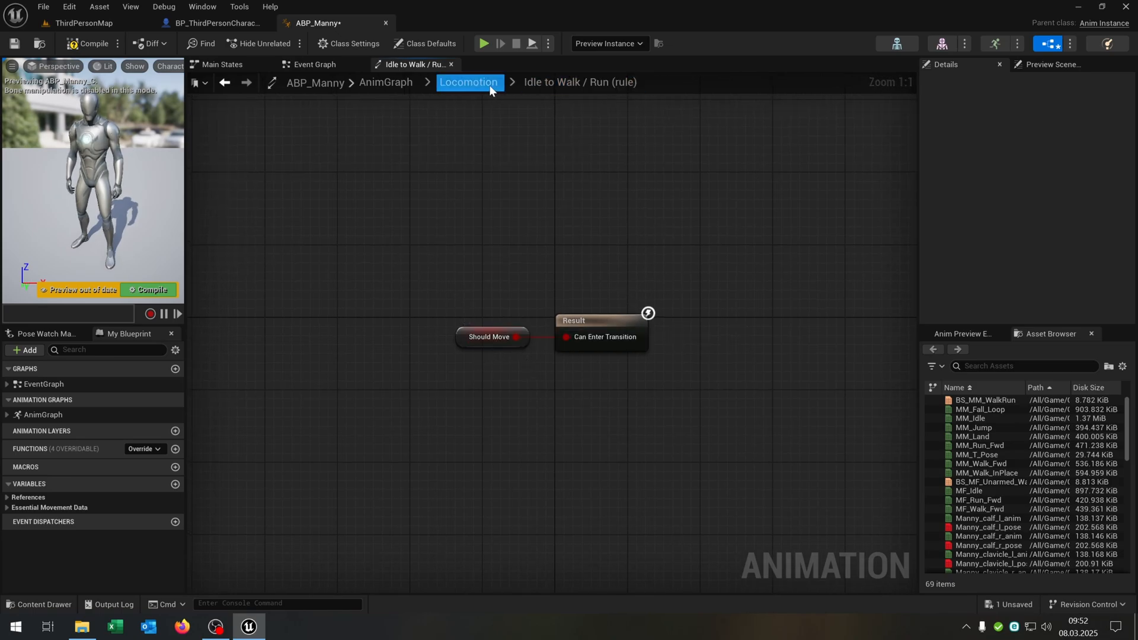
pyautogui.click(470, 82)
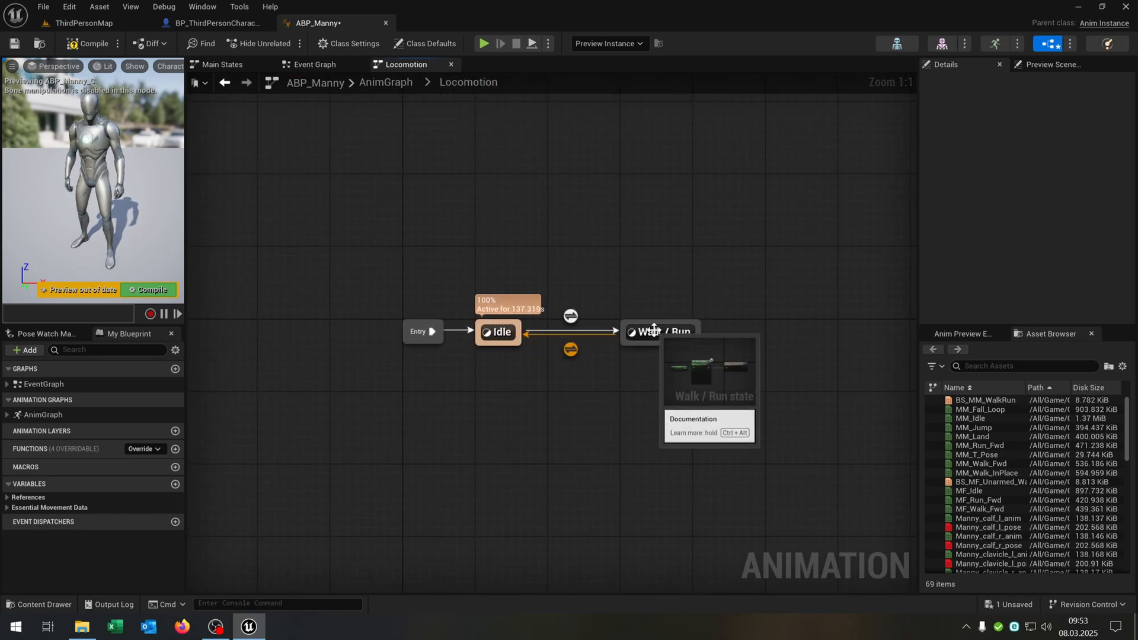
pyautogui.doubleClick(657, 332)
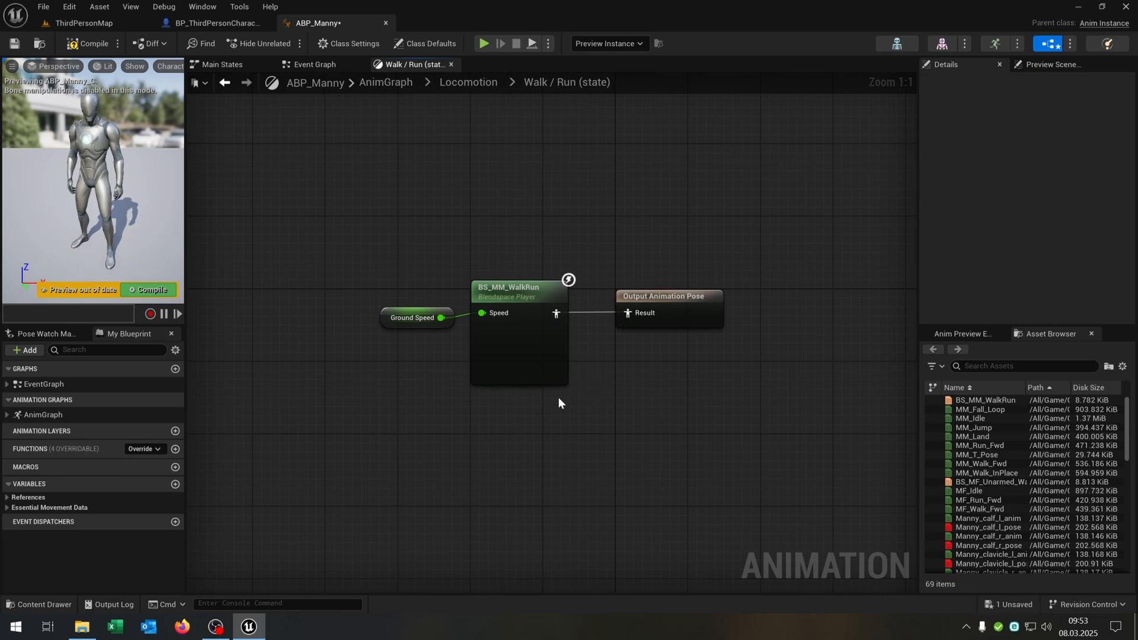
pyautogui.moveTo(535, 332)
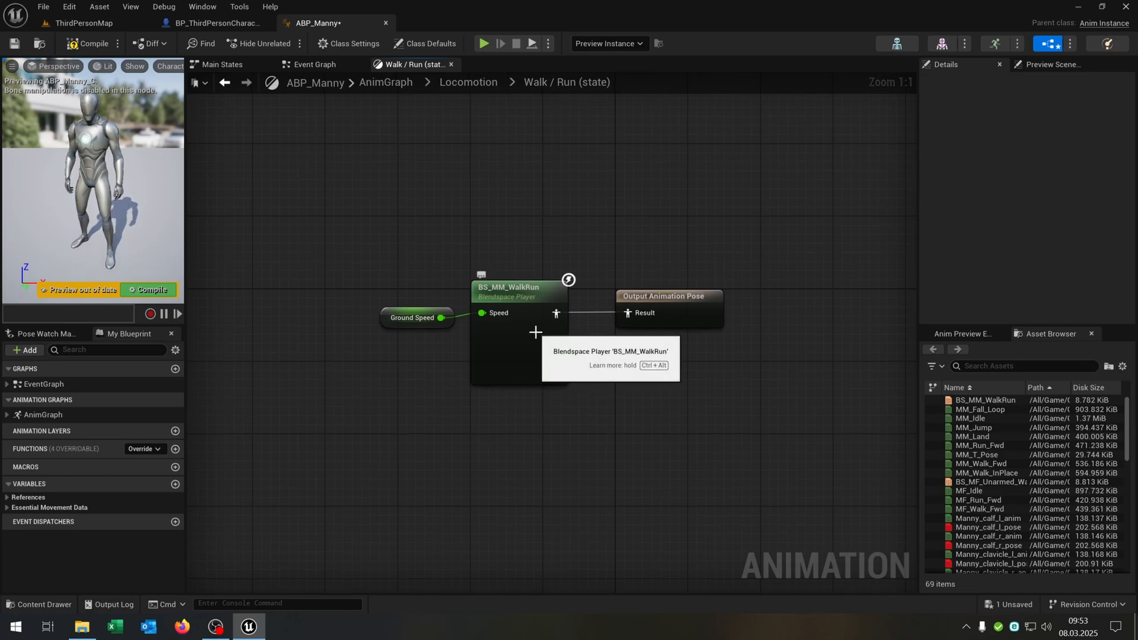
pyautogui.moveTo(567, 393)
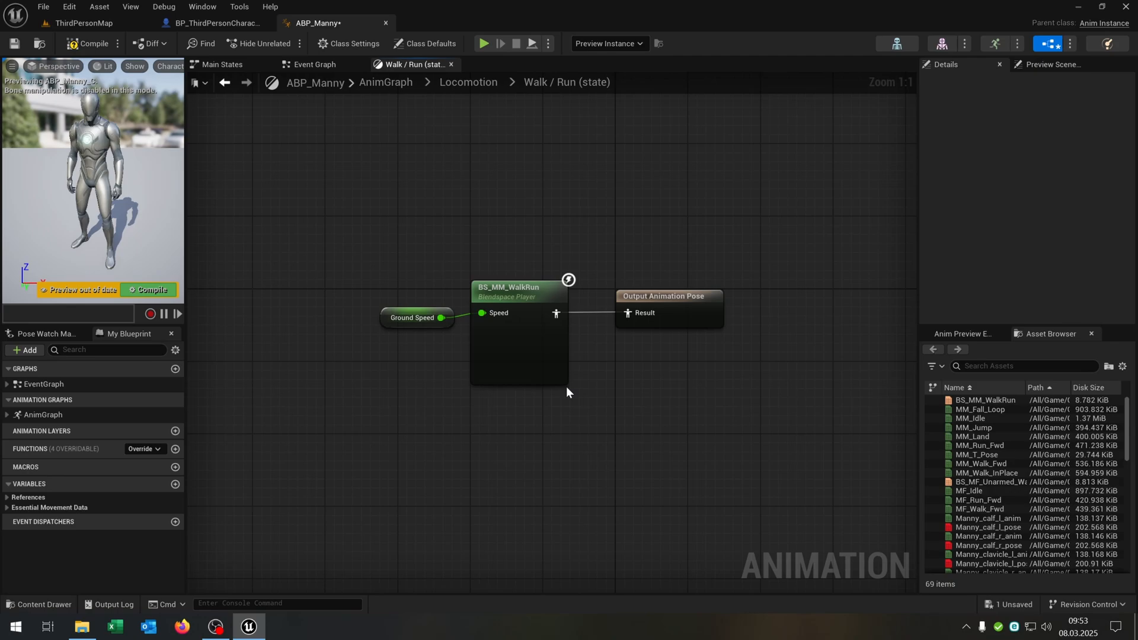
pyautogui.moveTo(388, 318)
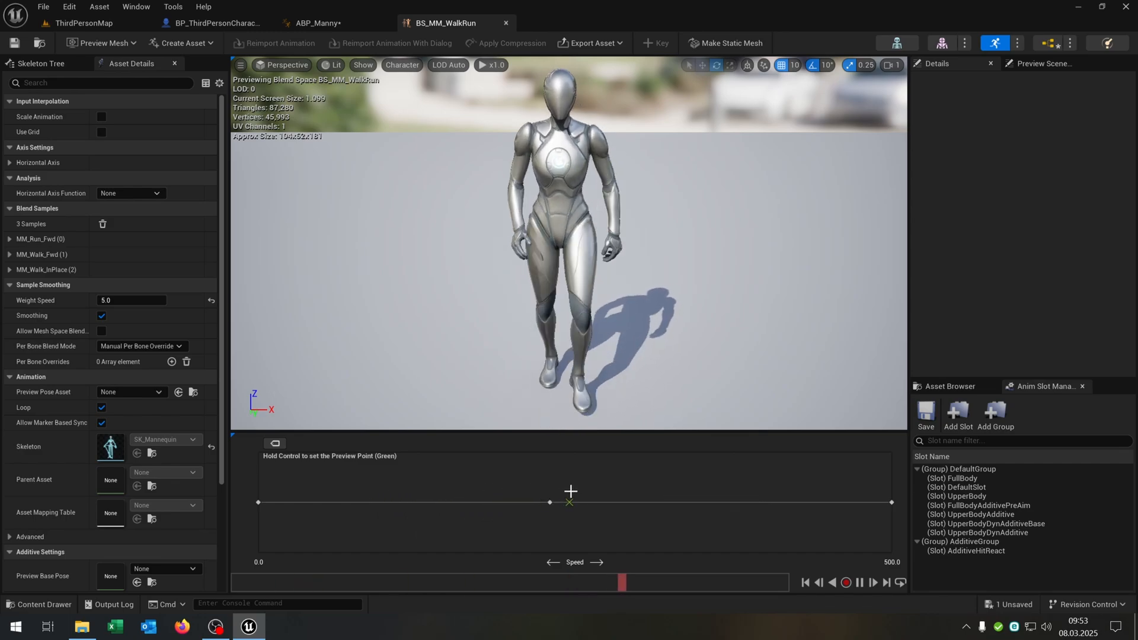
# Step: Return to the BP_ThirdPersonCharacter blueprint after viewing the BS_MM_WalkRun blend space
pyautogui.click(214, 23)
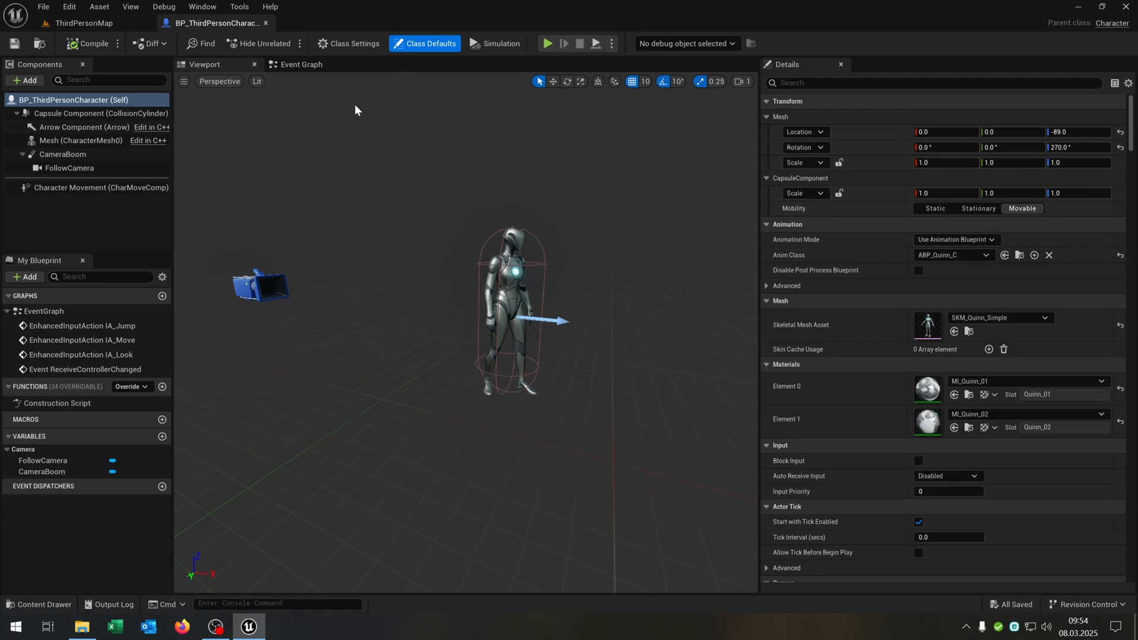
# Step: Set Character Movement Max Walk Speed to 300 and play ThirdPersonMap to test the slower walk
pyautogui.click(89, 187)
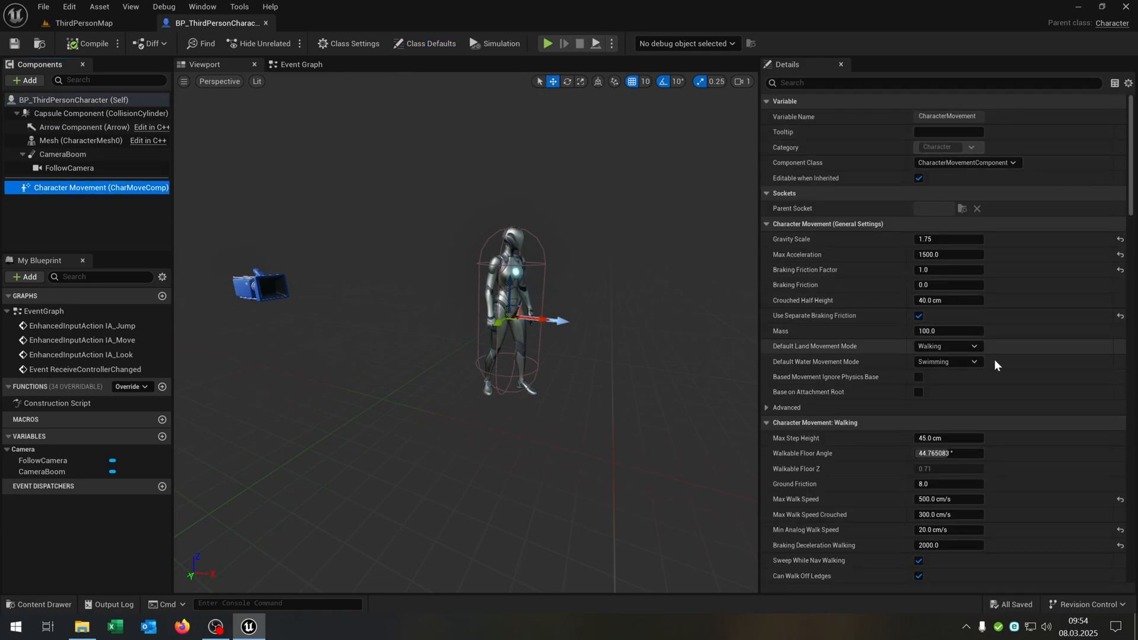
pyautogui.scroll(-3)
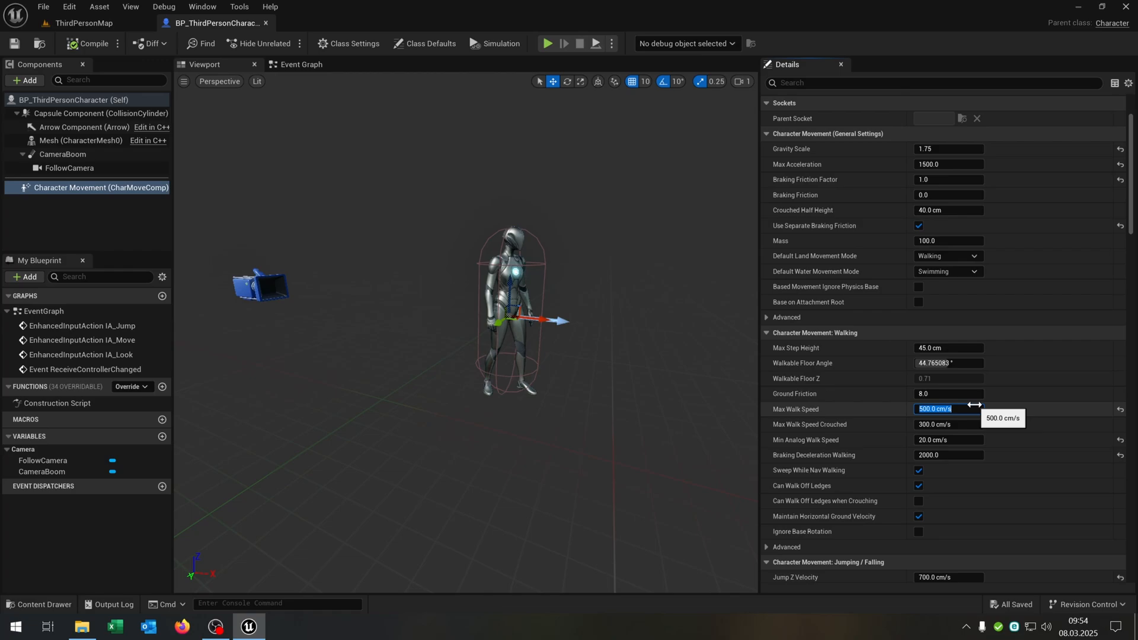
pyautogui.write('300')
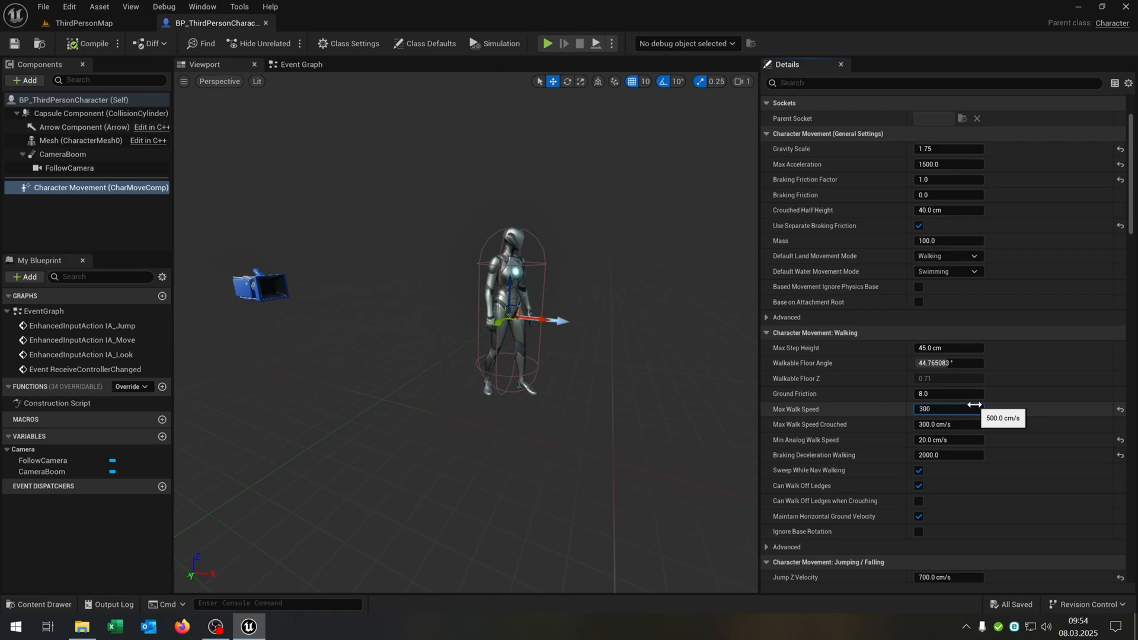
pyautogui.click(82, 23)
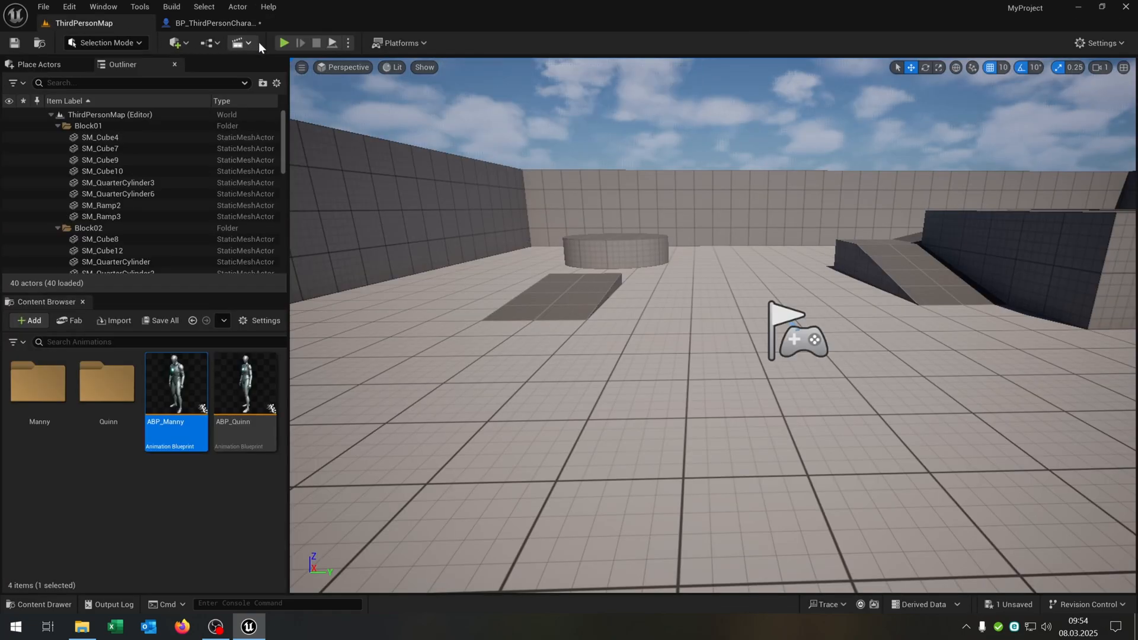
pyautogui.click(285, 42)
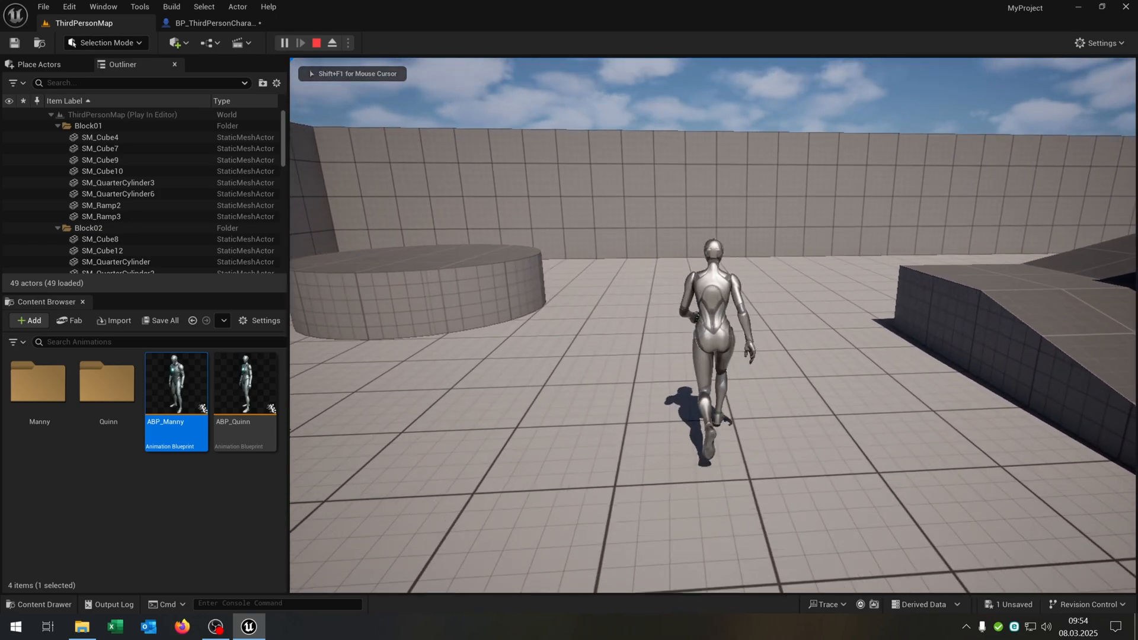
pyautogui.click(213, 24)
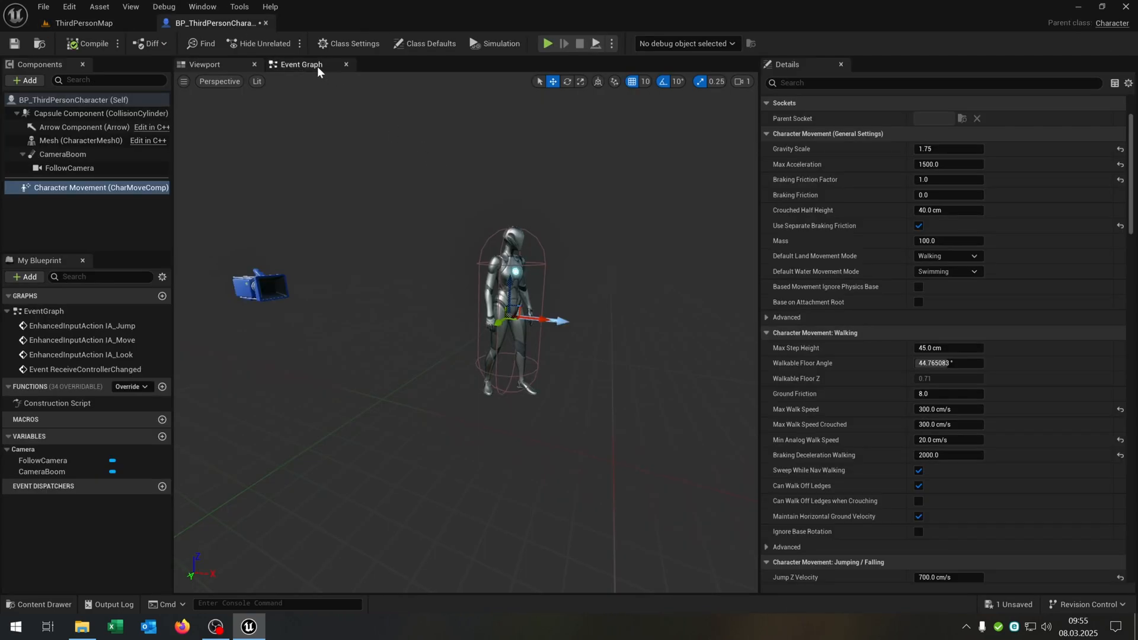
# Step: Add a Left Shift event driving Set Max Walk Speed to 600 on Character Movement
pyautogui.click(301, 64)
pyautogui.write('shift')
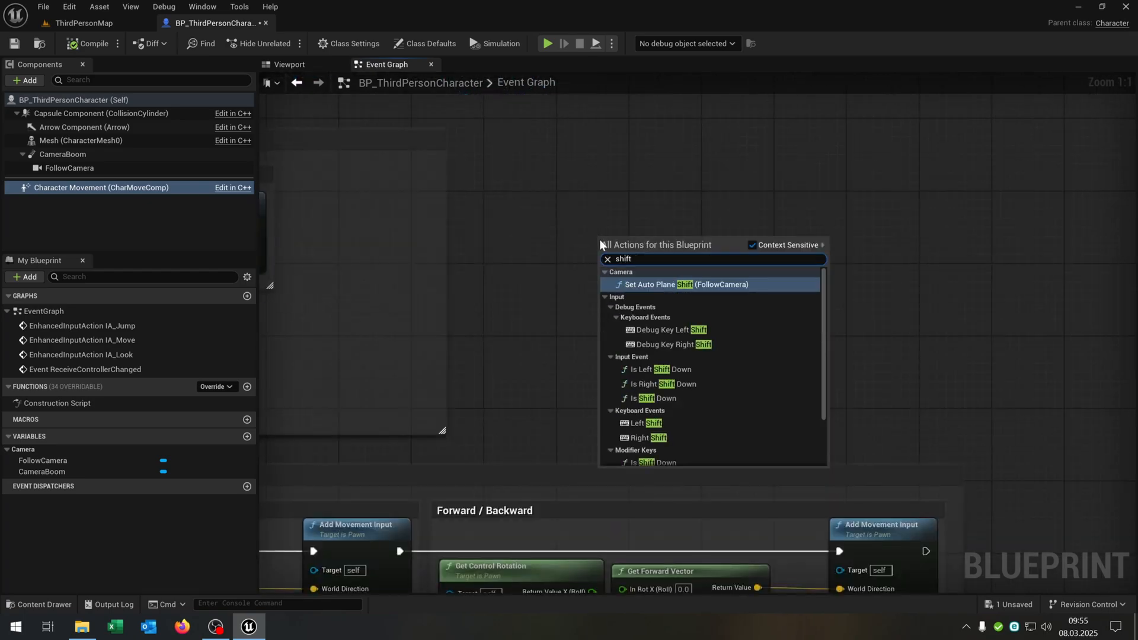
pyautogui.click(639, 423)
pyautogui.write('set')
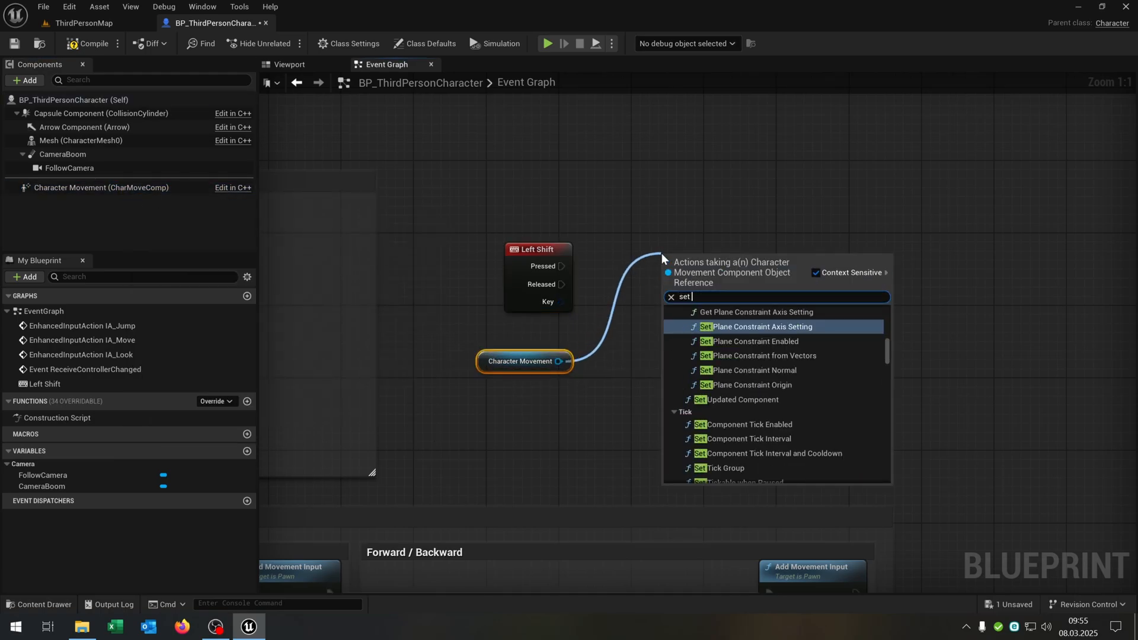
pyautogui.write('sp')
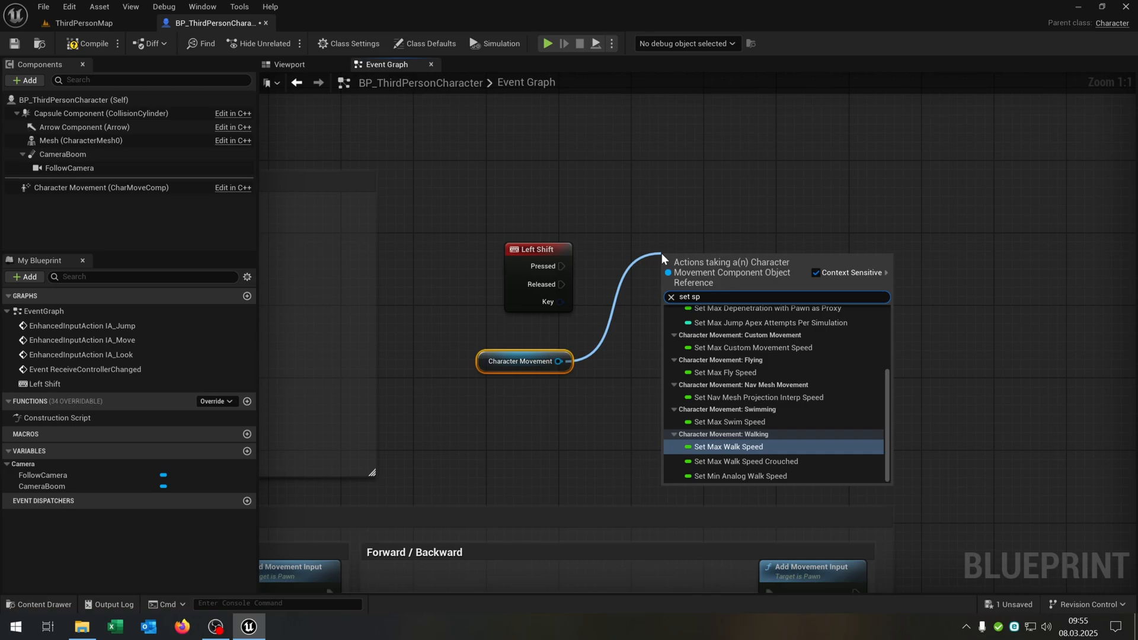
pyautogui.click(728, 446)
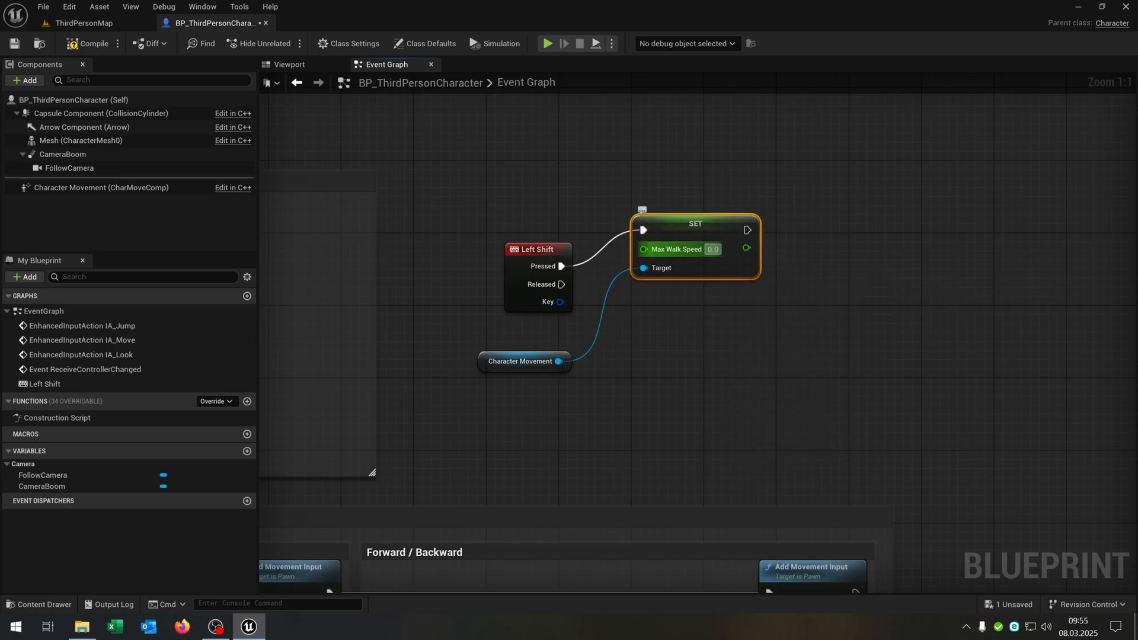
pyautogui.write('60')
pyautogui.write('300')
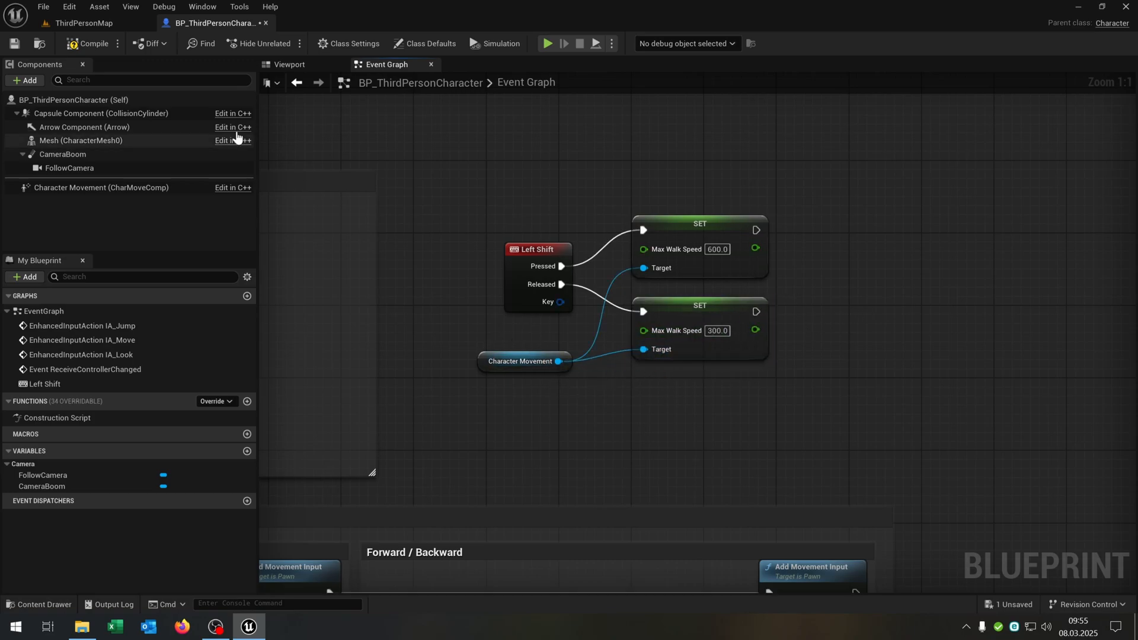
# Step: Play ThirdPersonMap to test sprinting with Left Shift
pyautogui.click(76, 24)
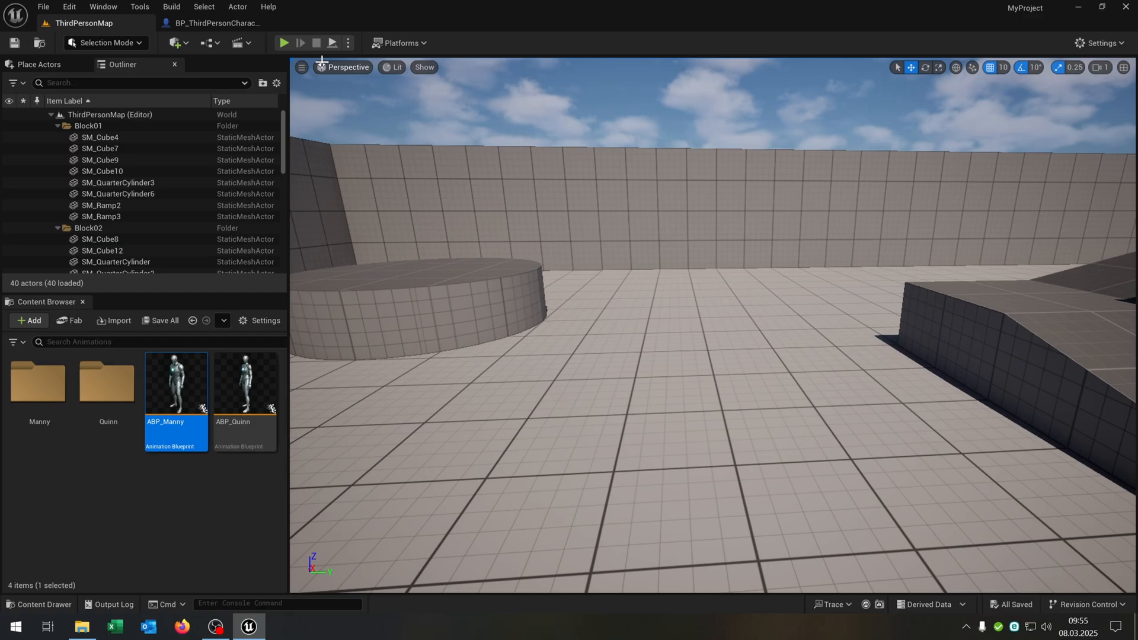
pyautogui.click(284, 43)
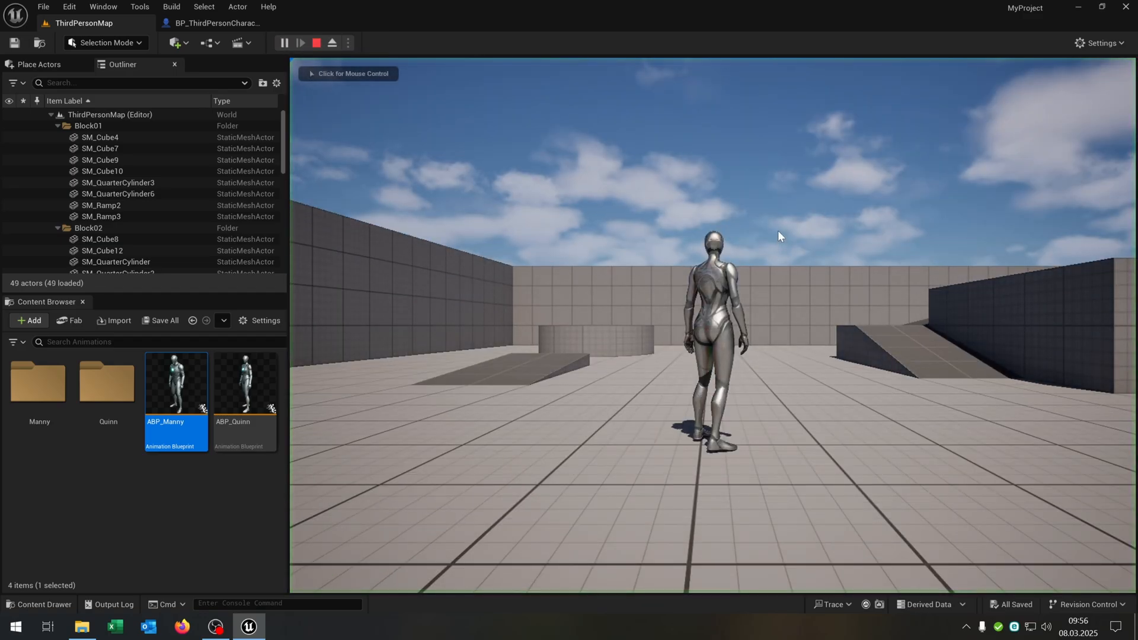